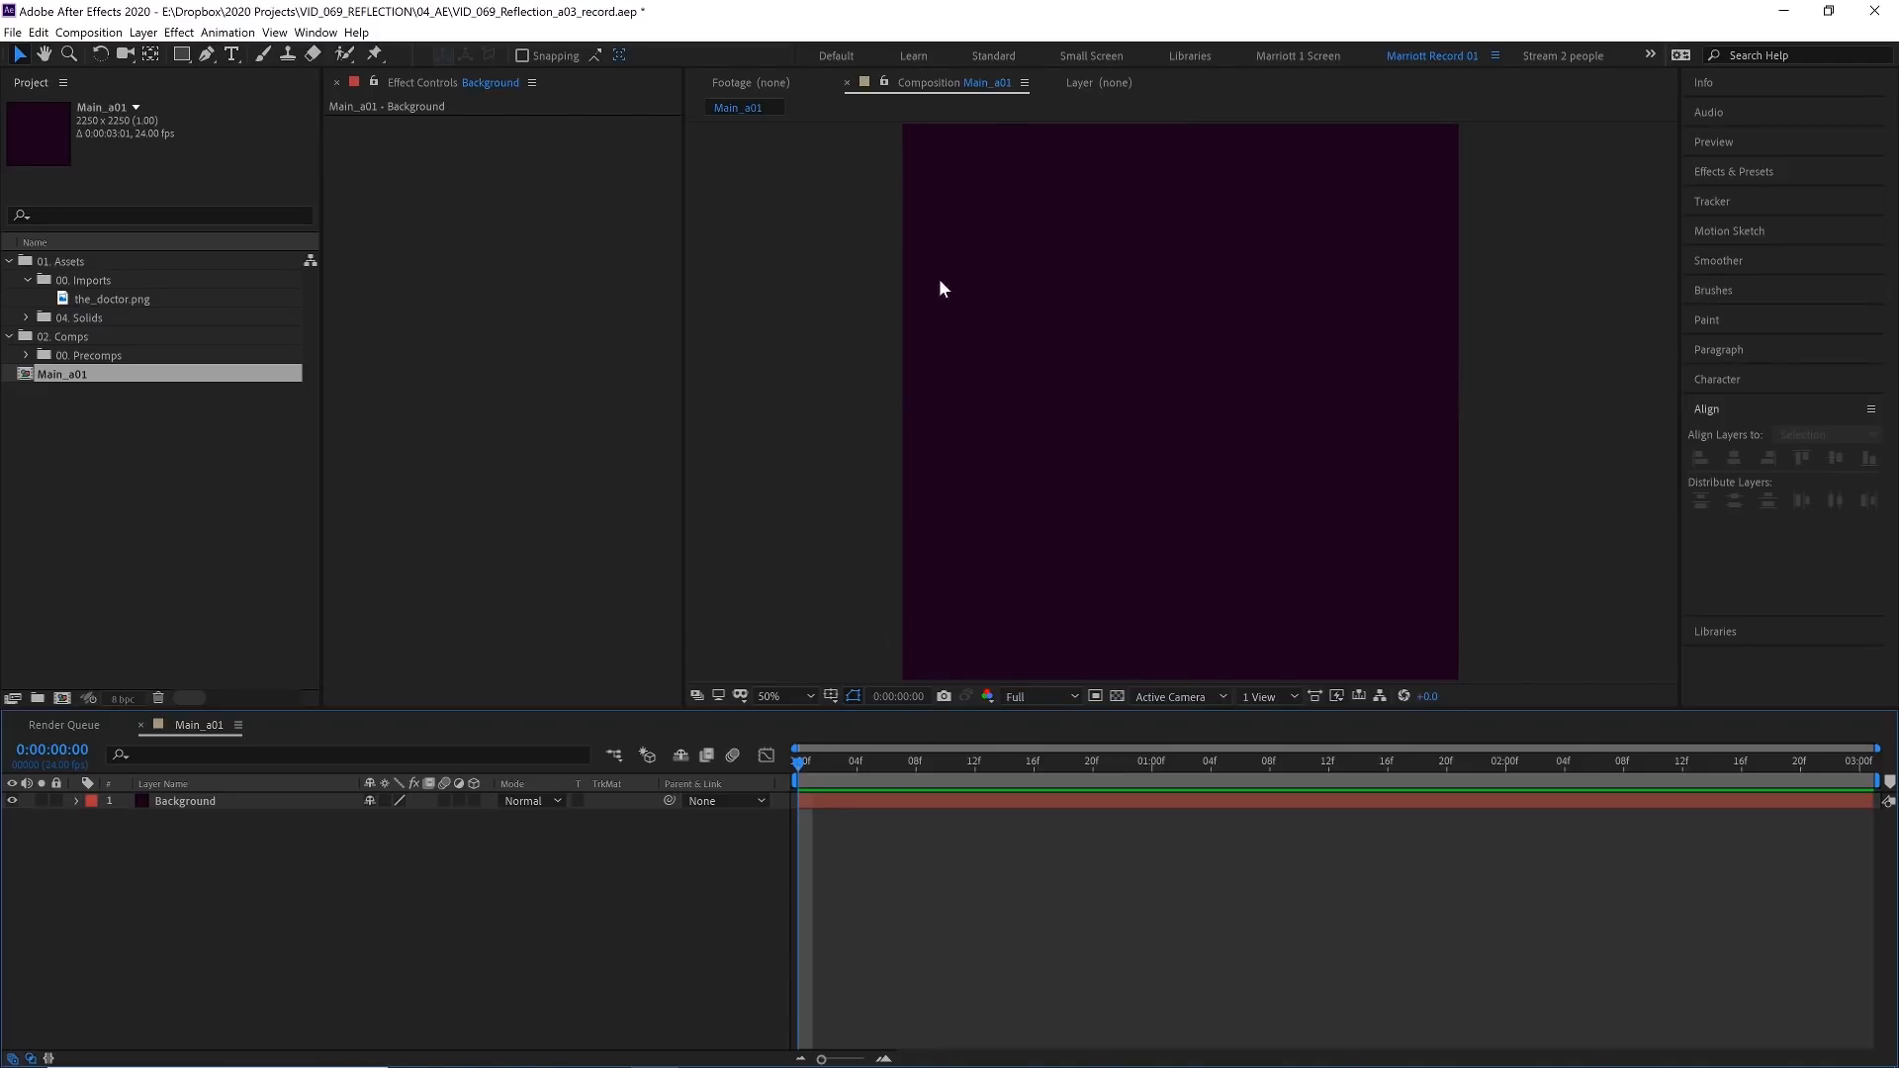
# Draw a rectangle shape over the lower third and give it a Linear Gradient fill
pyautogui.click(180, 55)
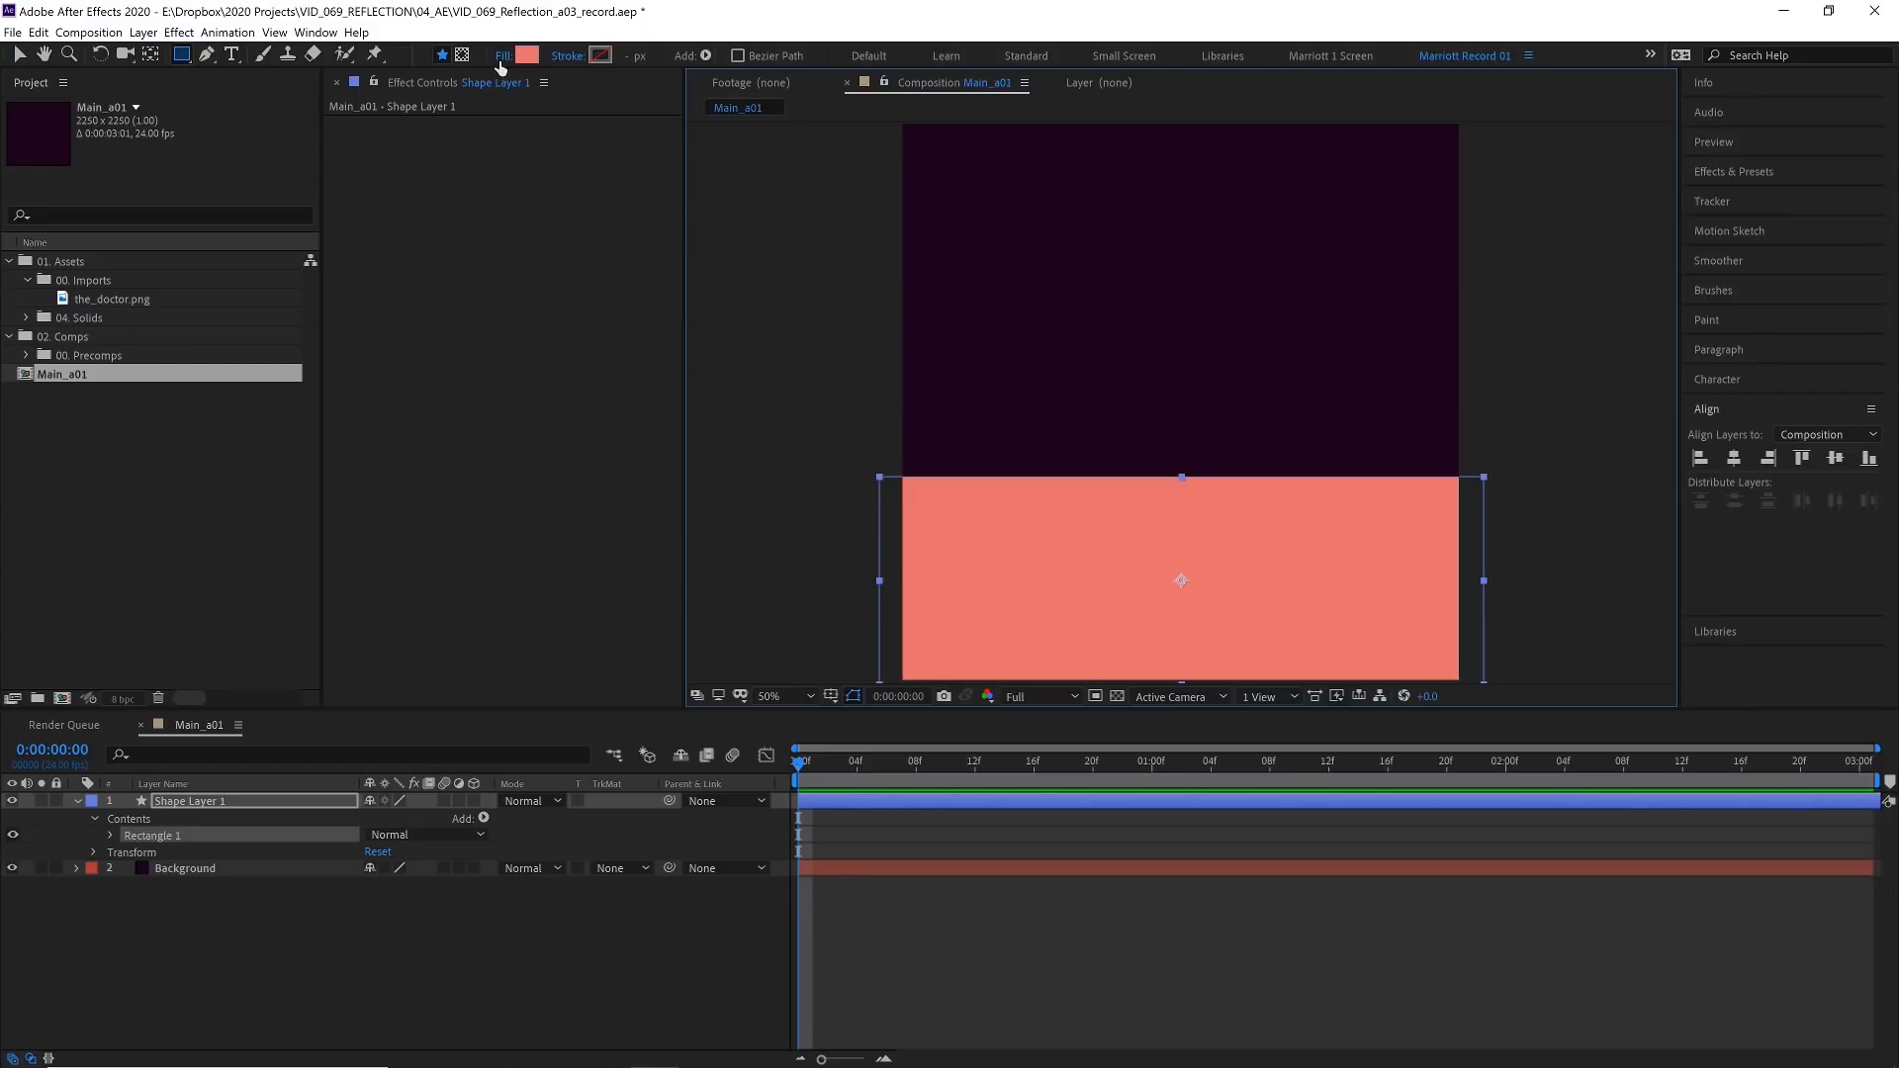
pyautogui.click(502, 55)
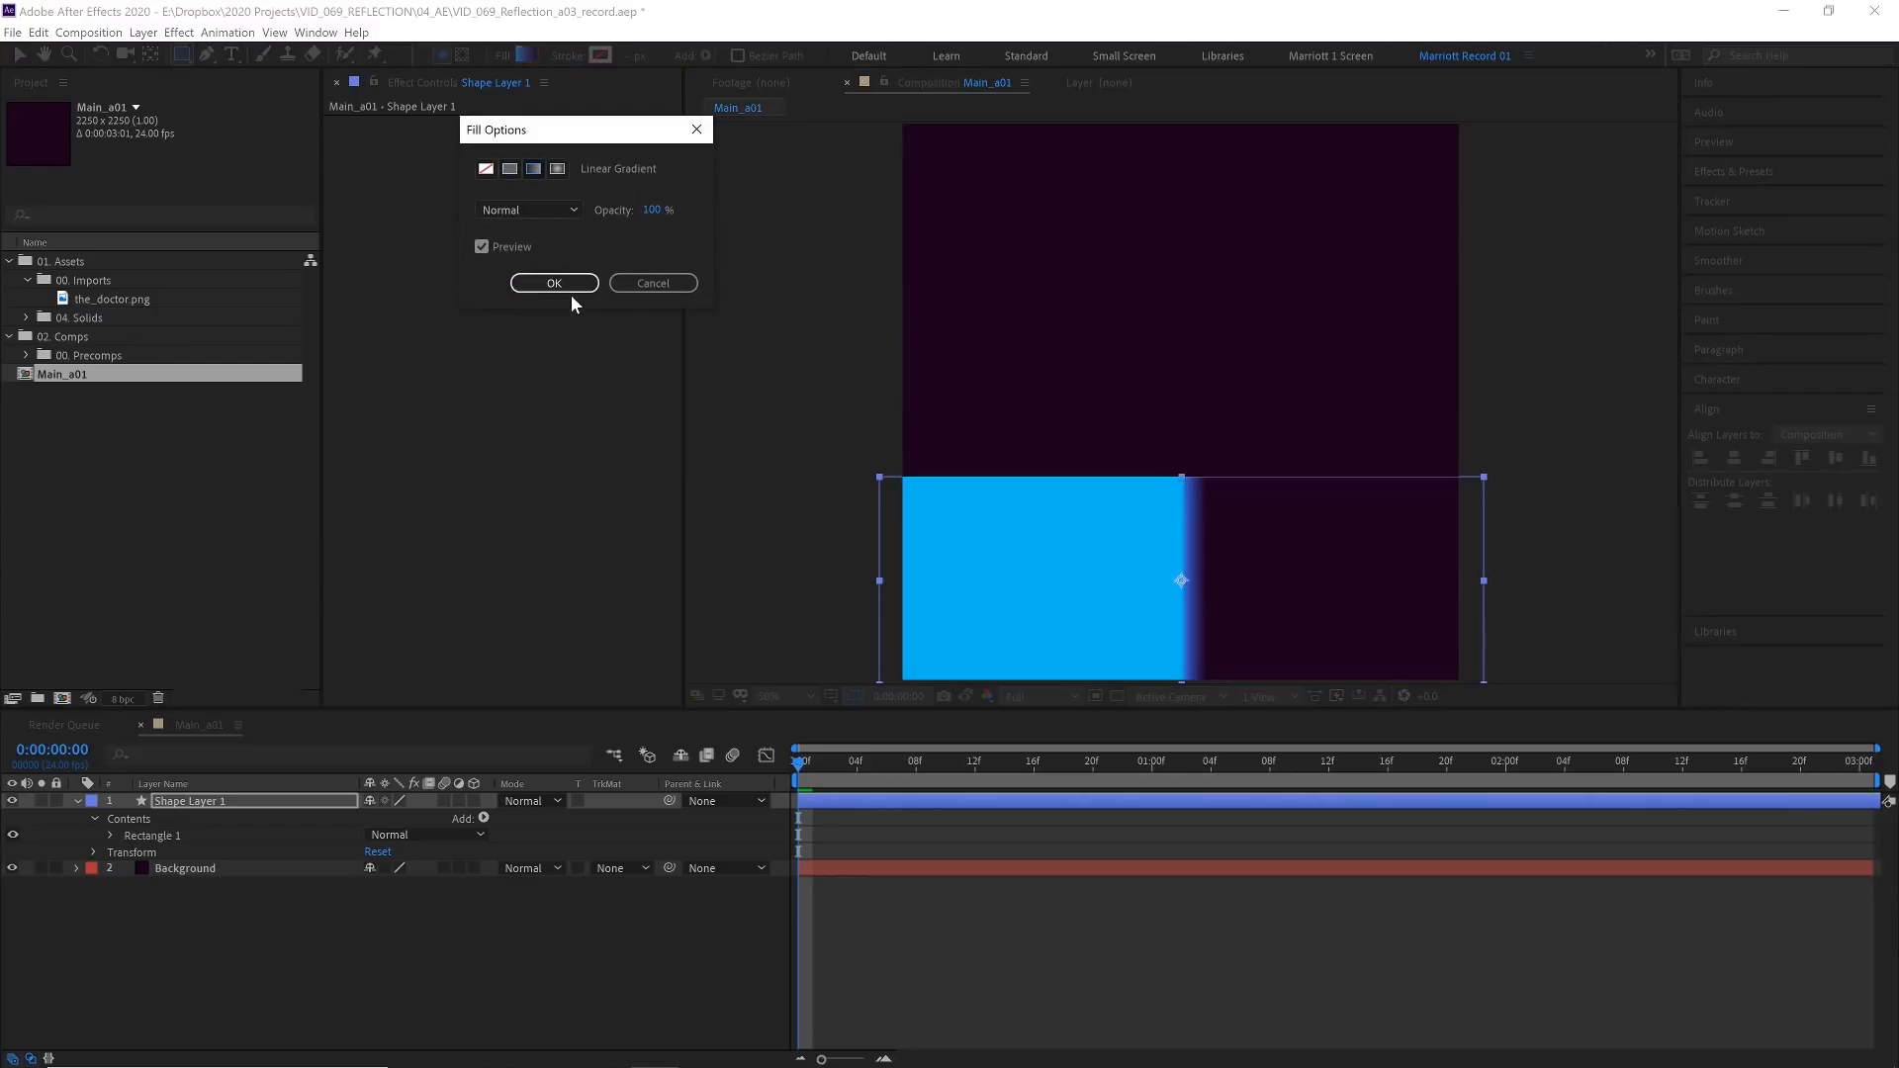
pyautogui.click(554, 283)
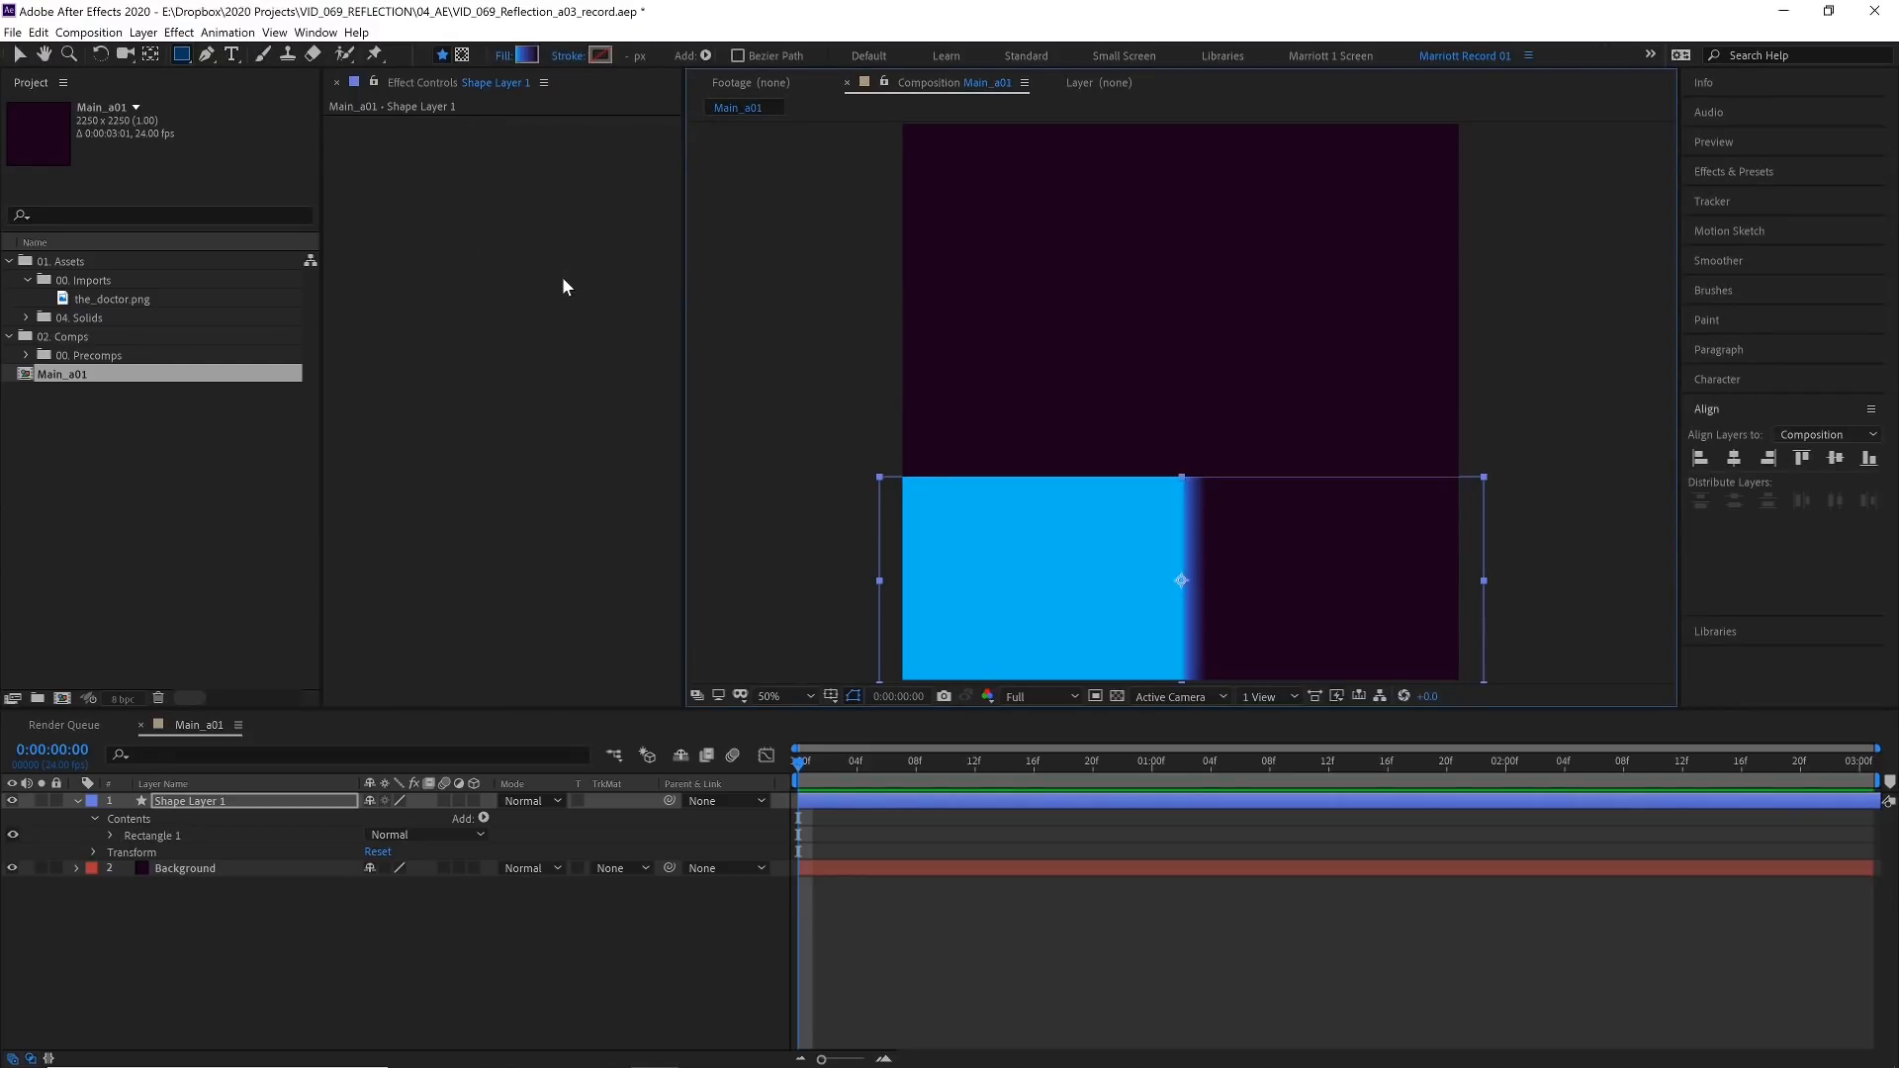
# Edit the gradient colours to run from blue to dark in the Gradient Editor
pyautogui.click(526, 55)
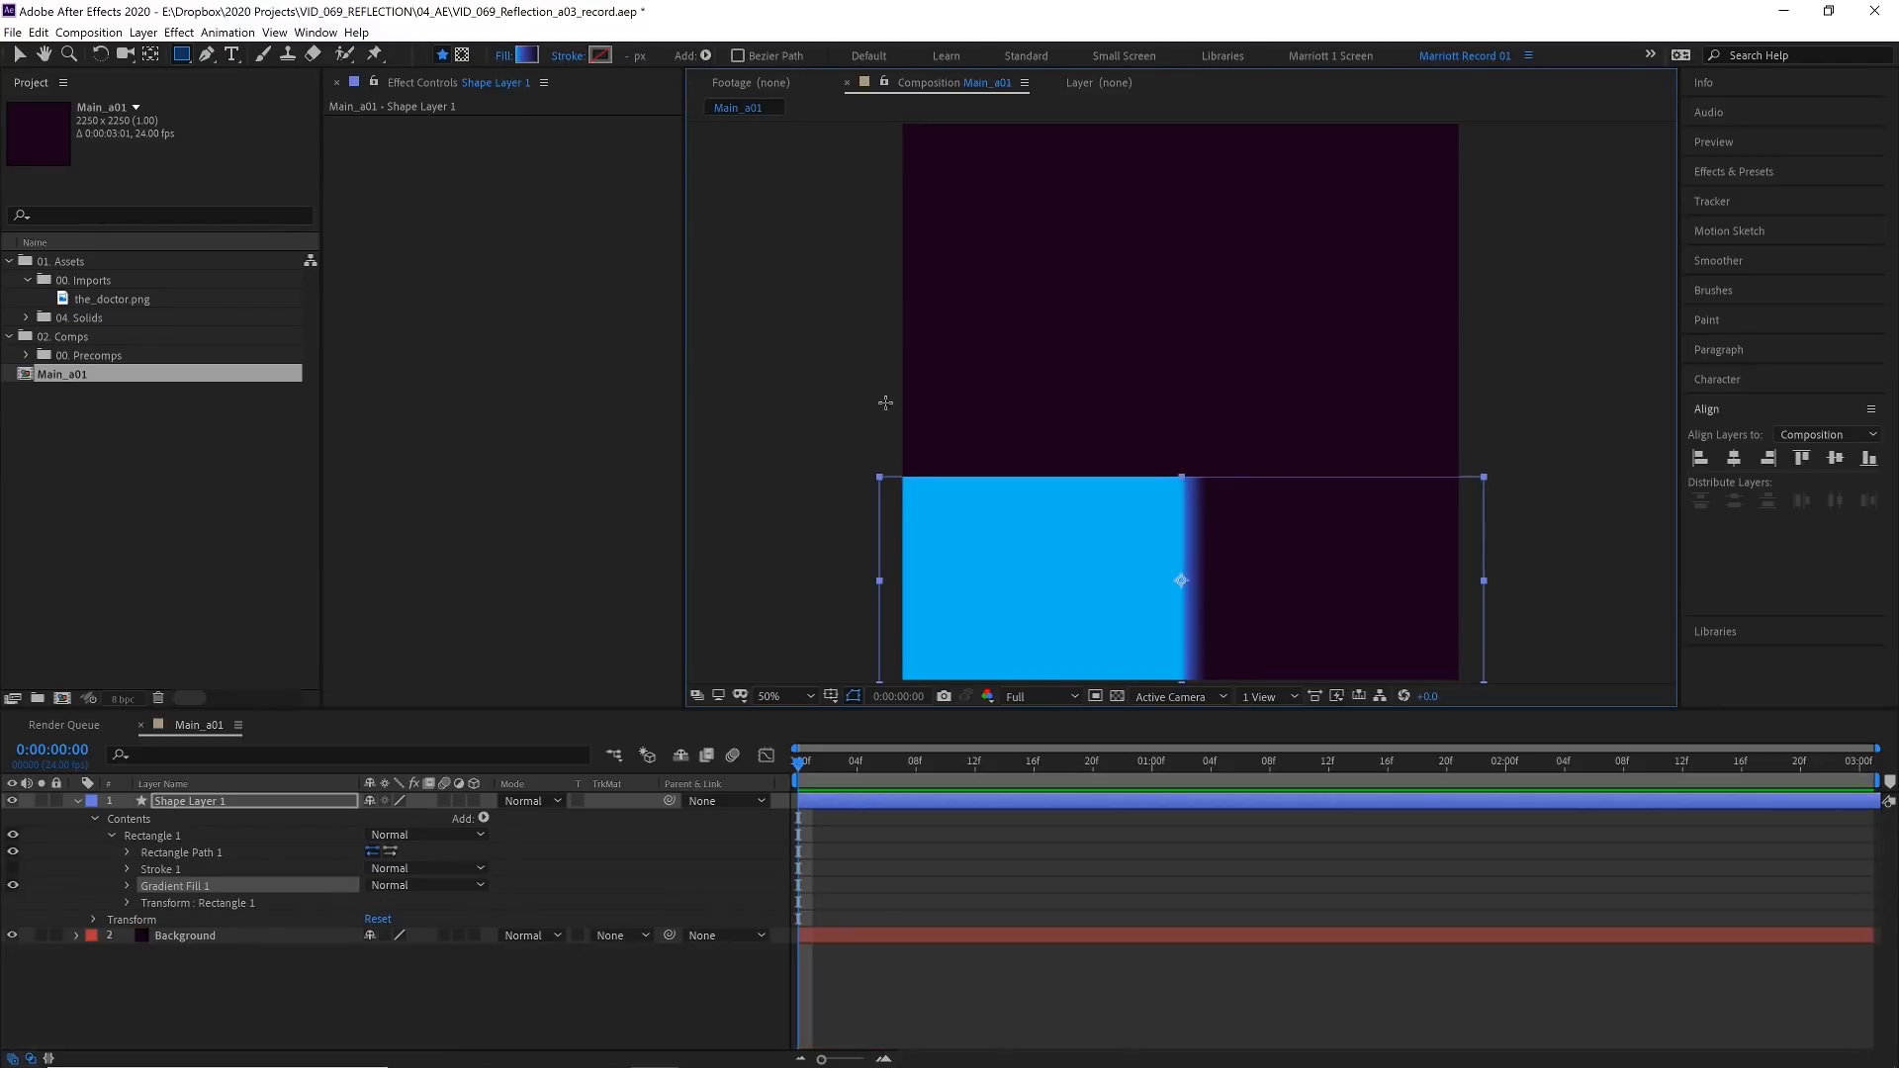
pyautogui.click(522, 55)
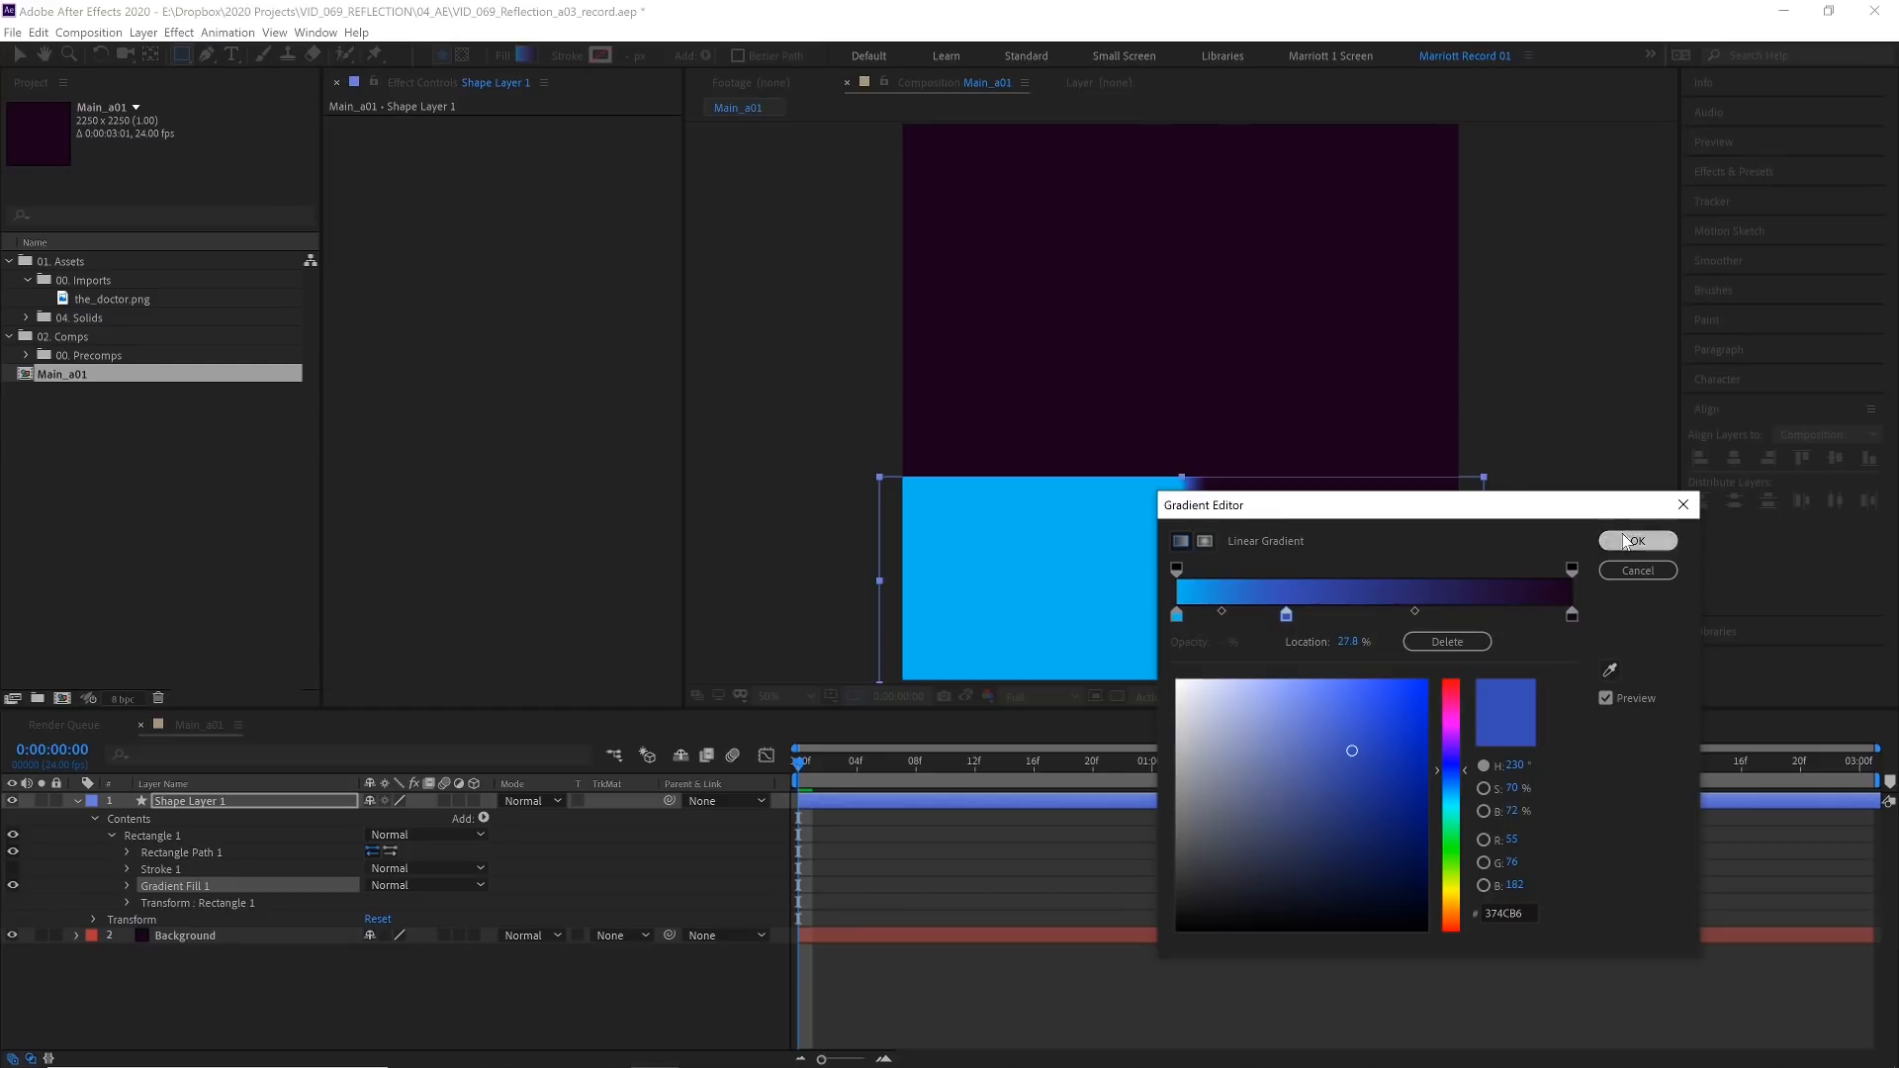
pyautogui.click(1636, 540)
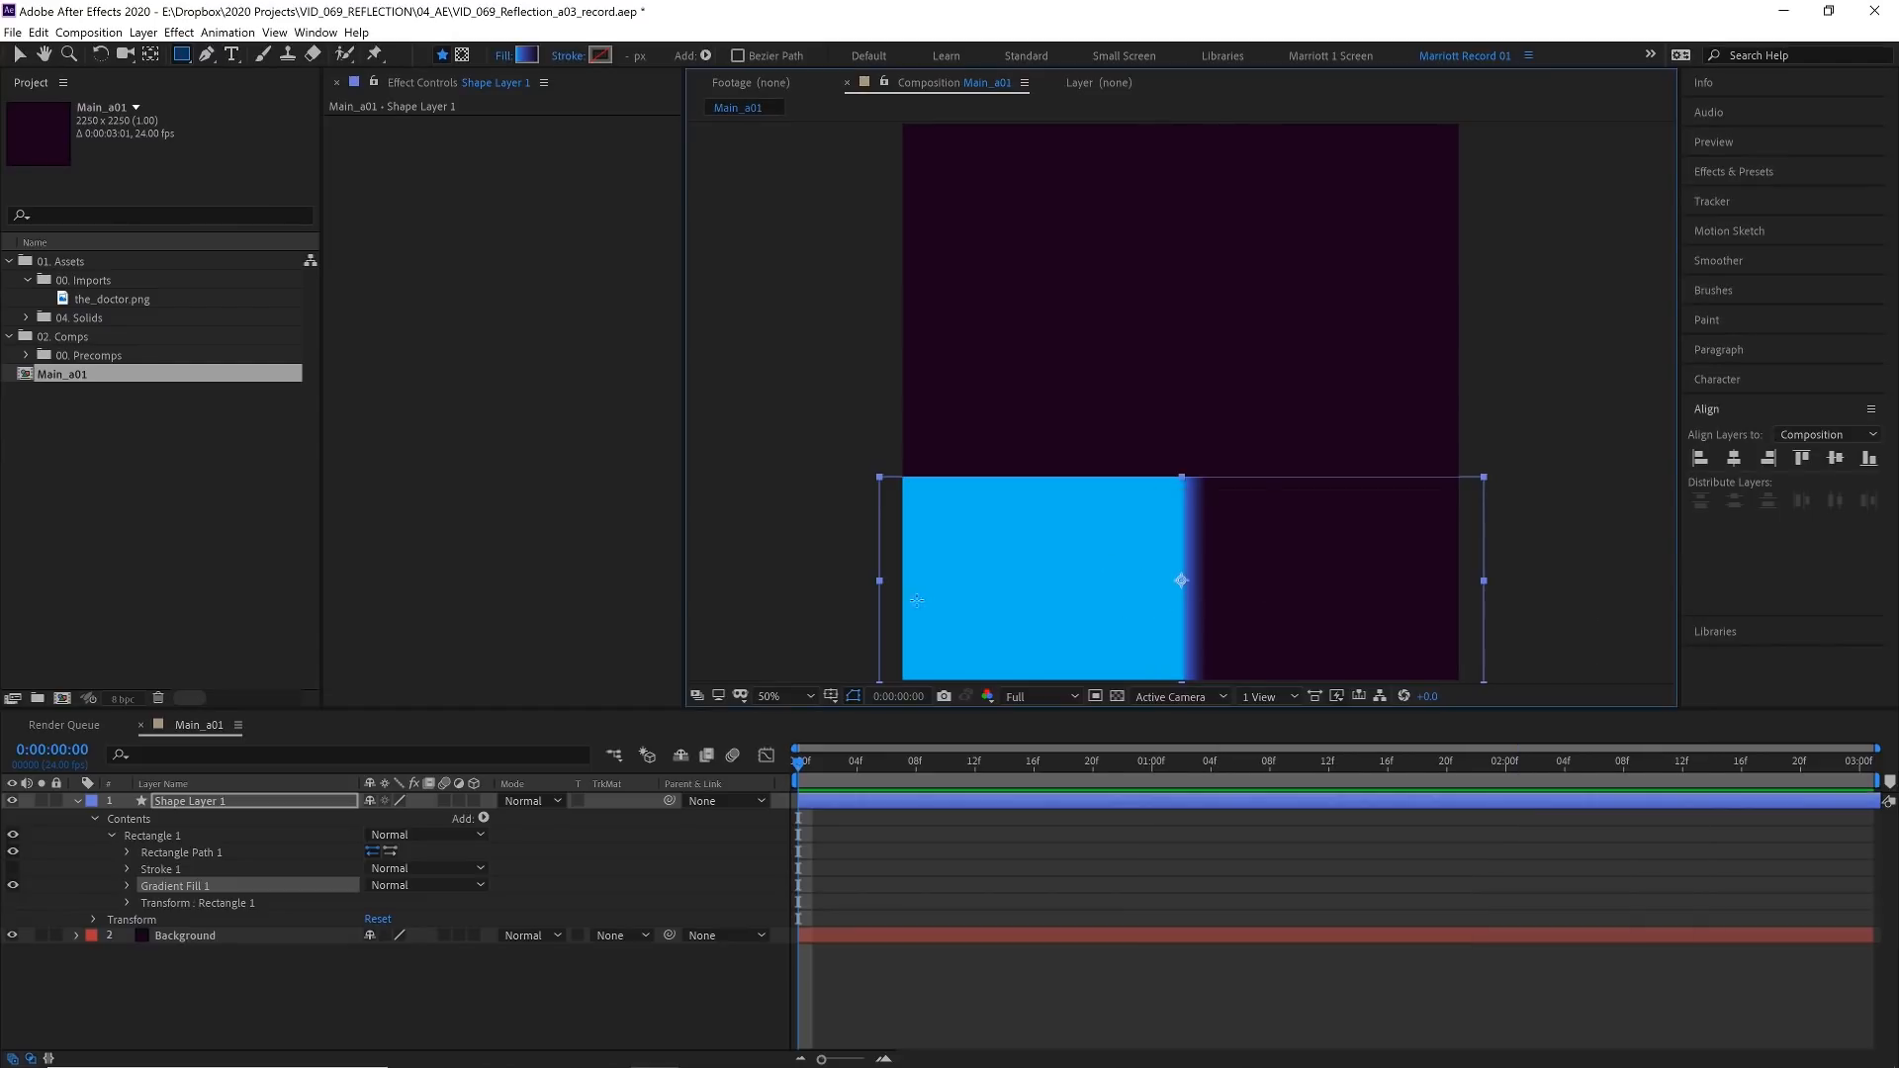
pyautogui.moveTo(1278, 574)
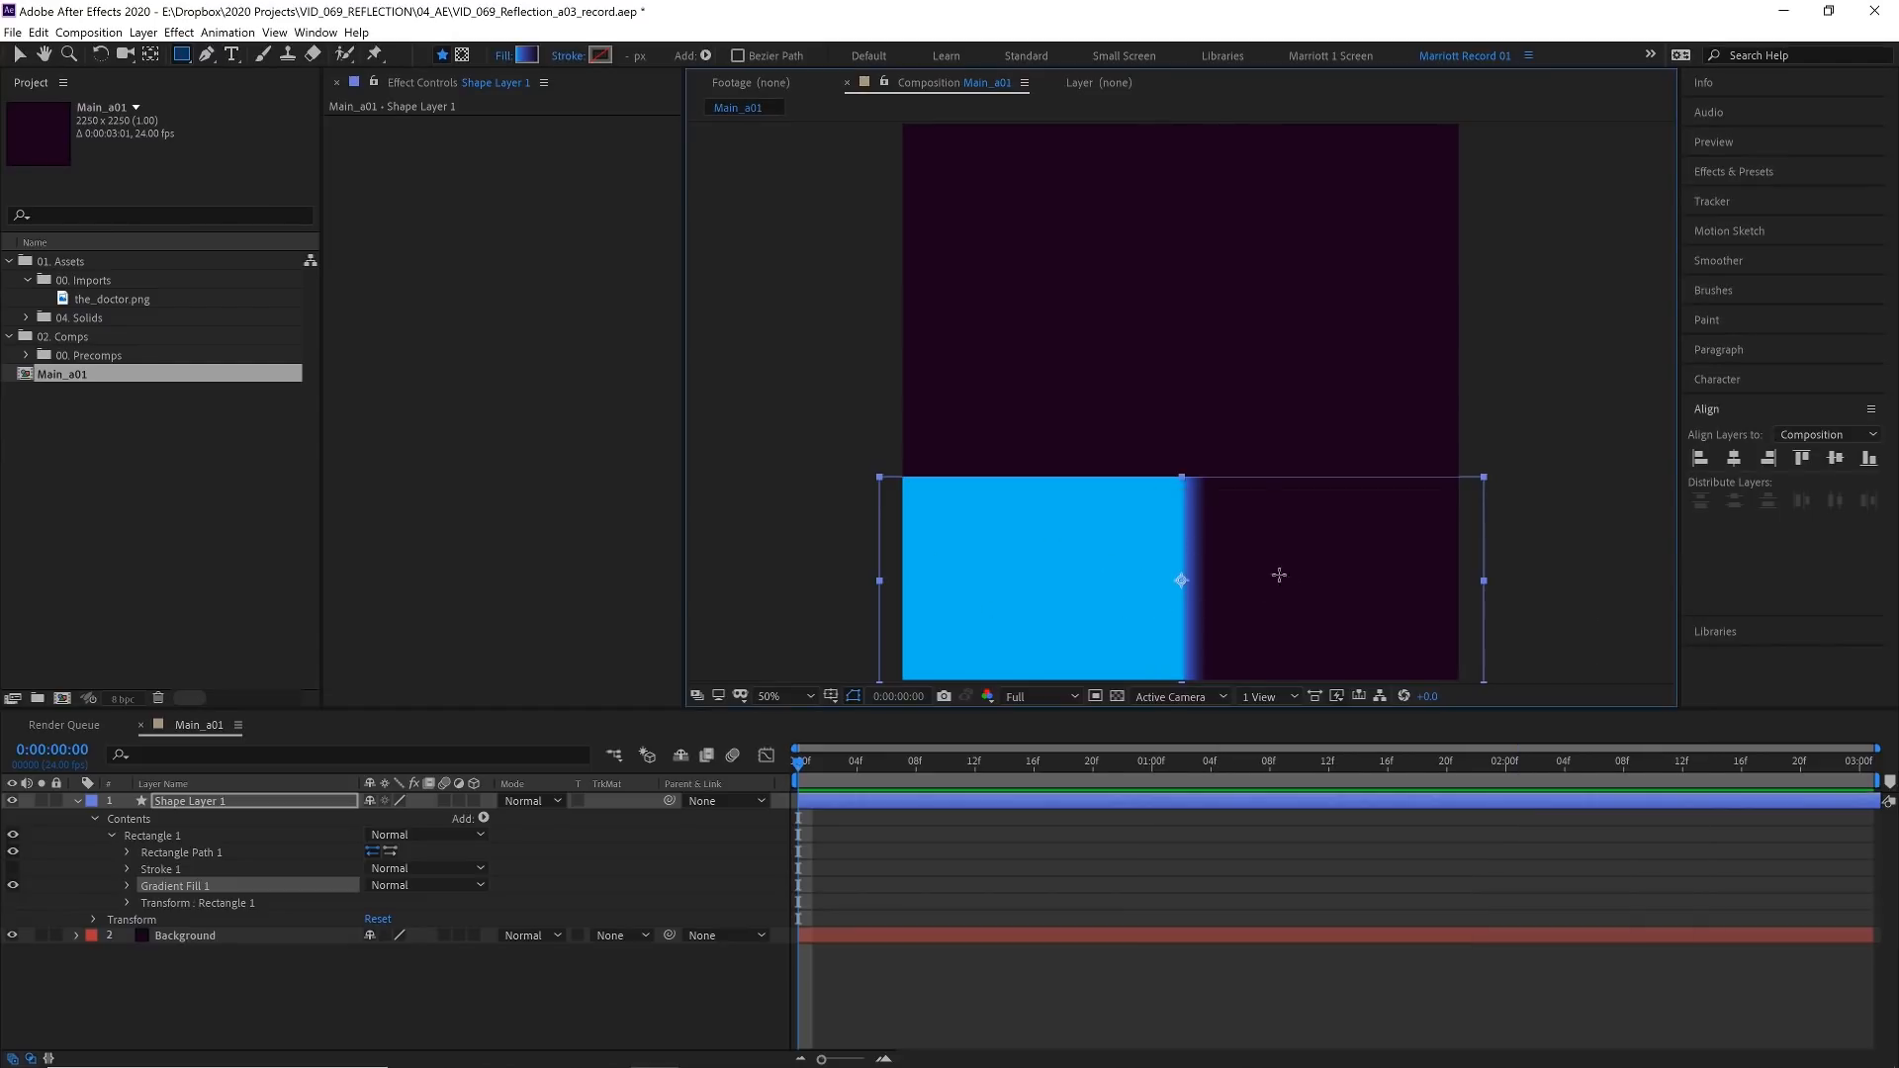
# Run the gradient vertically, bright blue on top, and rename Shape Layer 1 to Pool
pyautogui.click(18, 55)
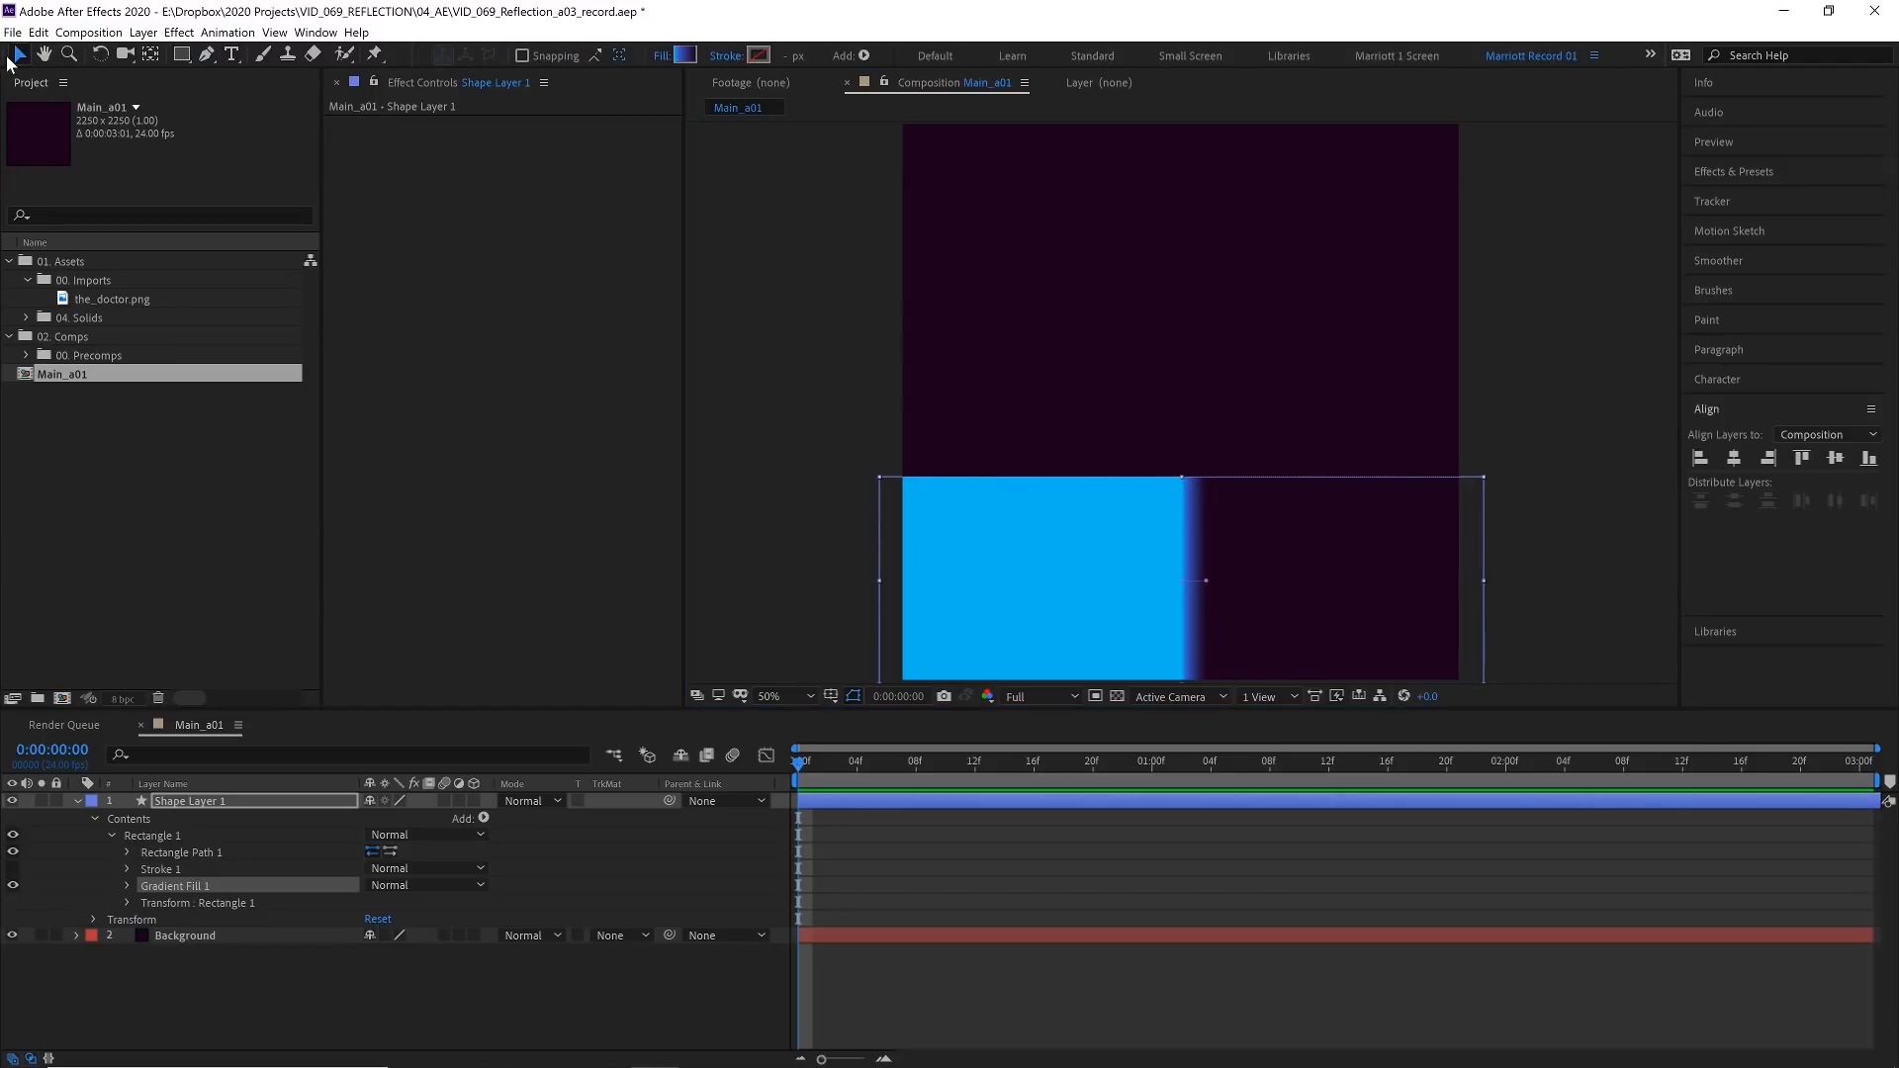
pyautogui.moveTo(1297, 600)
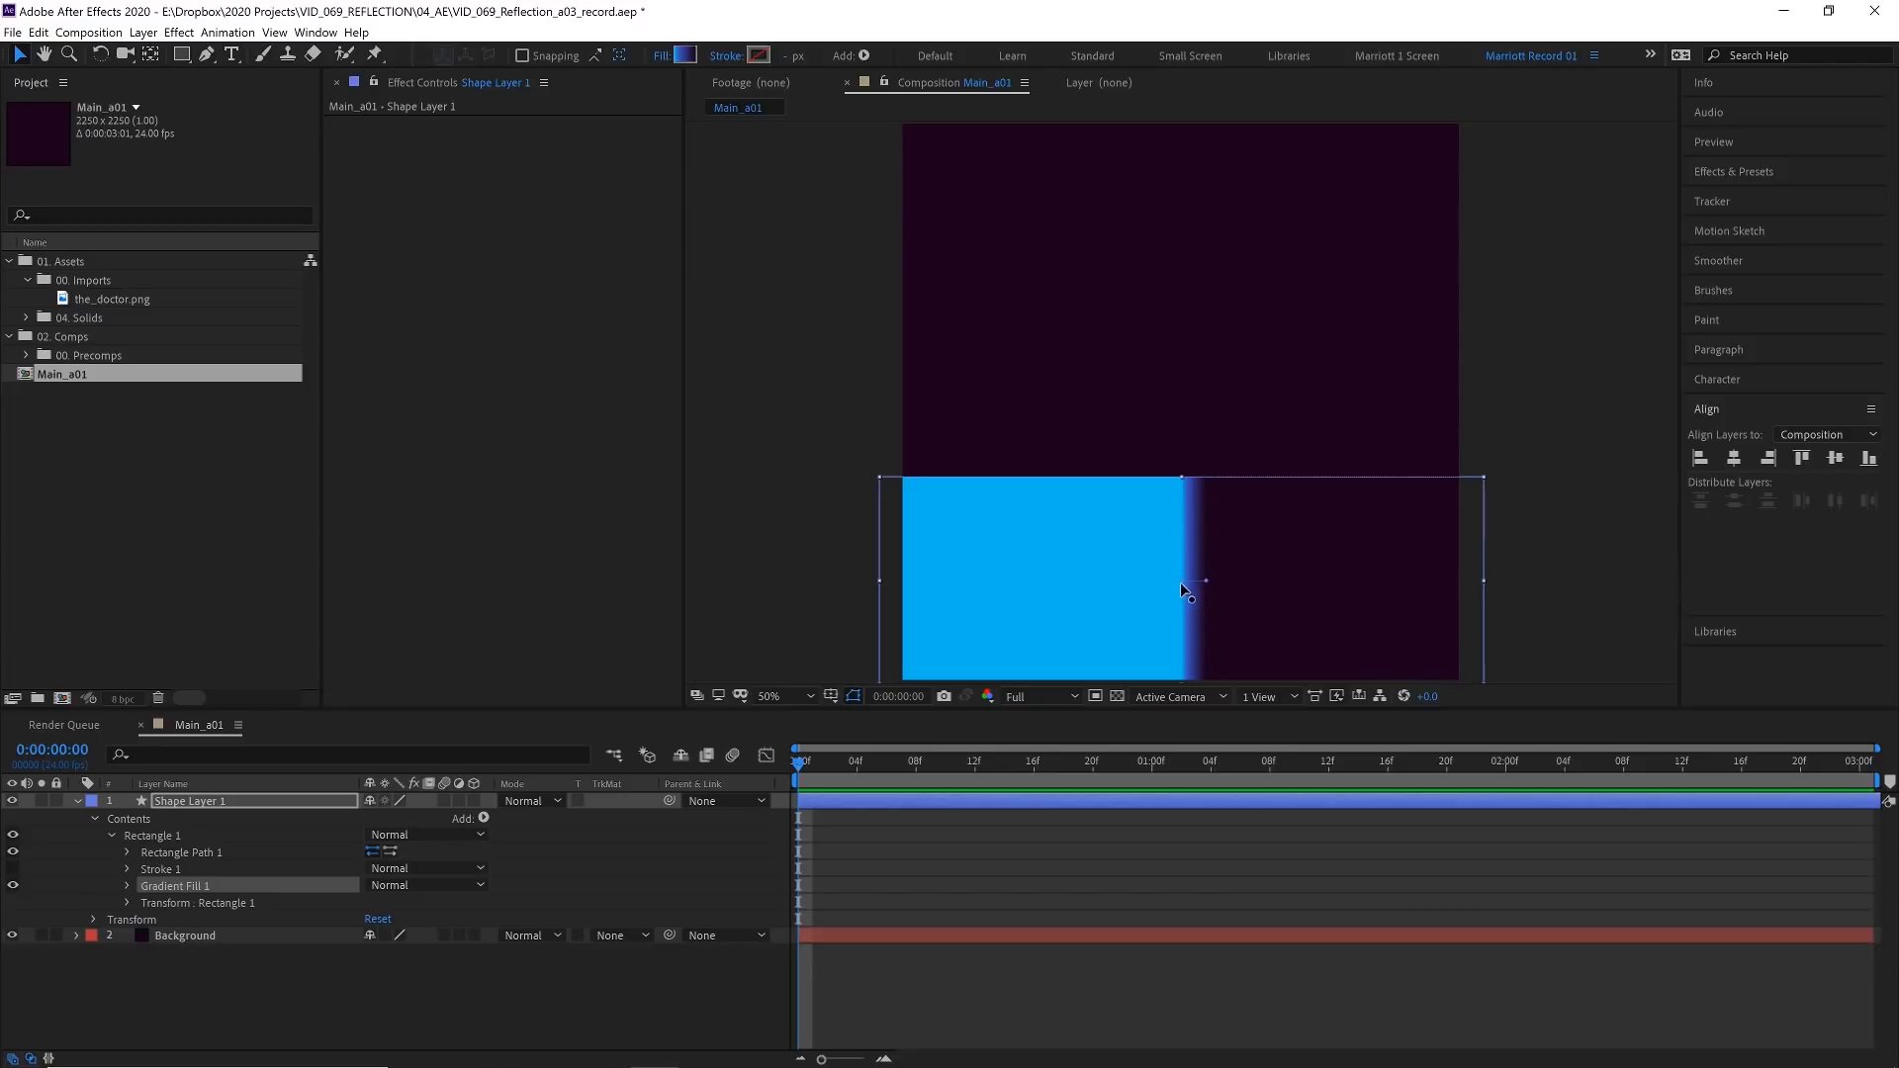
pyautogui.moveTo(1209, 587)
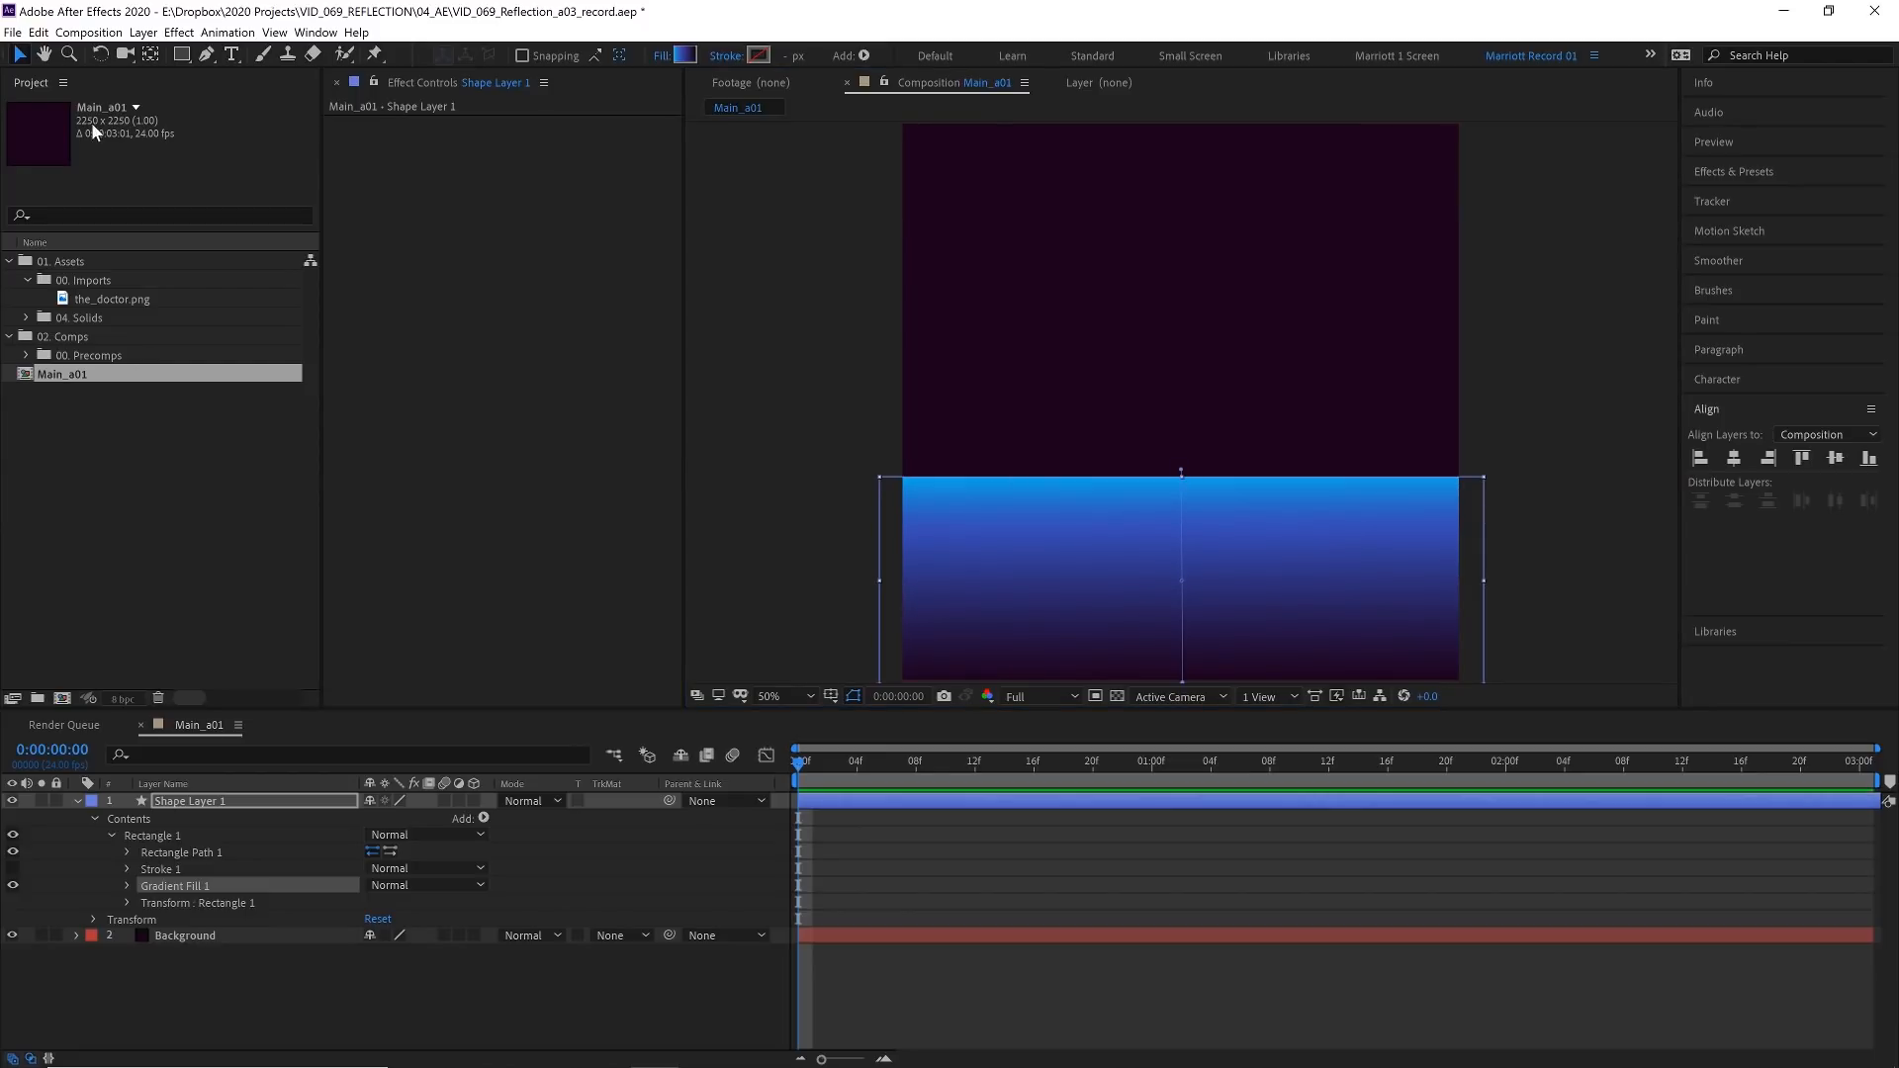
pyautogui.moveTo(20, 63)
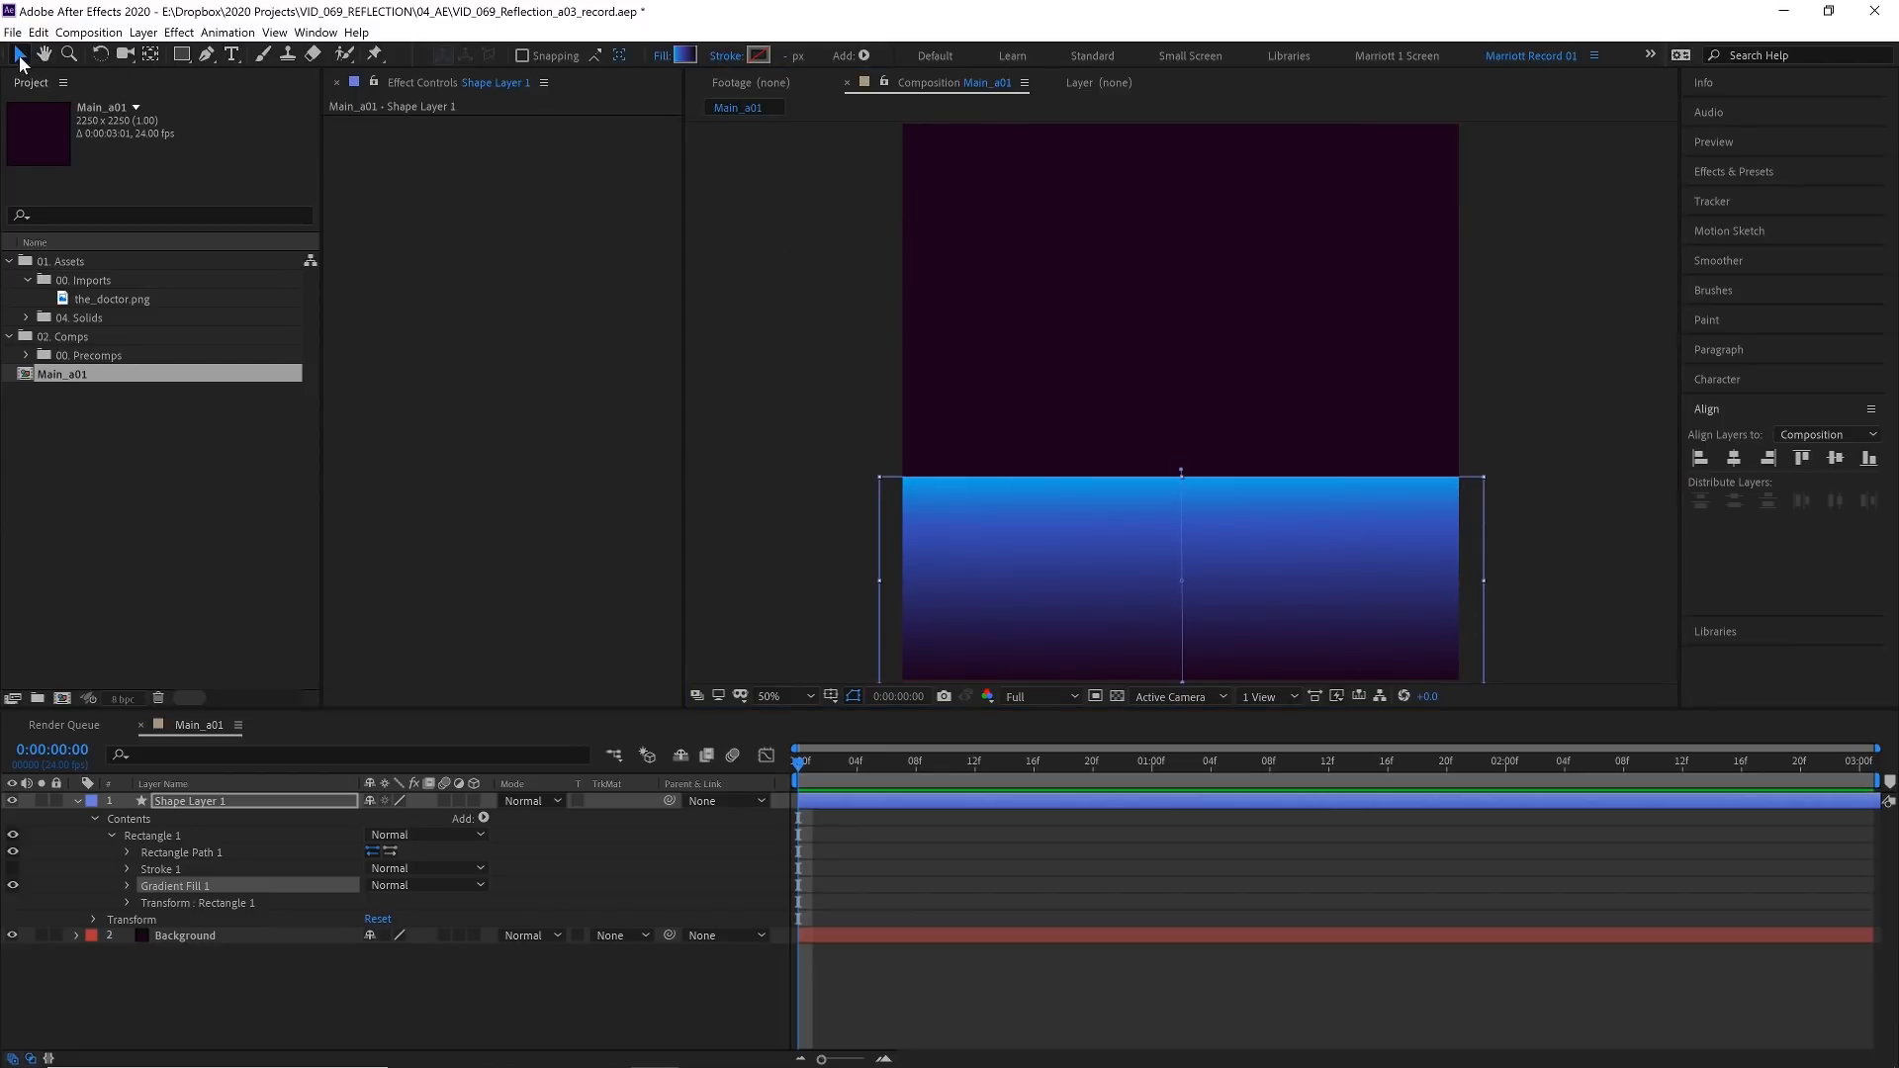
pyautogui.doubleClick(190, 801)
pyautogui.write('Pool')
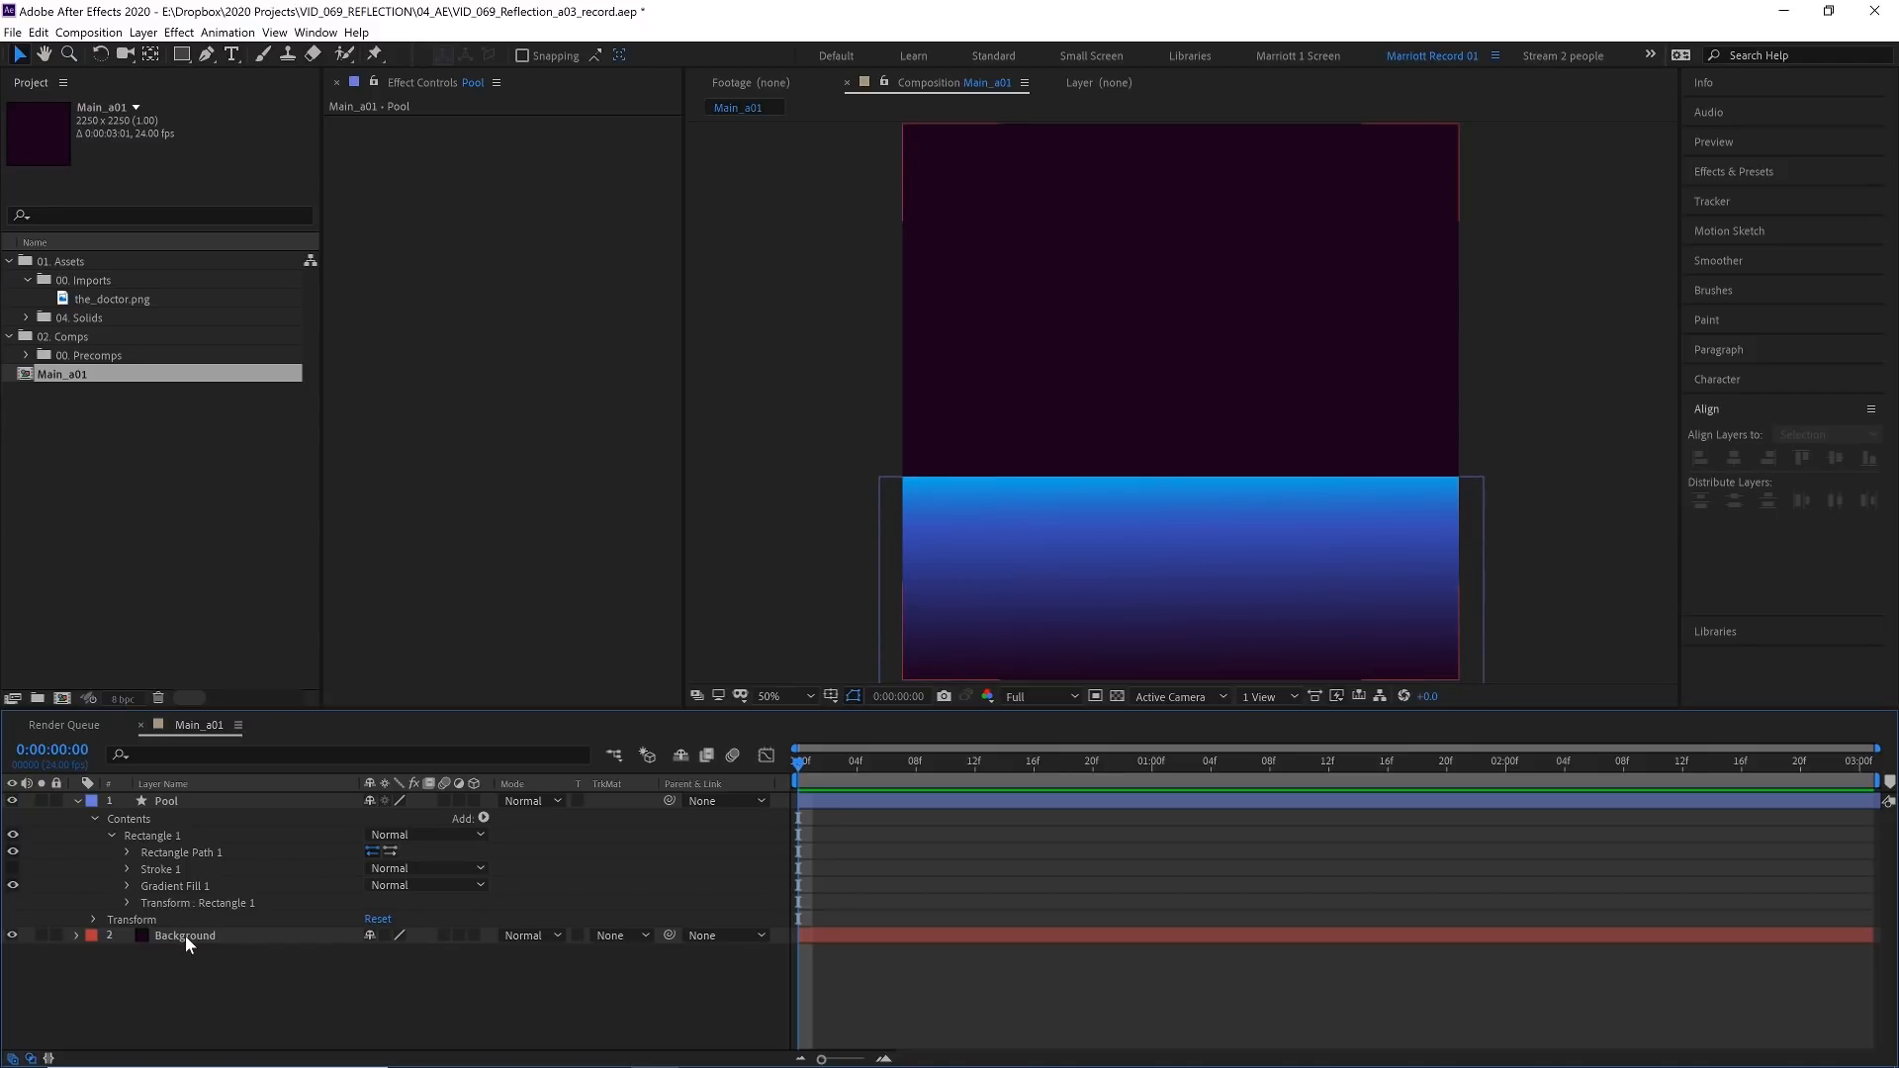
# Duplicate Background with a blue Fill effect and an inverted, 600-pixel feathered mask glow
pyautogui.click(184, 936)
pyautogui.write('fill')
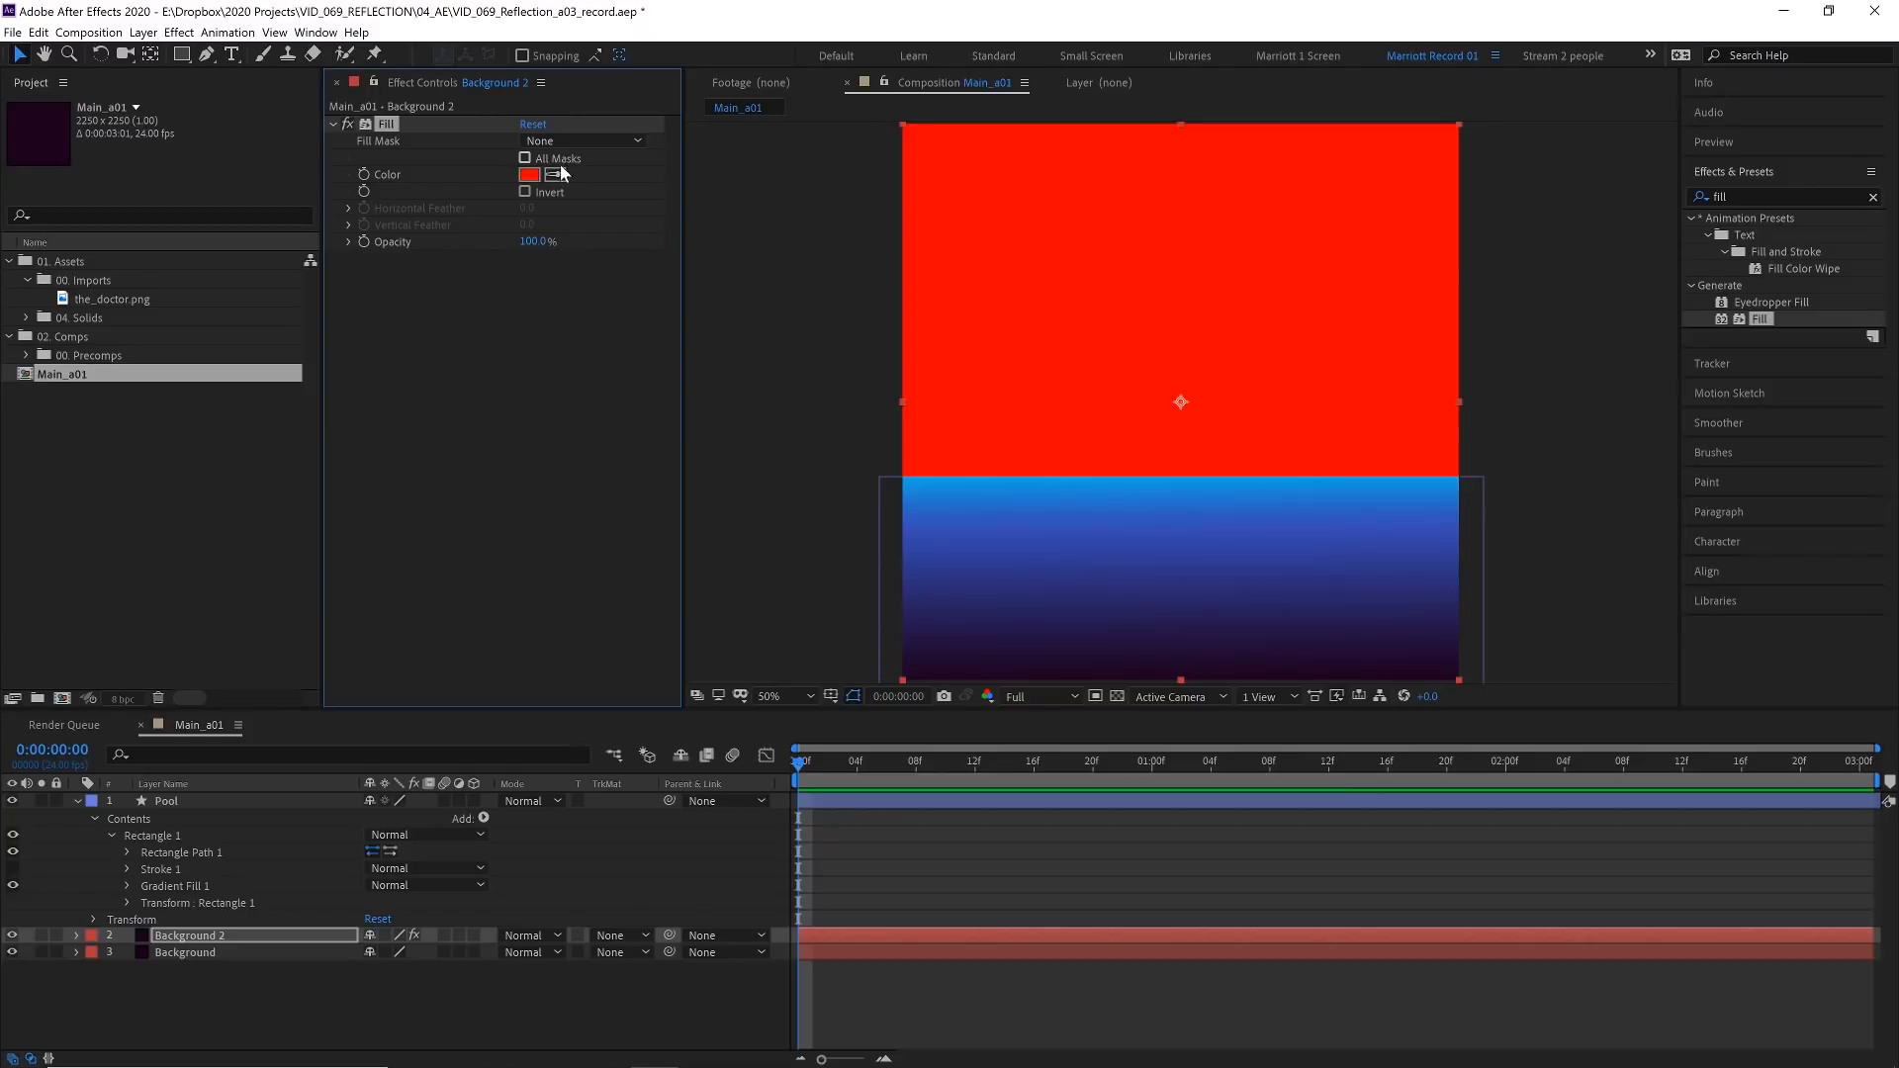
pyautogui.click(553, 174)
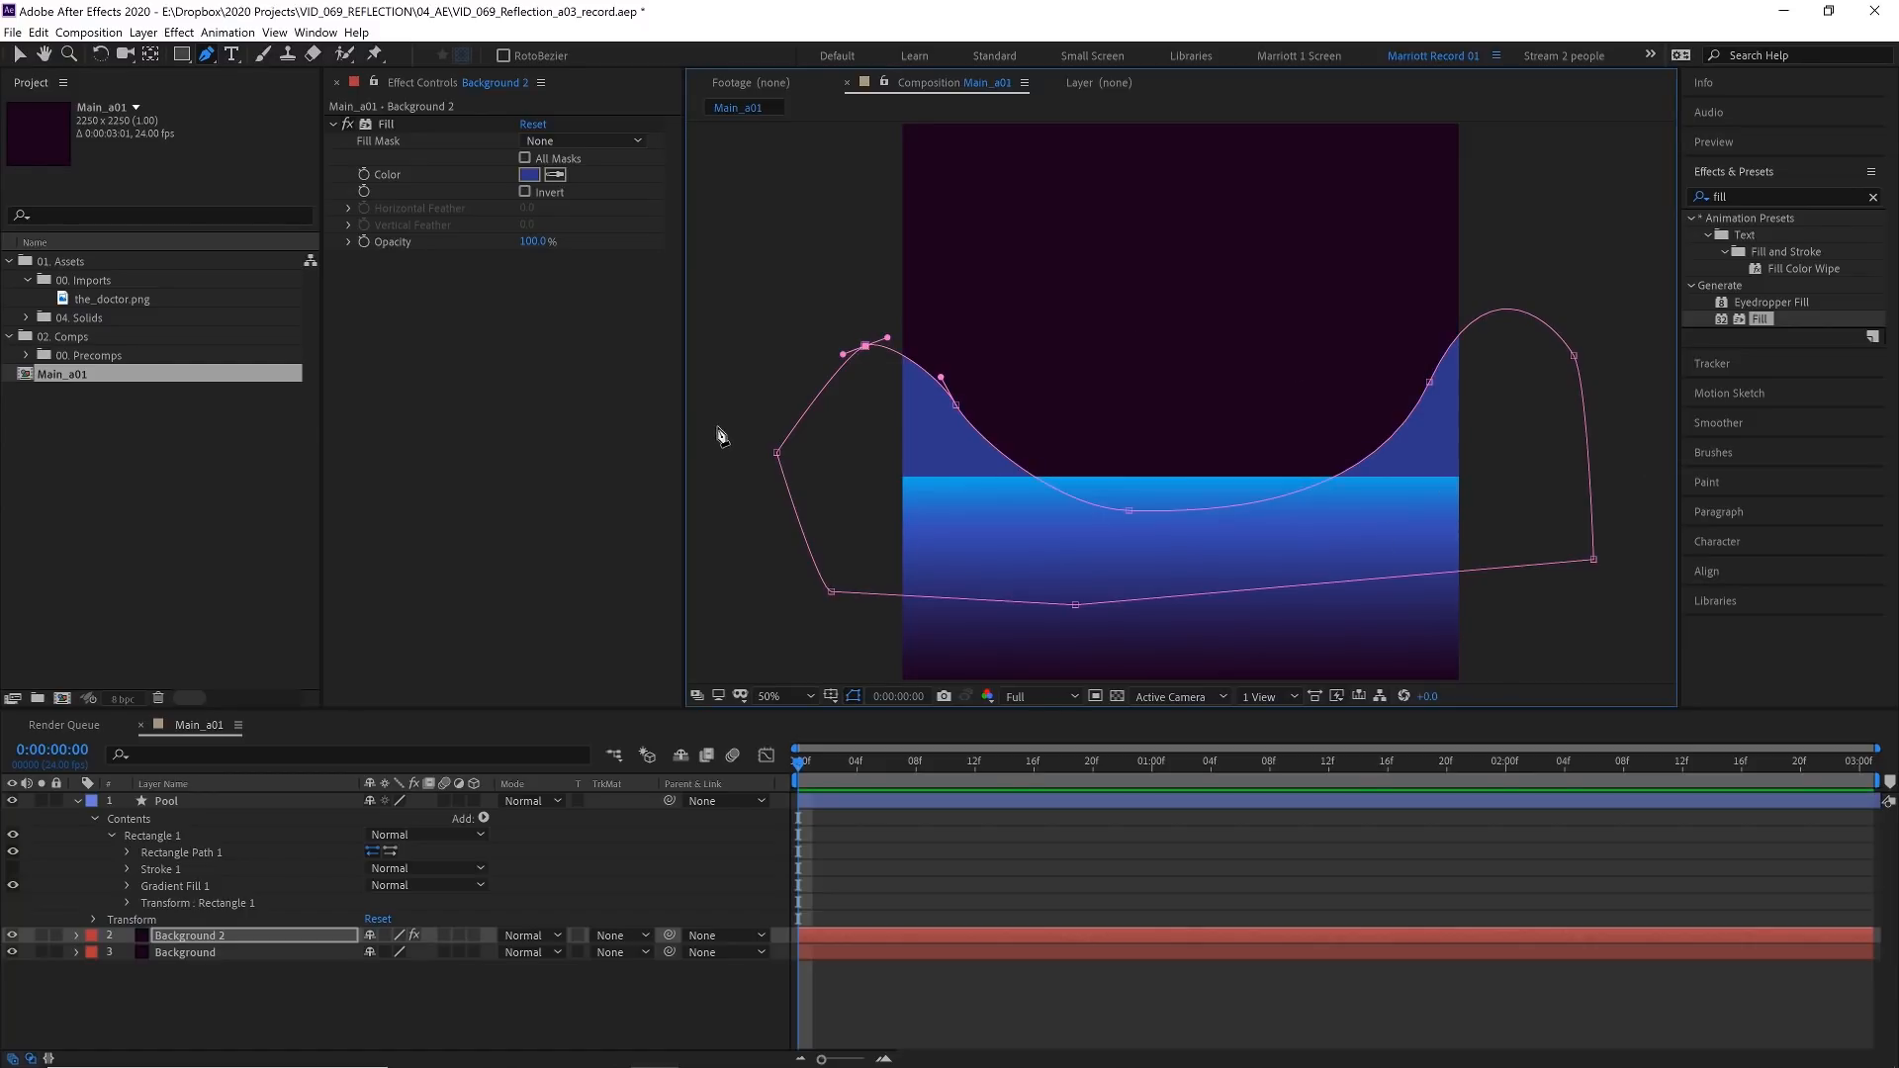
pyautogui.moveTo(1495, 411)
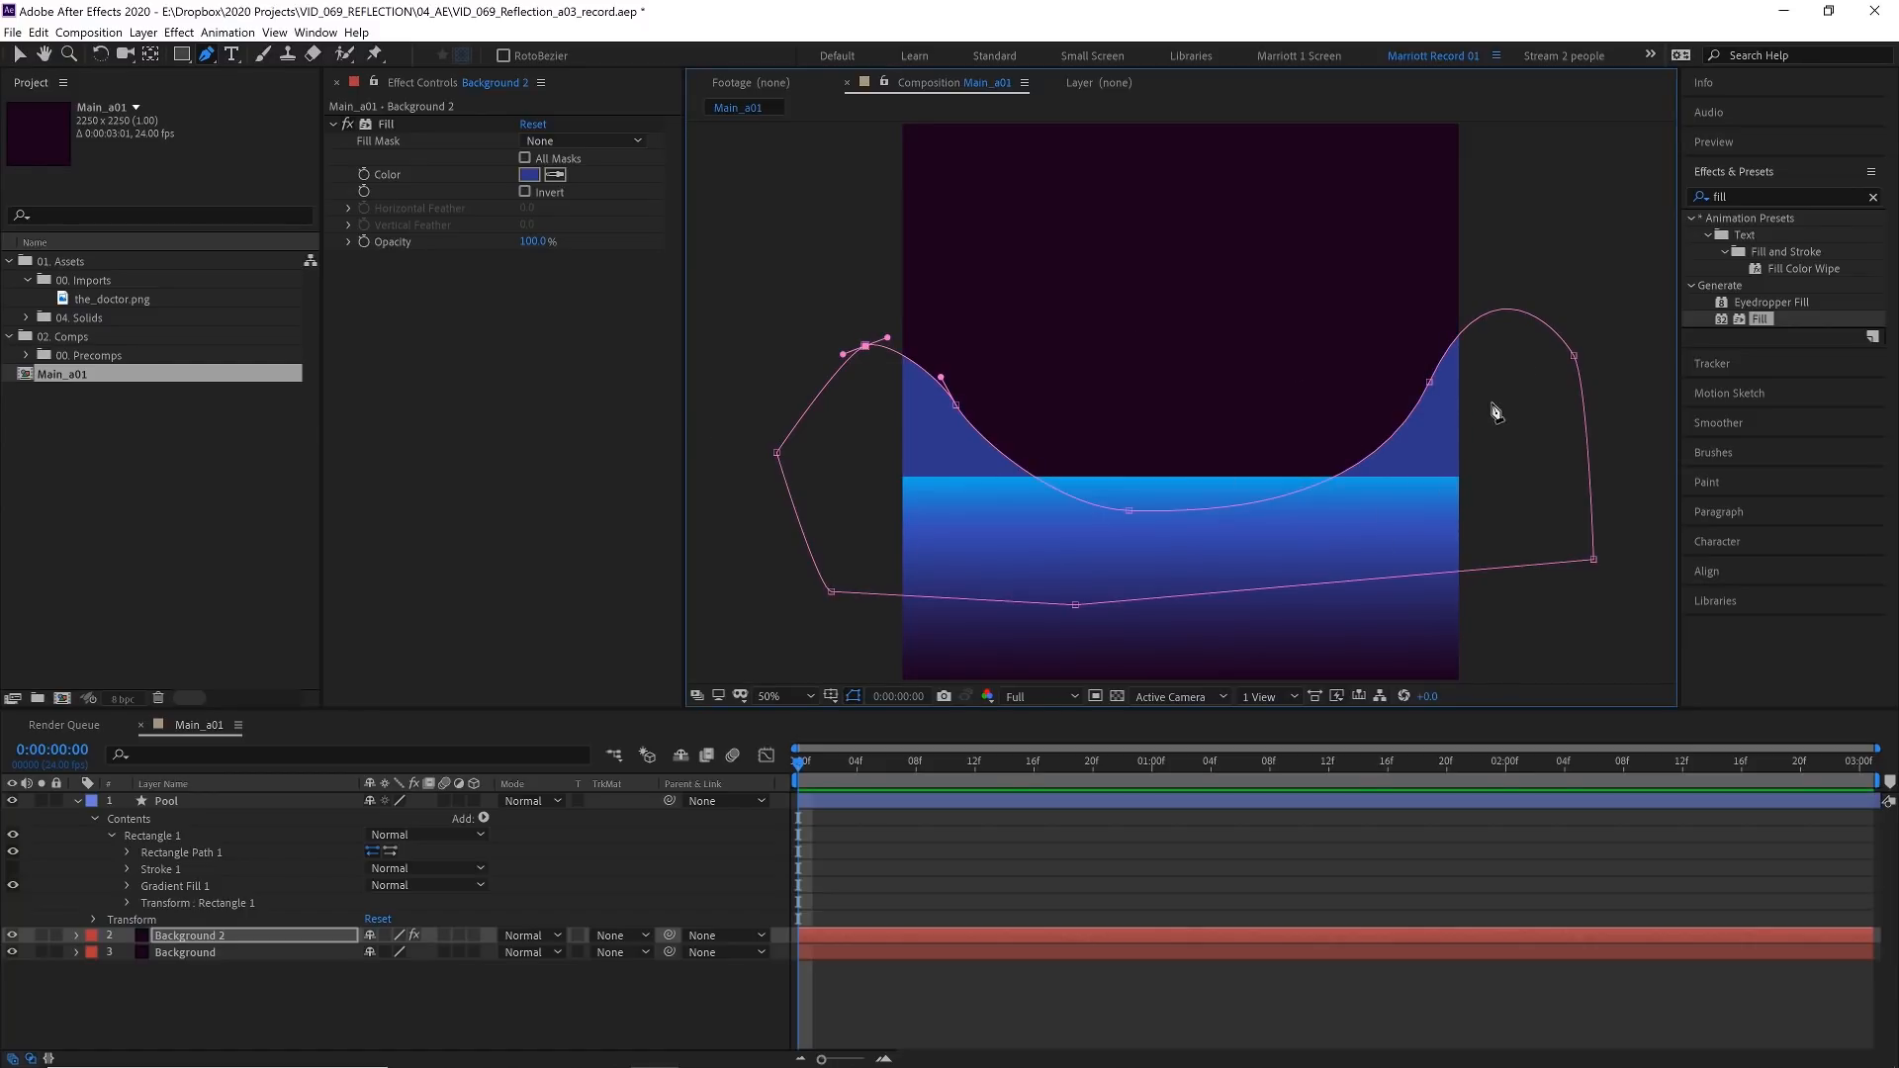
pyautogui.click(77, 936)
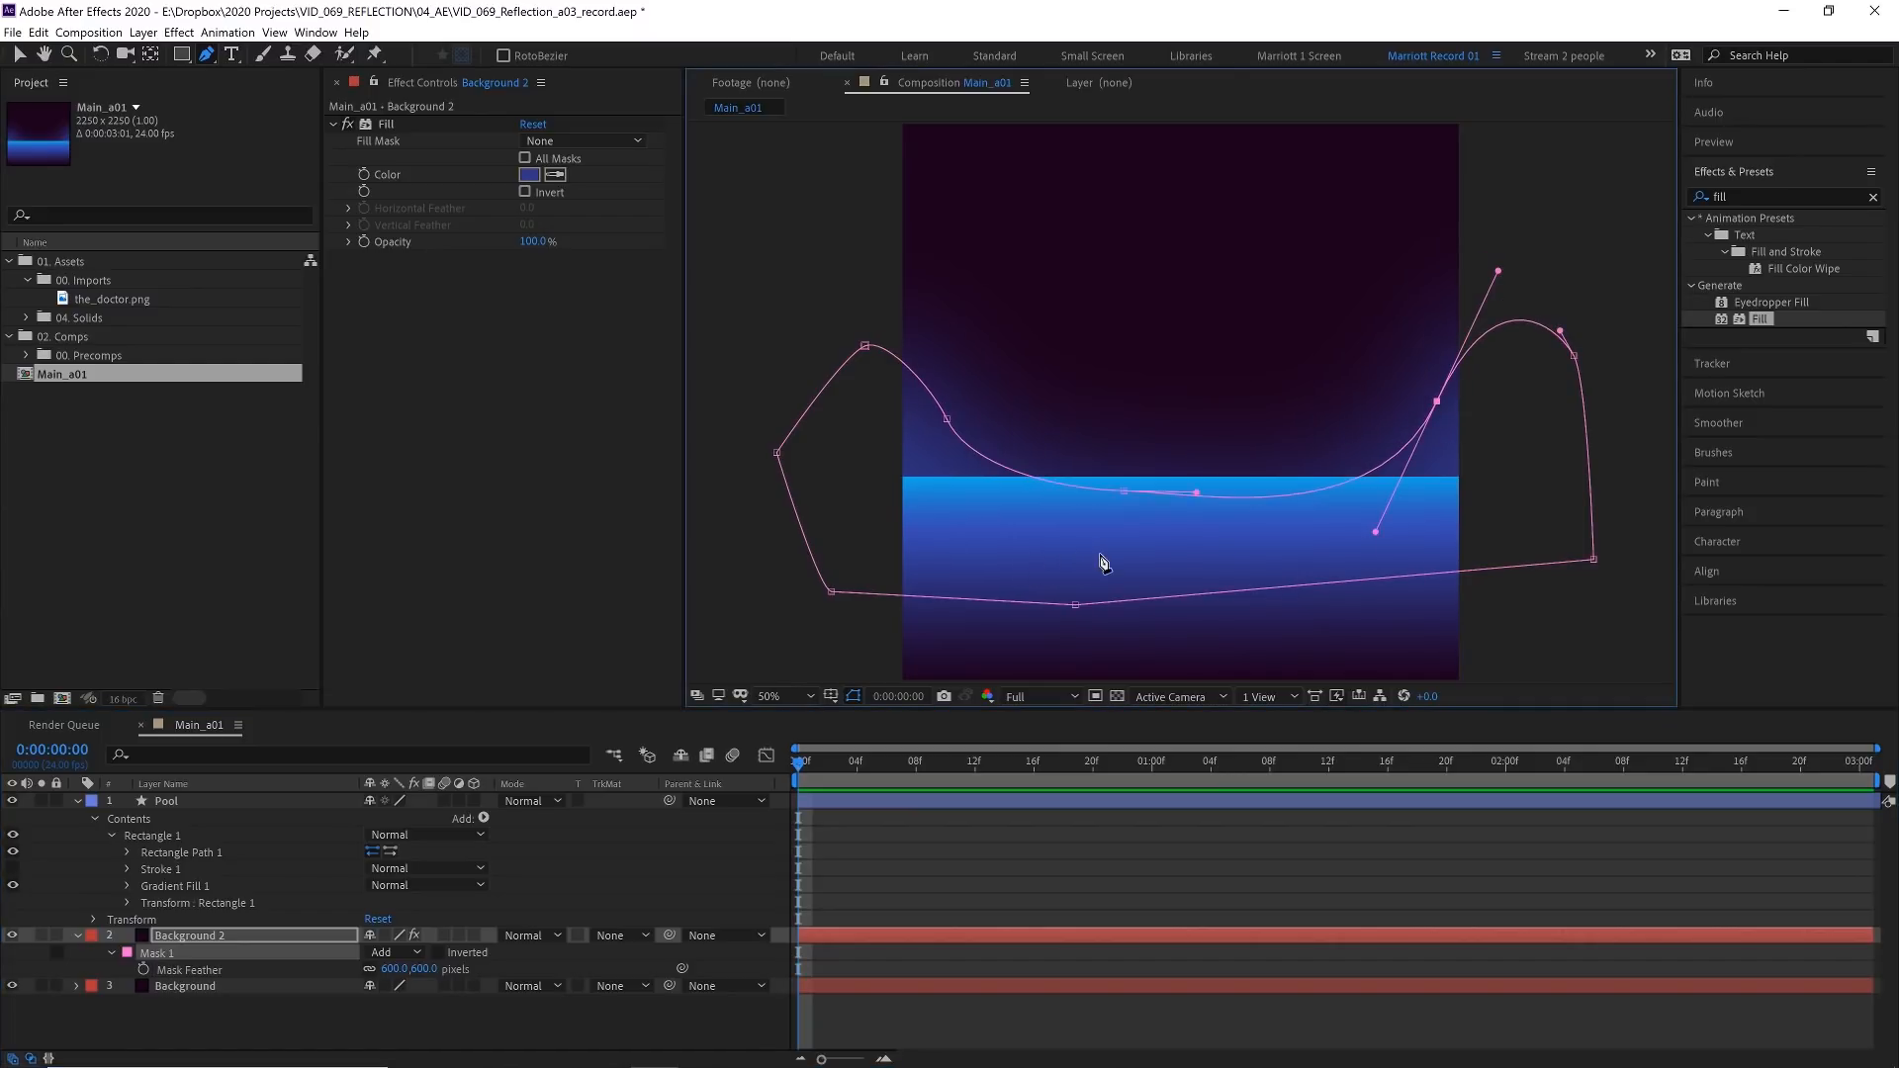
pyautogui.moveTo(1135, 523)
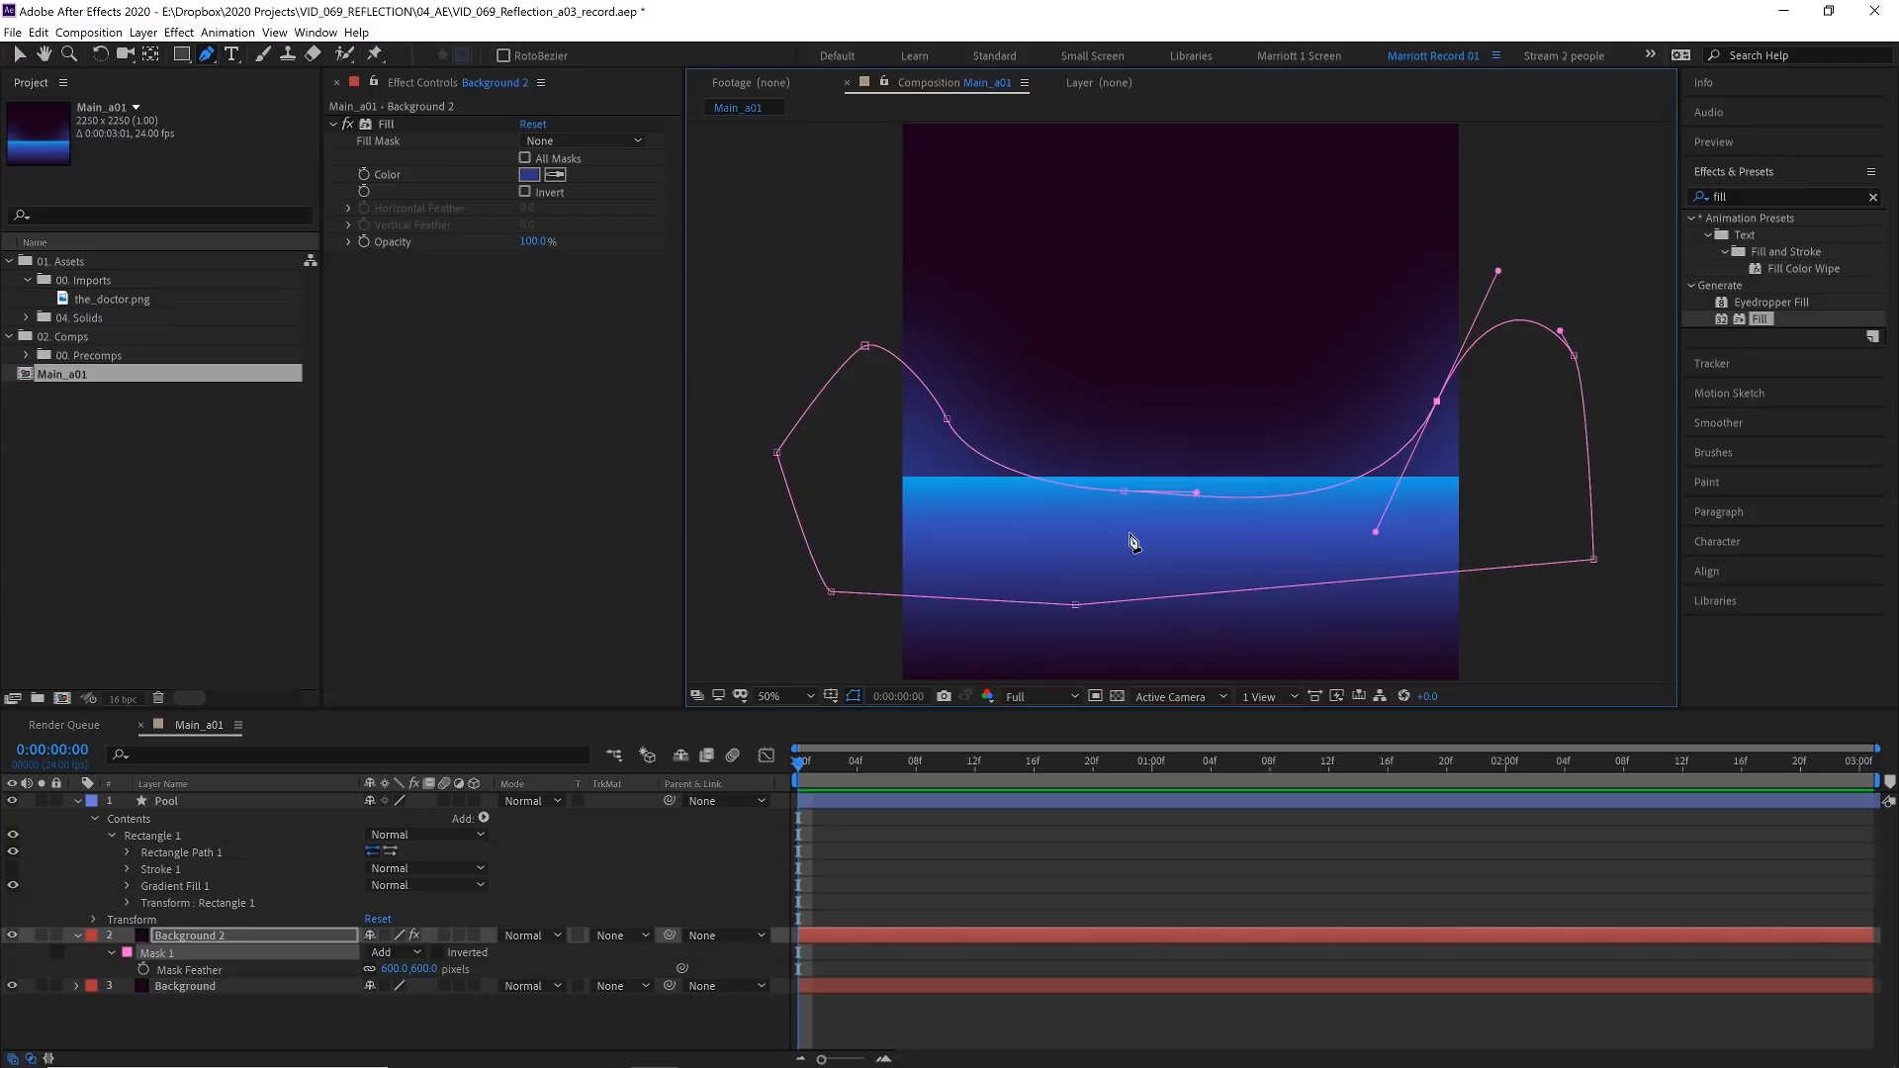
# Precompose the REFLECTION title layer into an Object precomp and reveal its Position
pyautogui.click(230, 56)
pyautogui.write('REFLECTION')
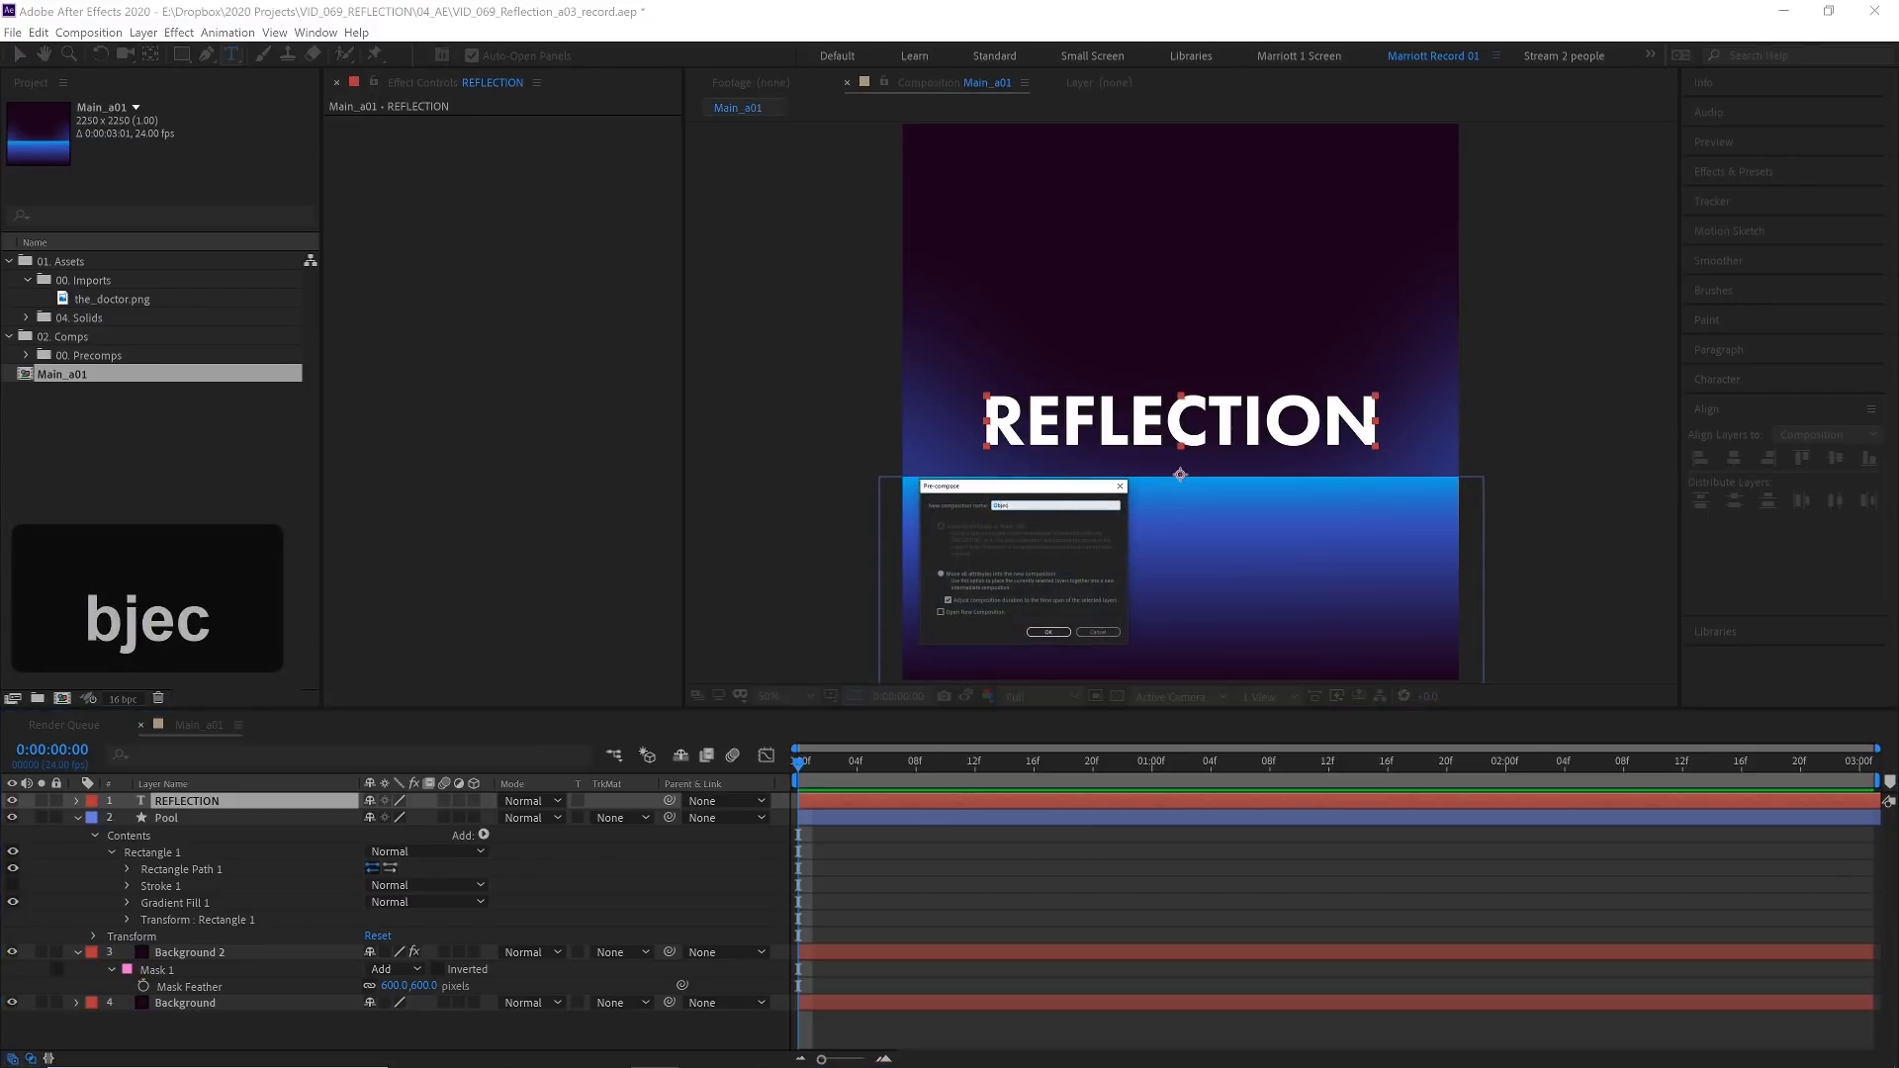
pyautogui.click(1046, 631)
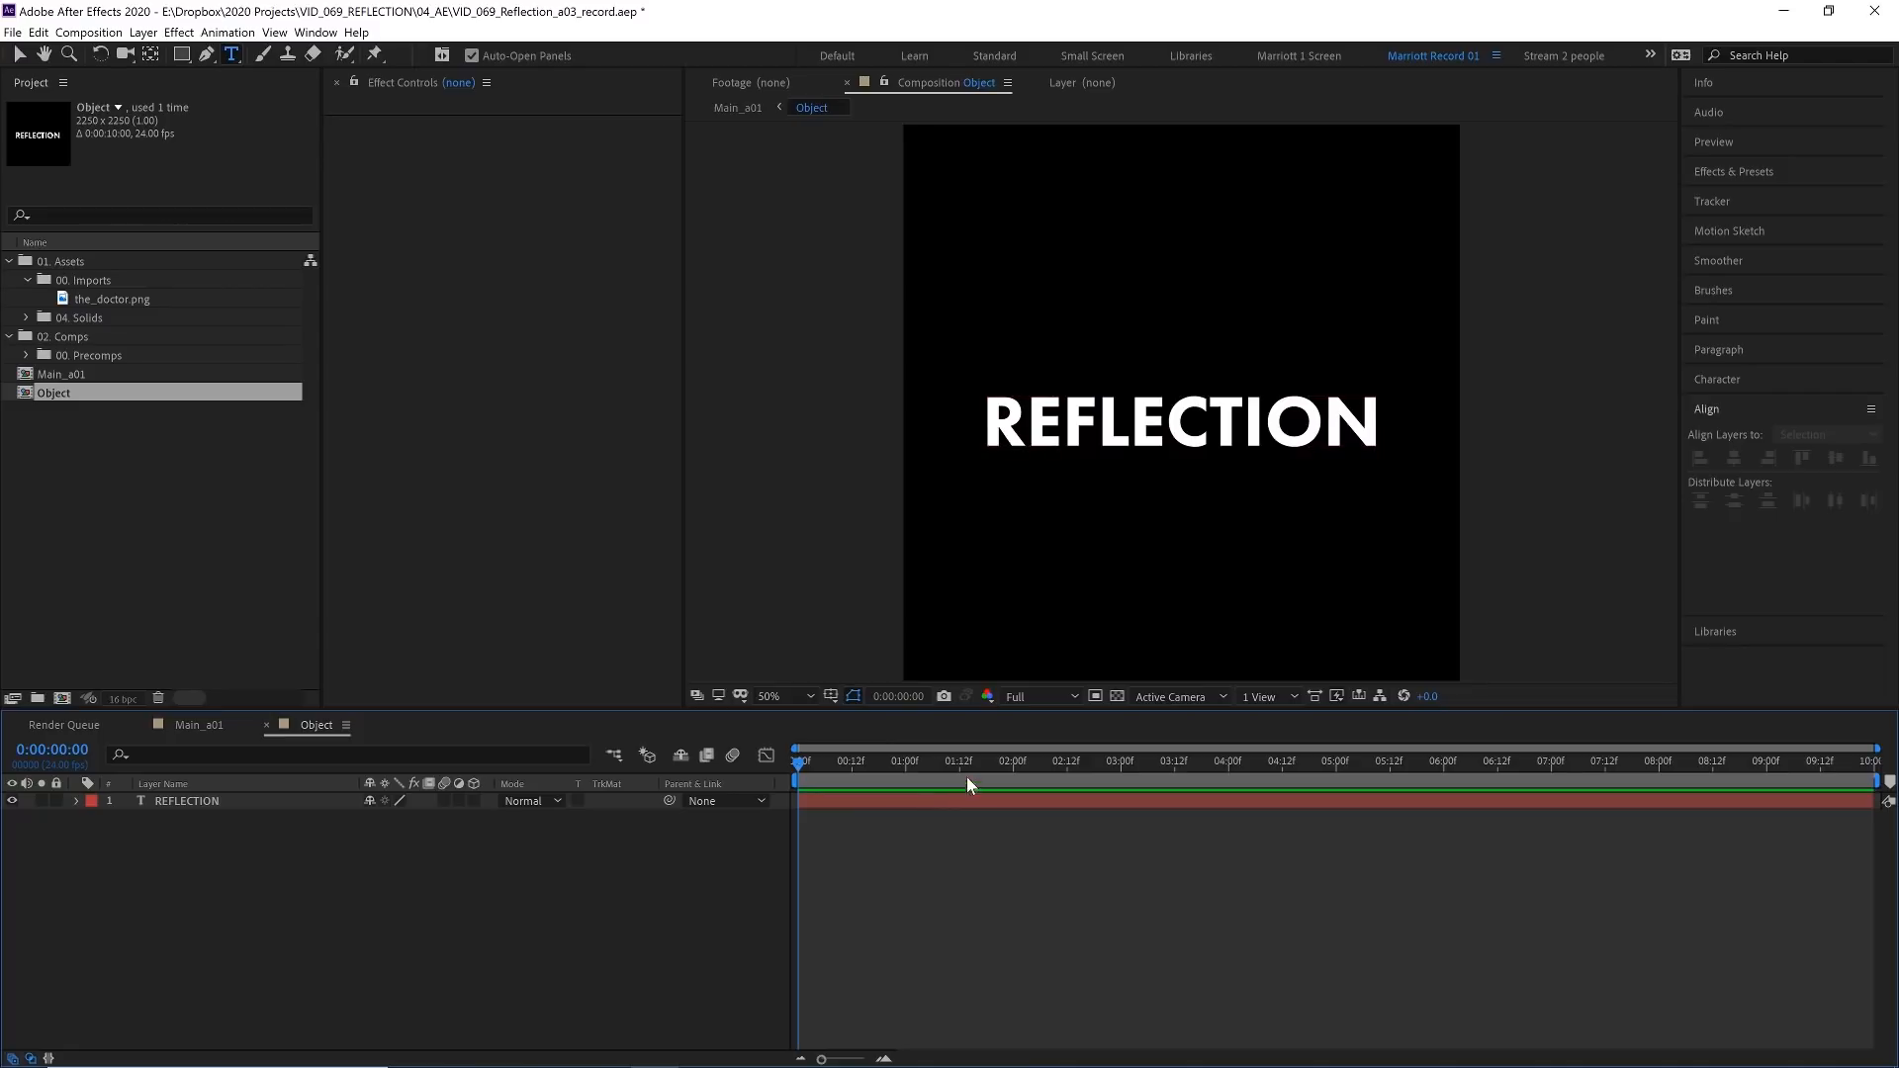
pyautogui.click(186, 801)
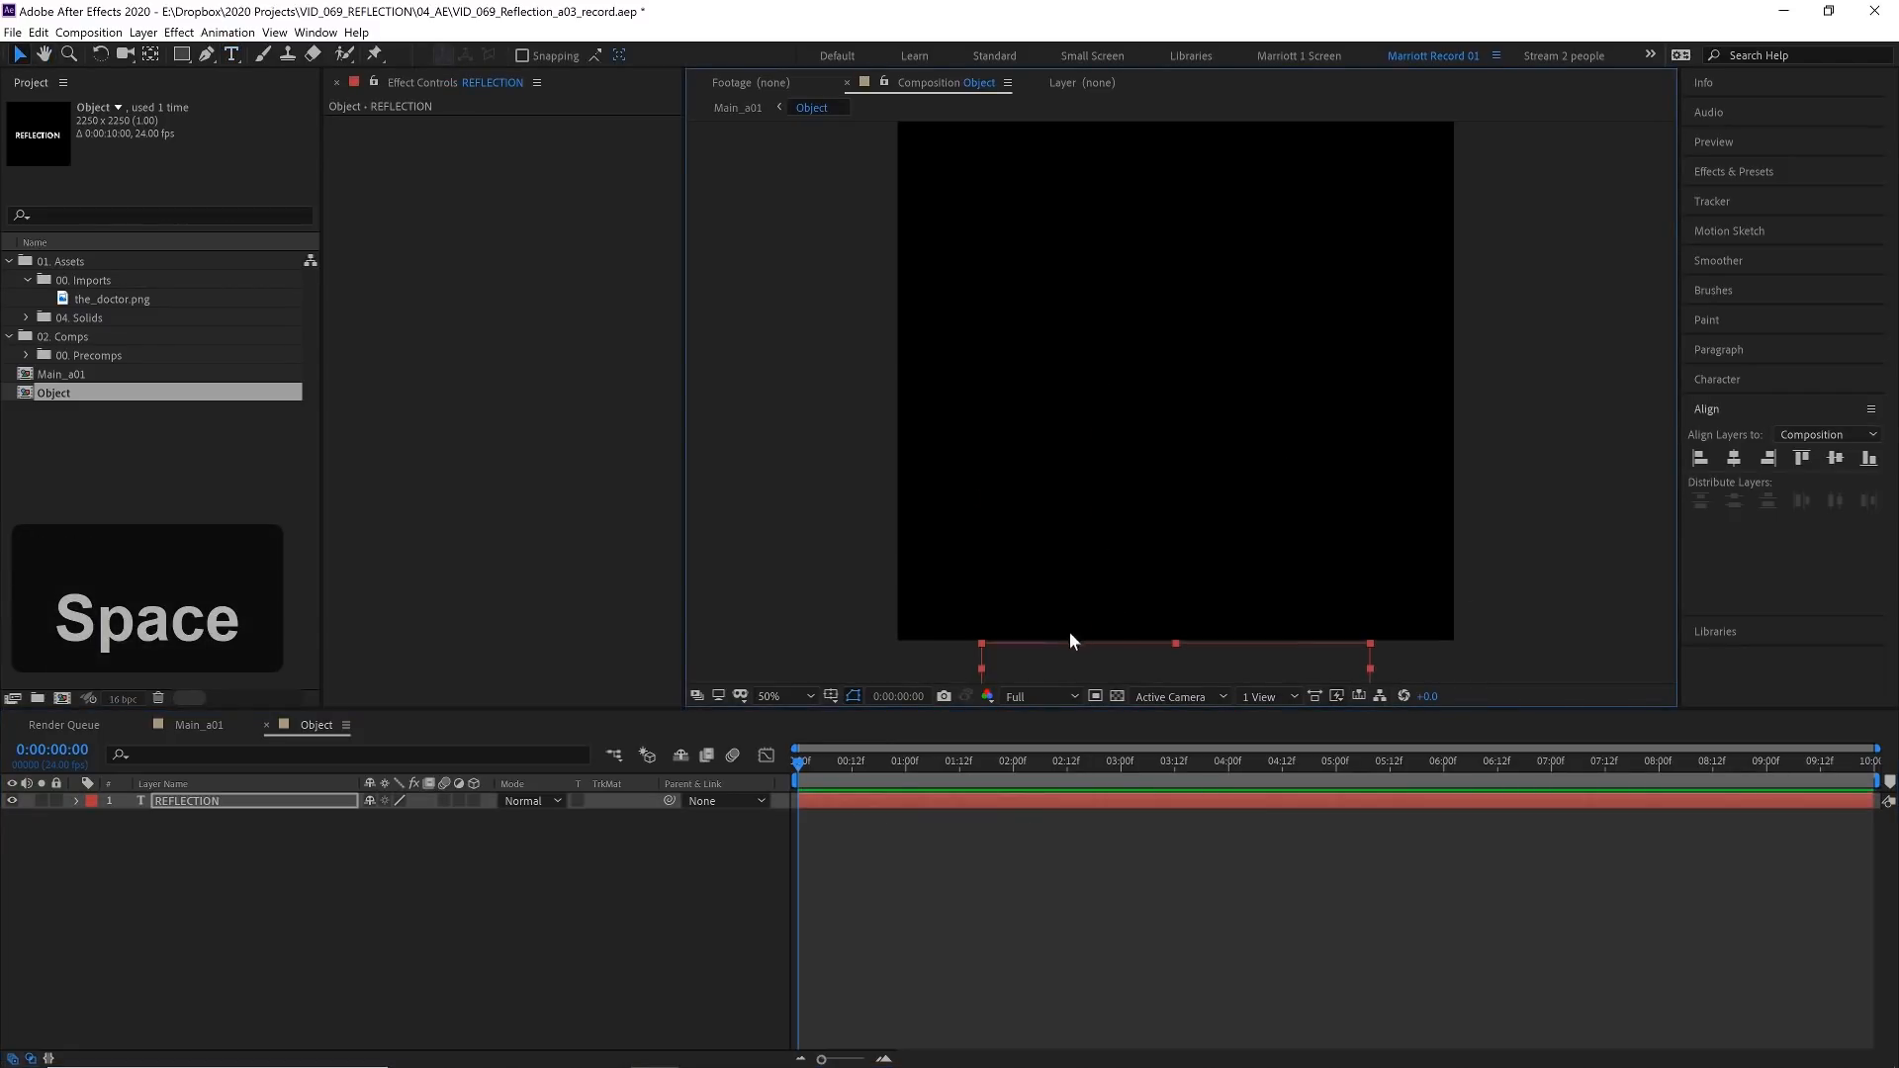
pyautogui.click(126, 817)
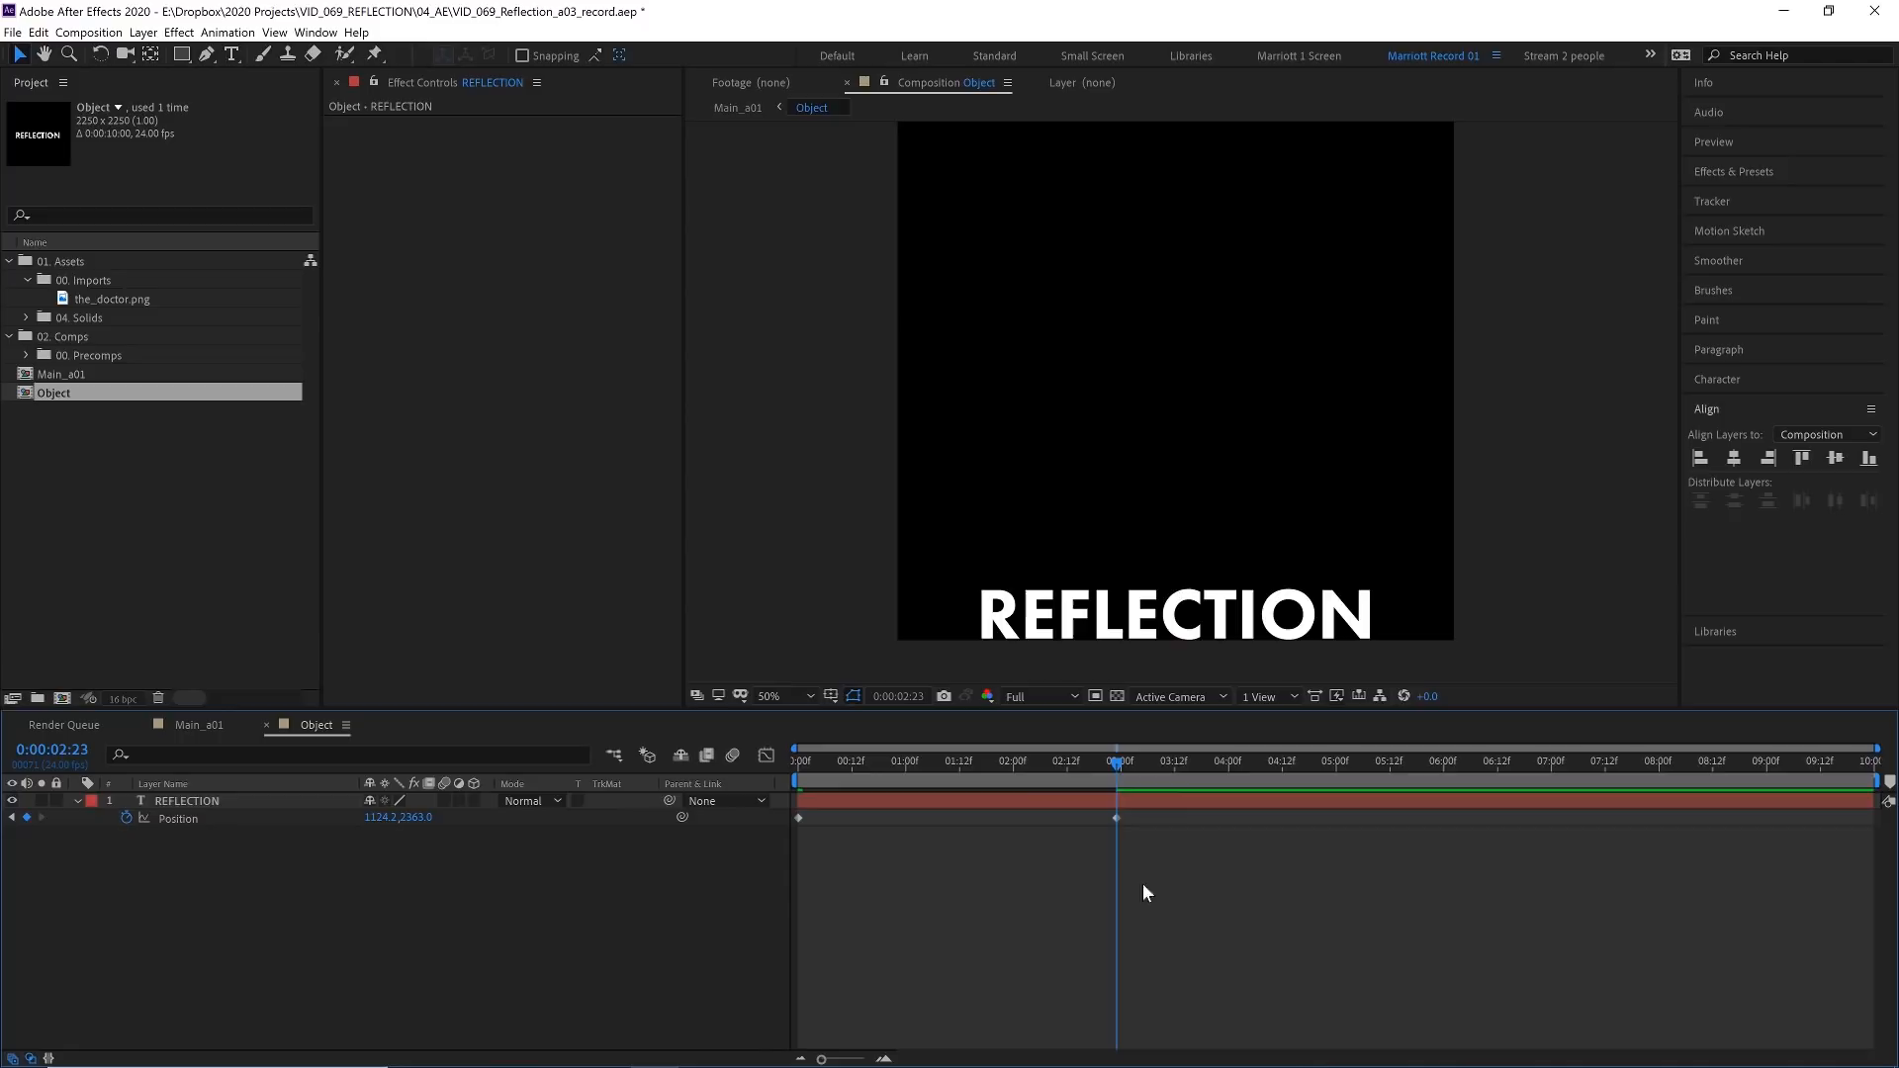
# Easy-ease the title's position keyframes, ease-in on arrival, and preview the settle
pyautogui.press('f9')
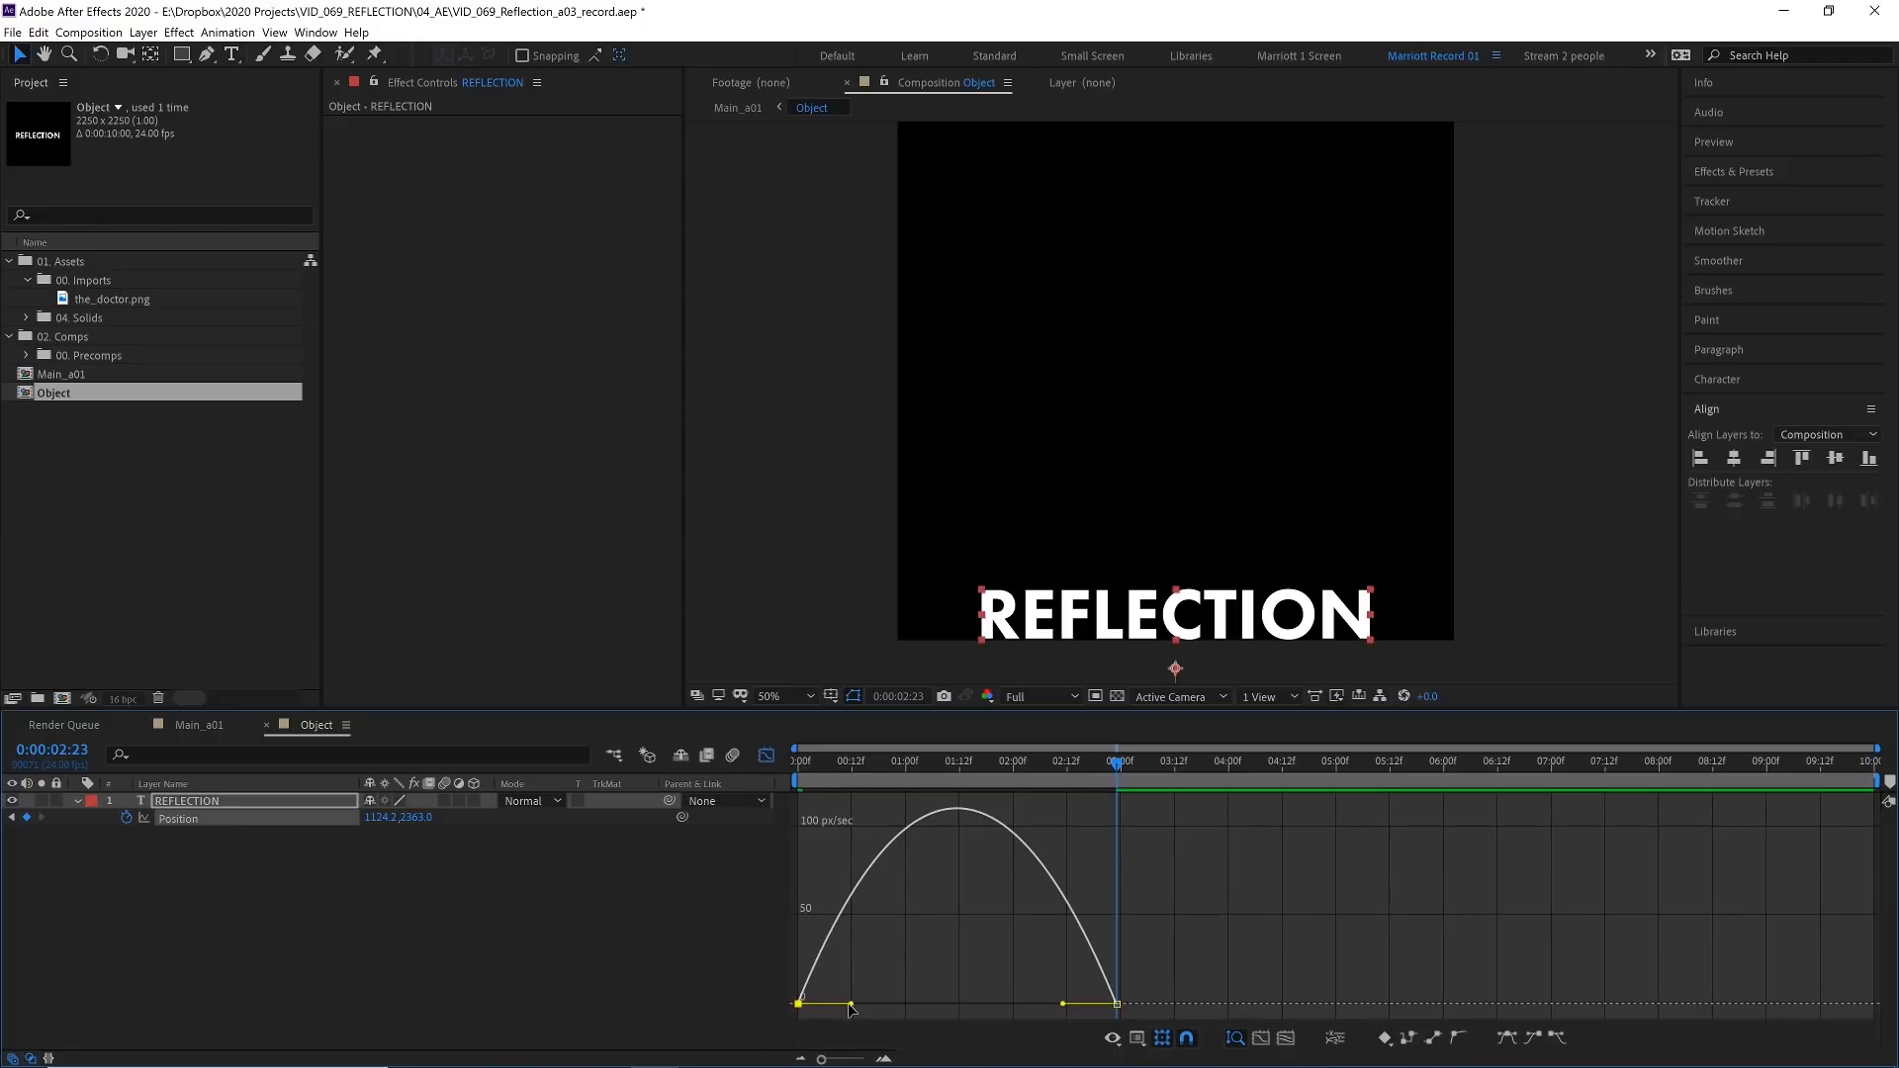
pyautogui.press('shift+F9')
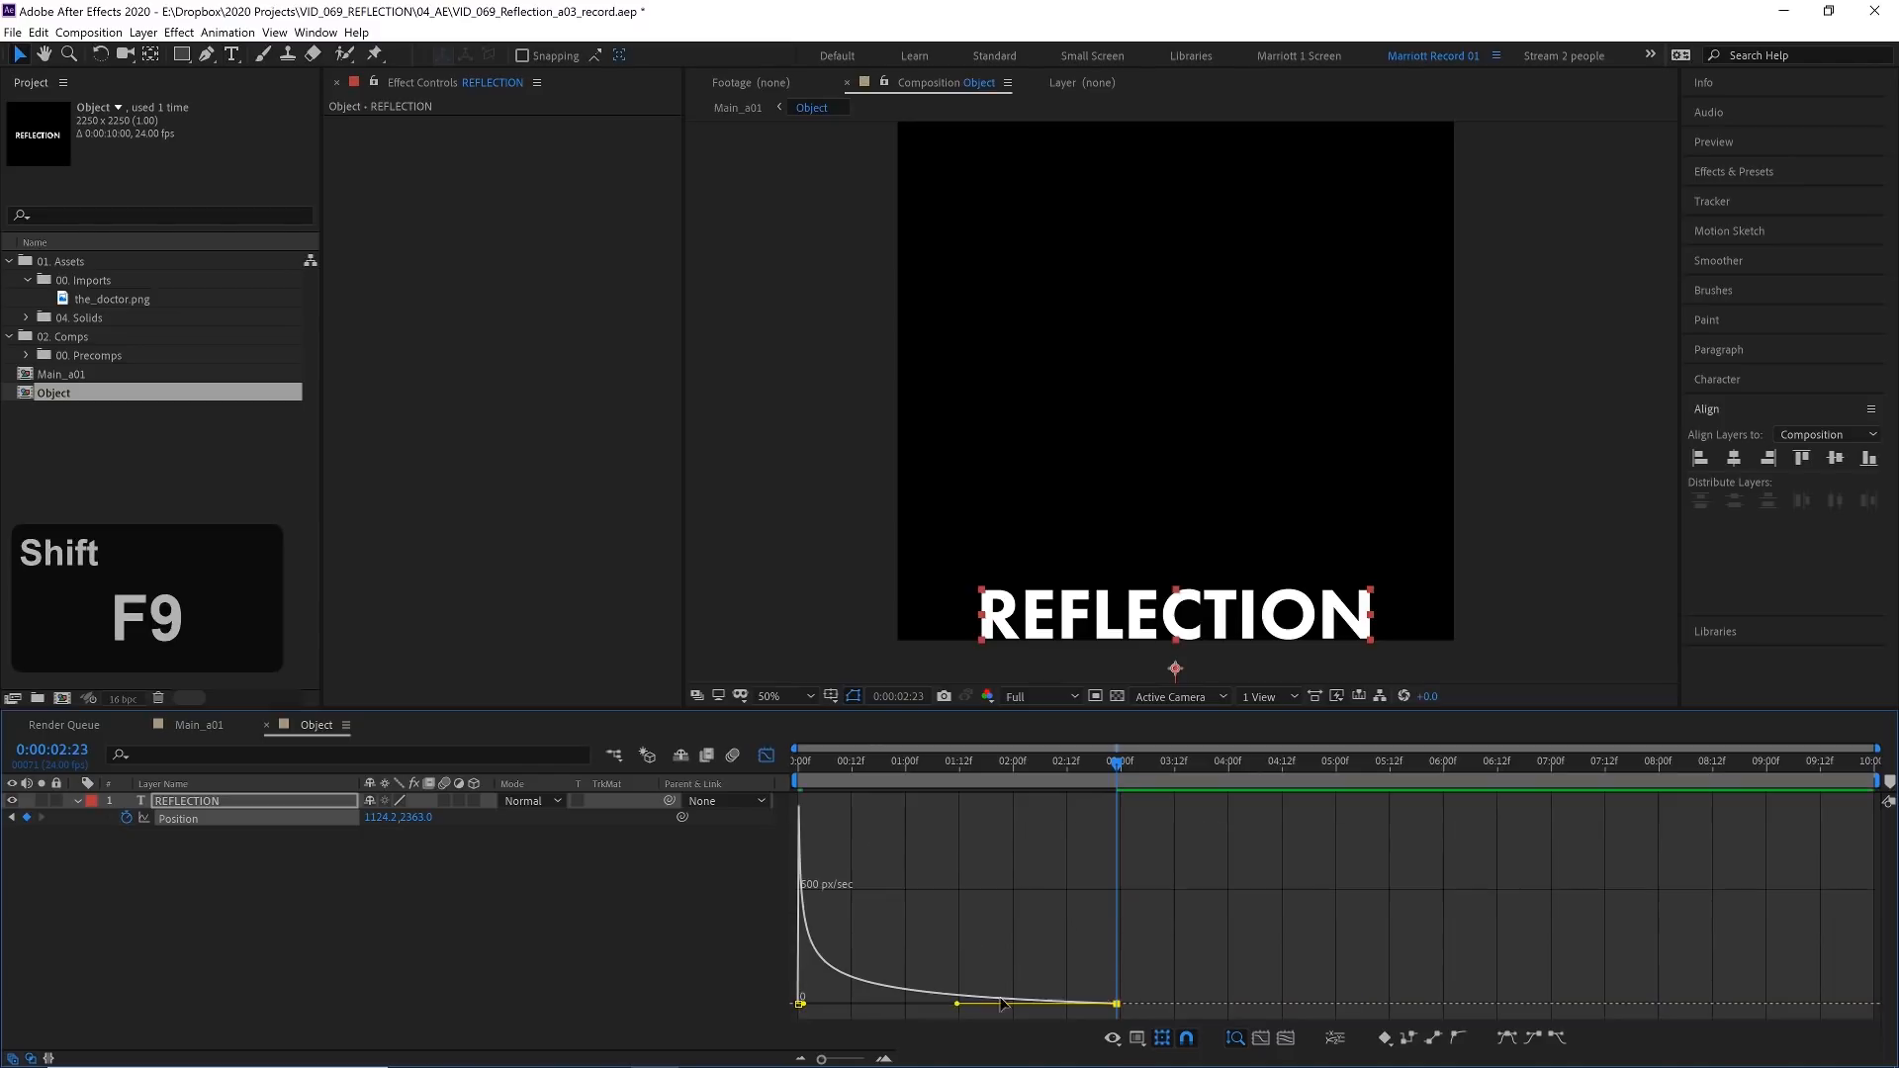
pyautogui.press('space')
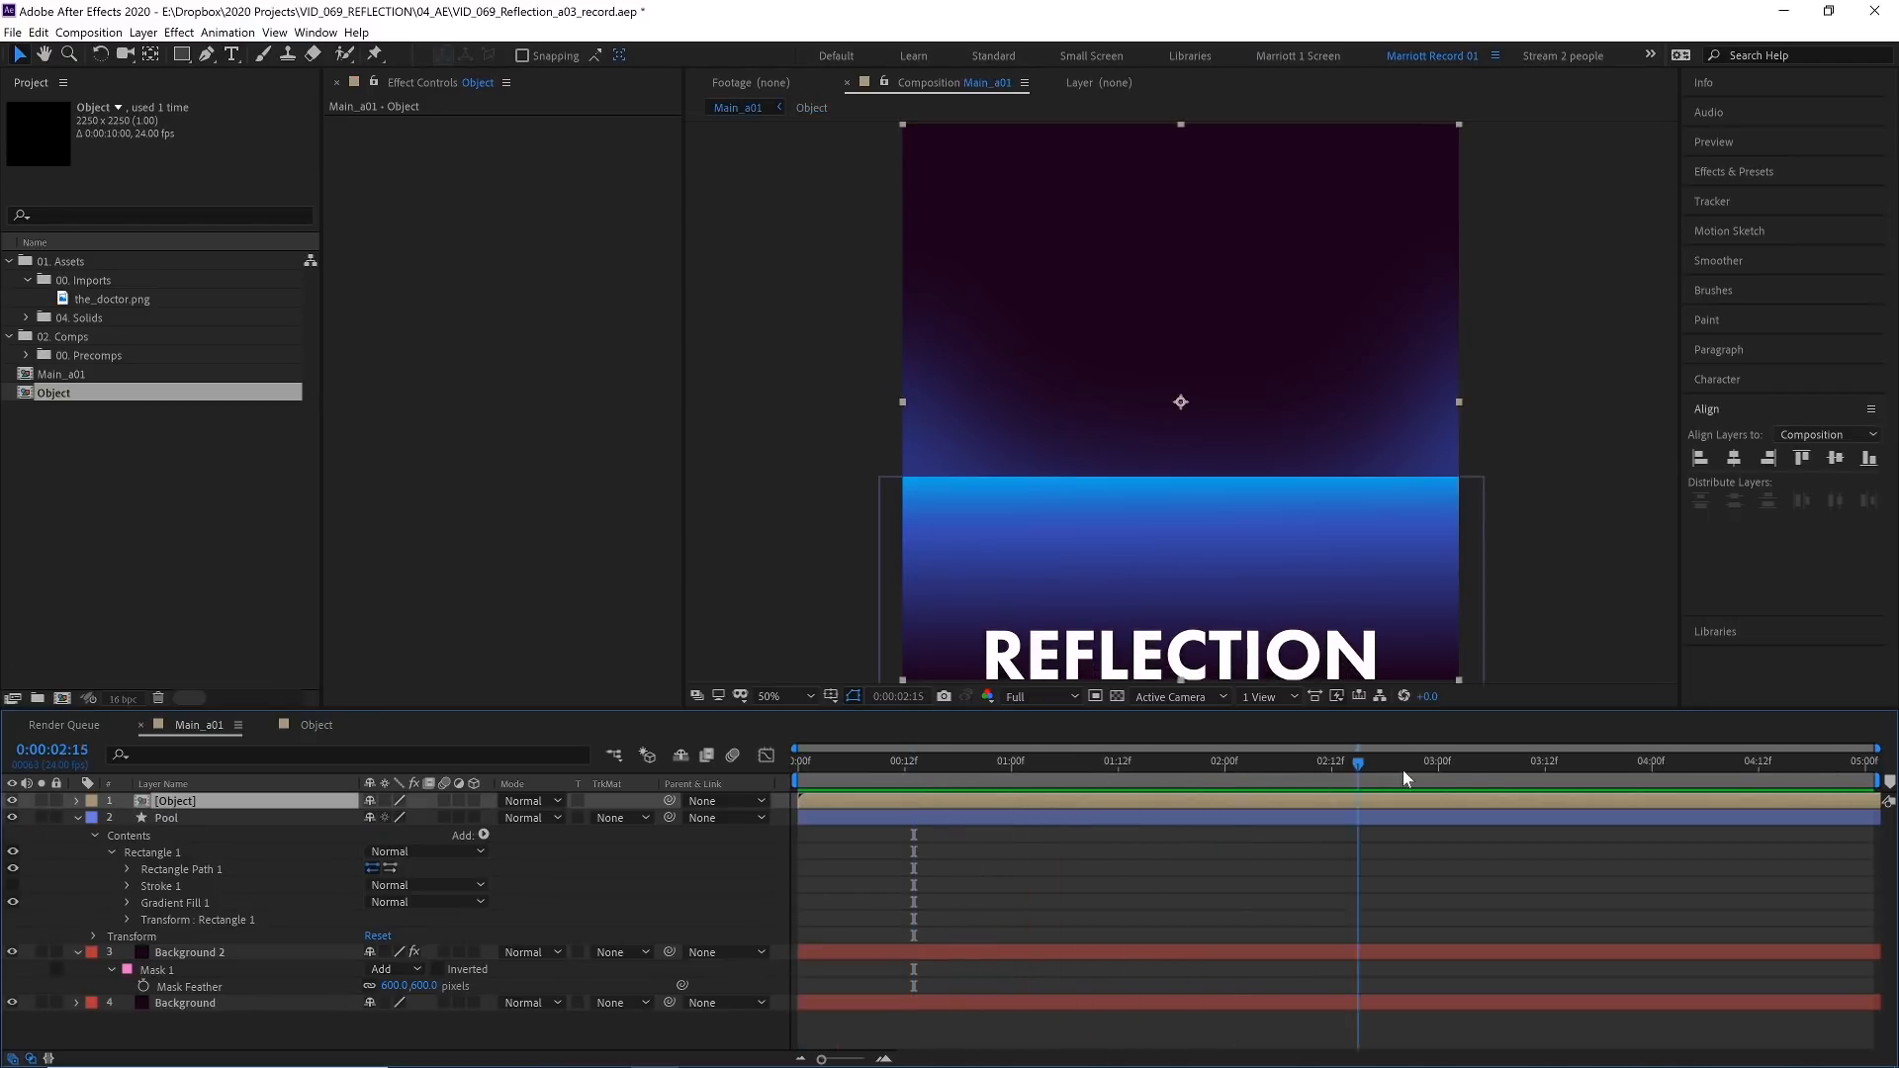
# Duplicate Object as a vertically flipped 'Object - reflection' with a 151-pixel feathered mask
pyautogui.click(1480, 760)
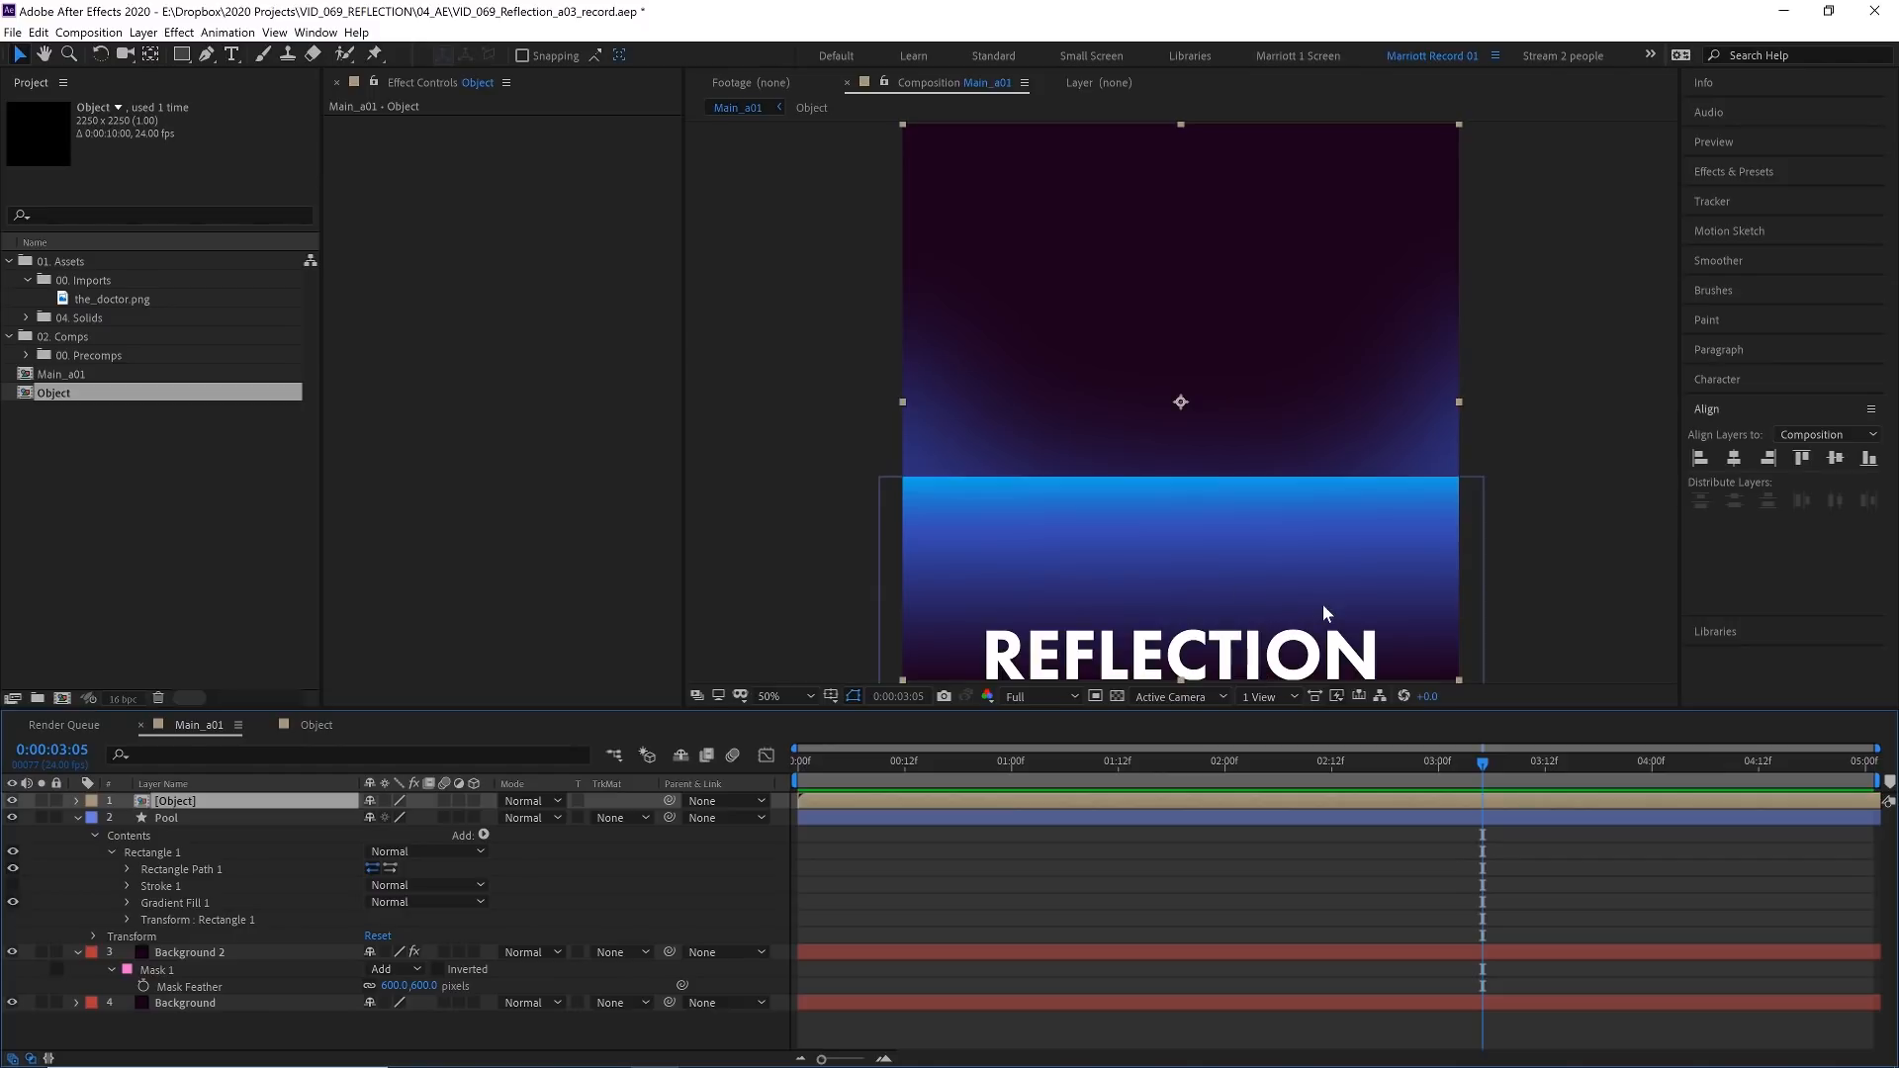
pyautogui.press('shift+space')
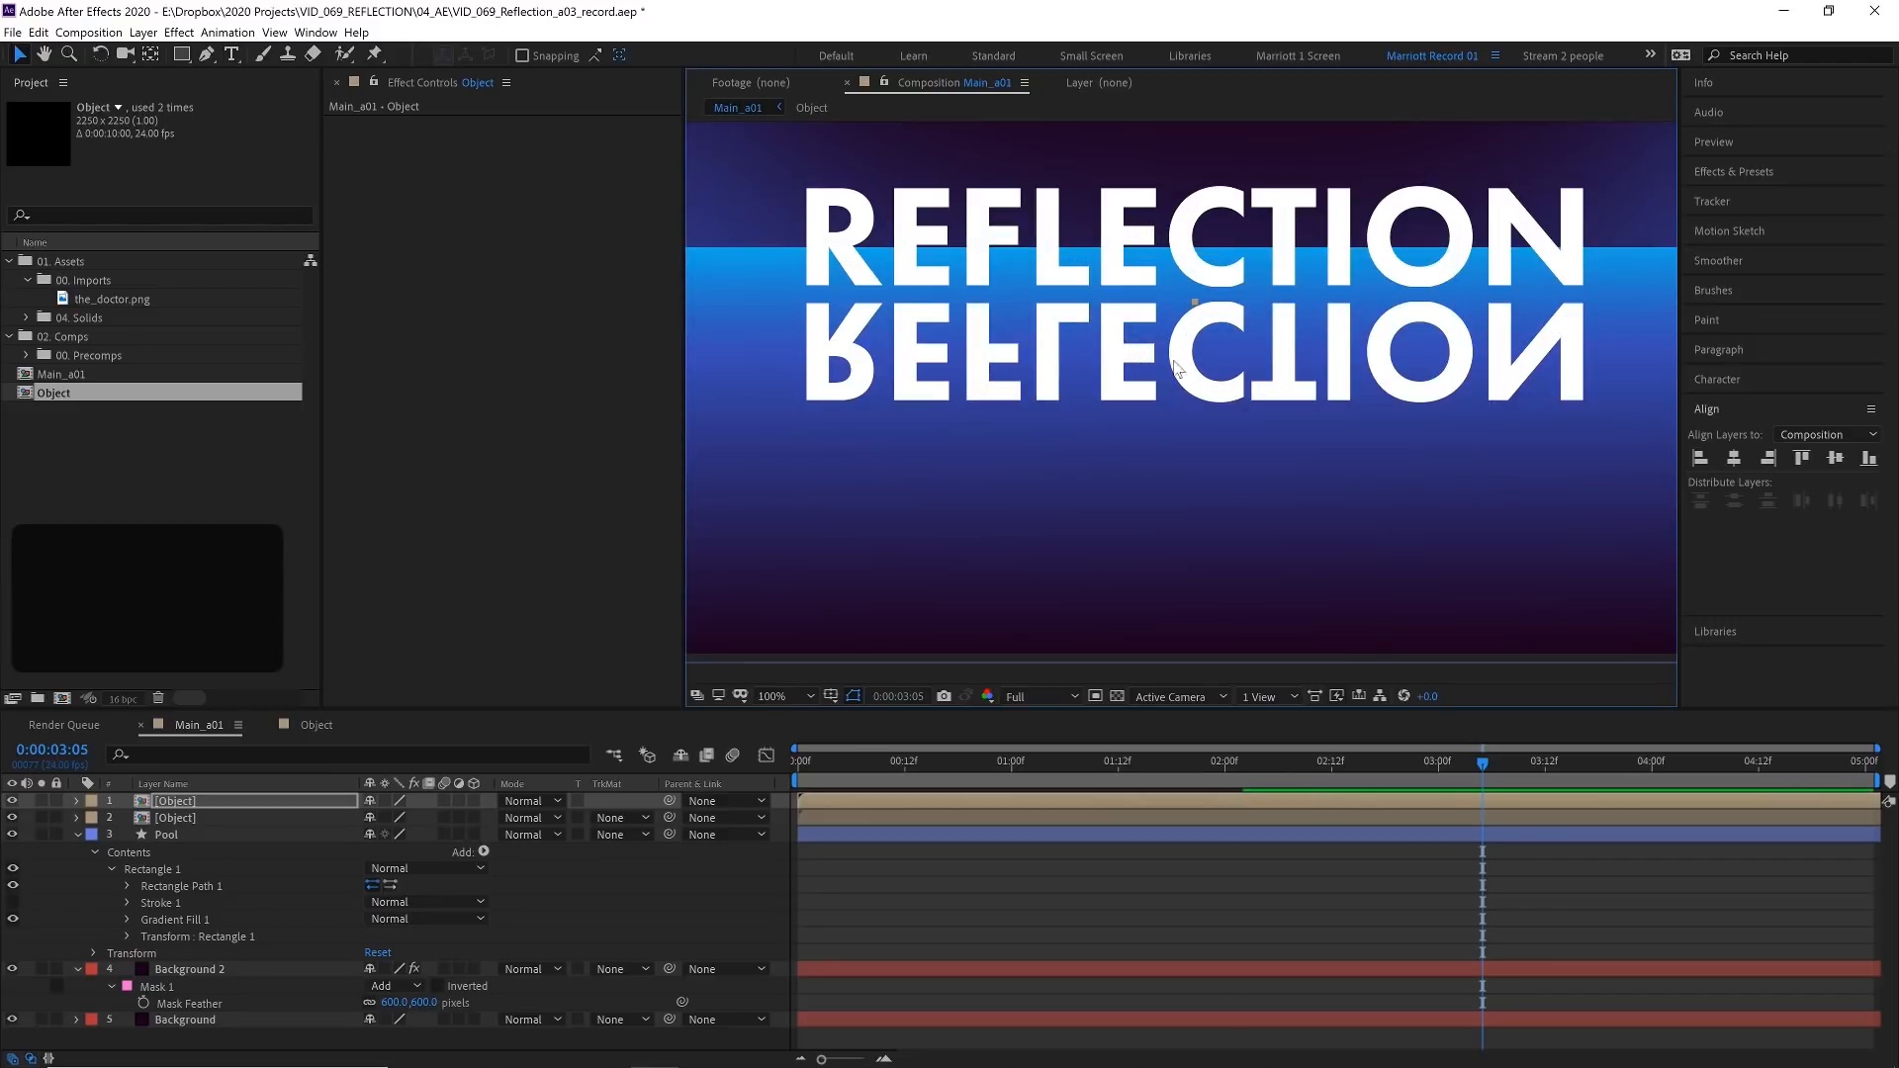
pyautogui.click(874, 760)
pyautogui.write(' - reflection')
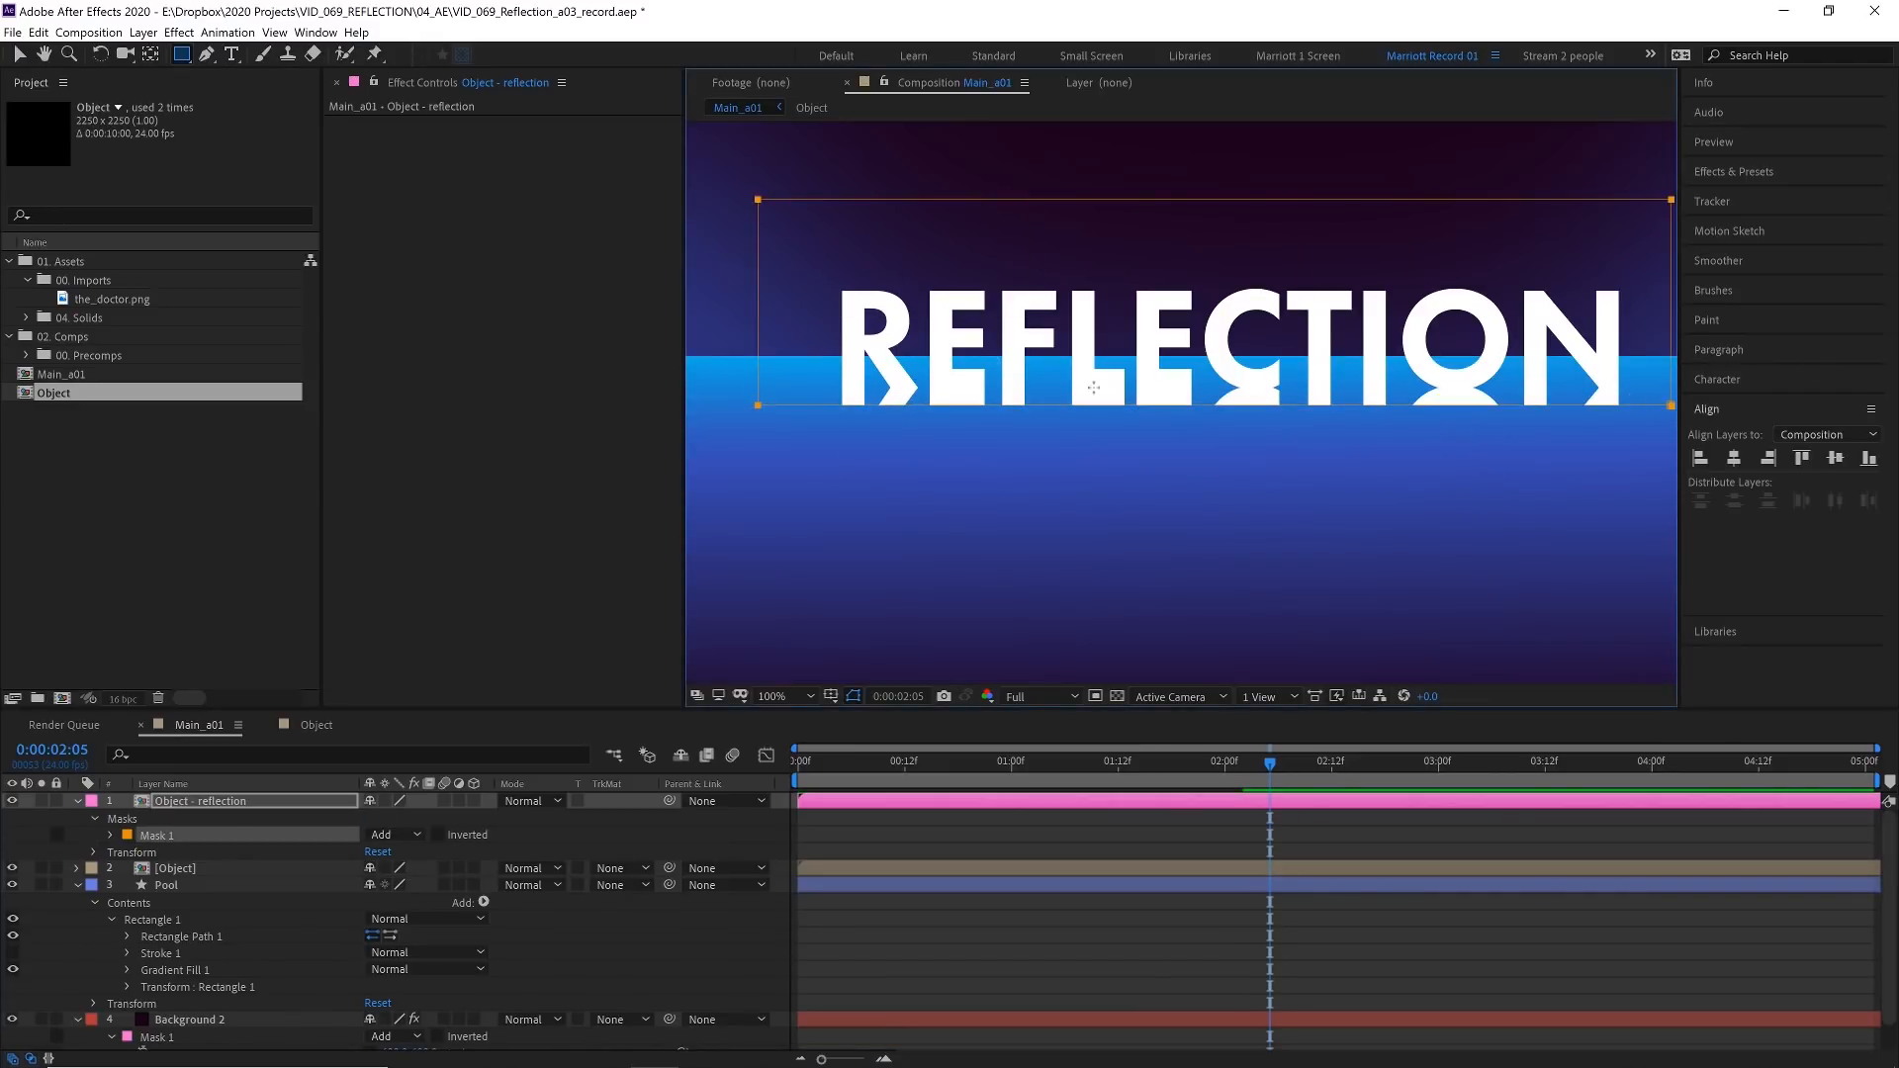
pyautogui.click(111, 835)
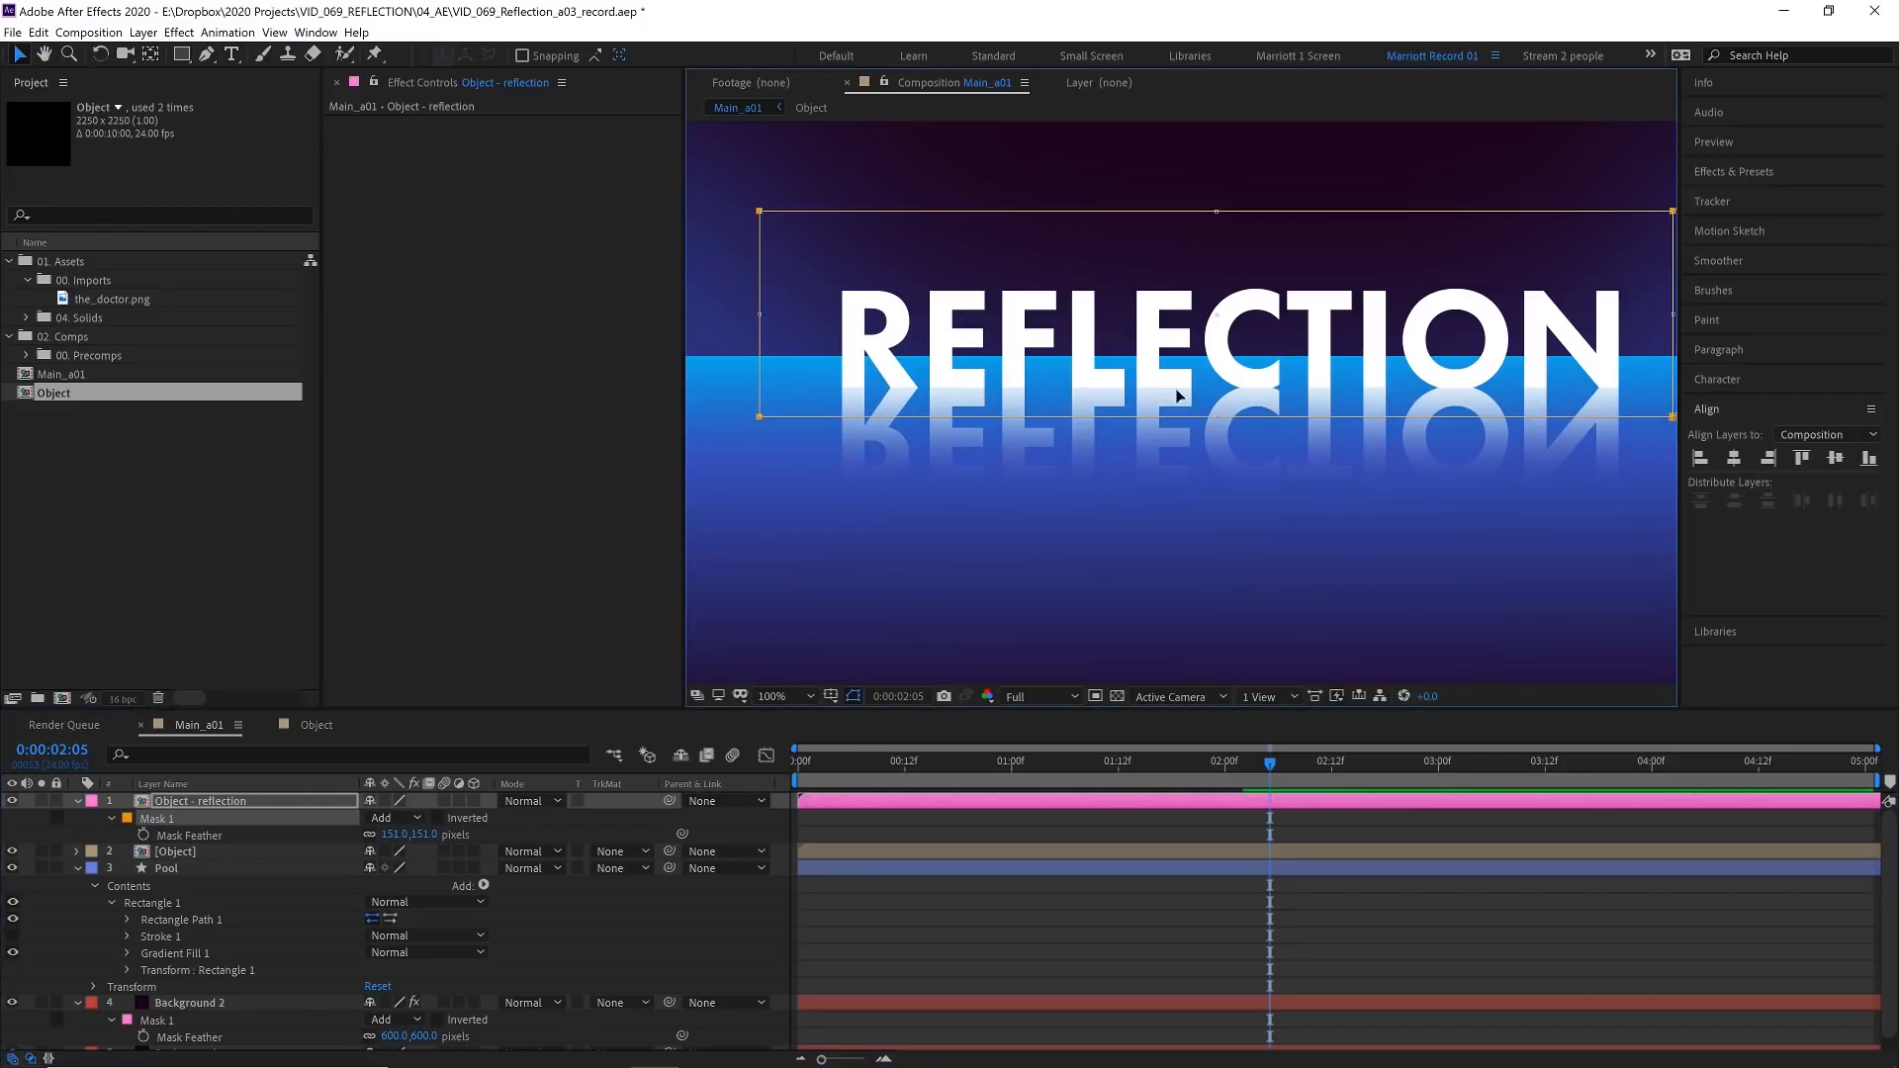
pyautogui.moveTo(1551, 409)
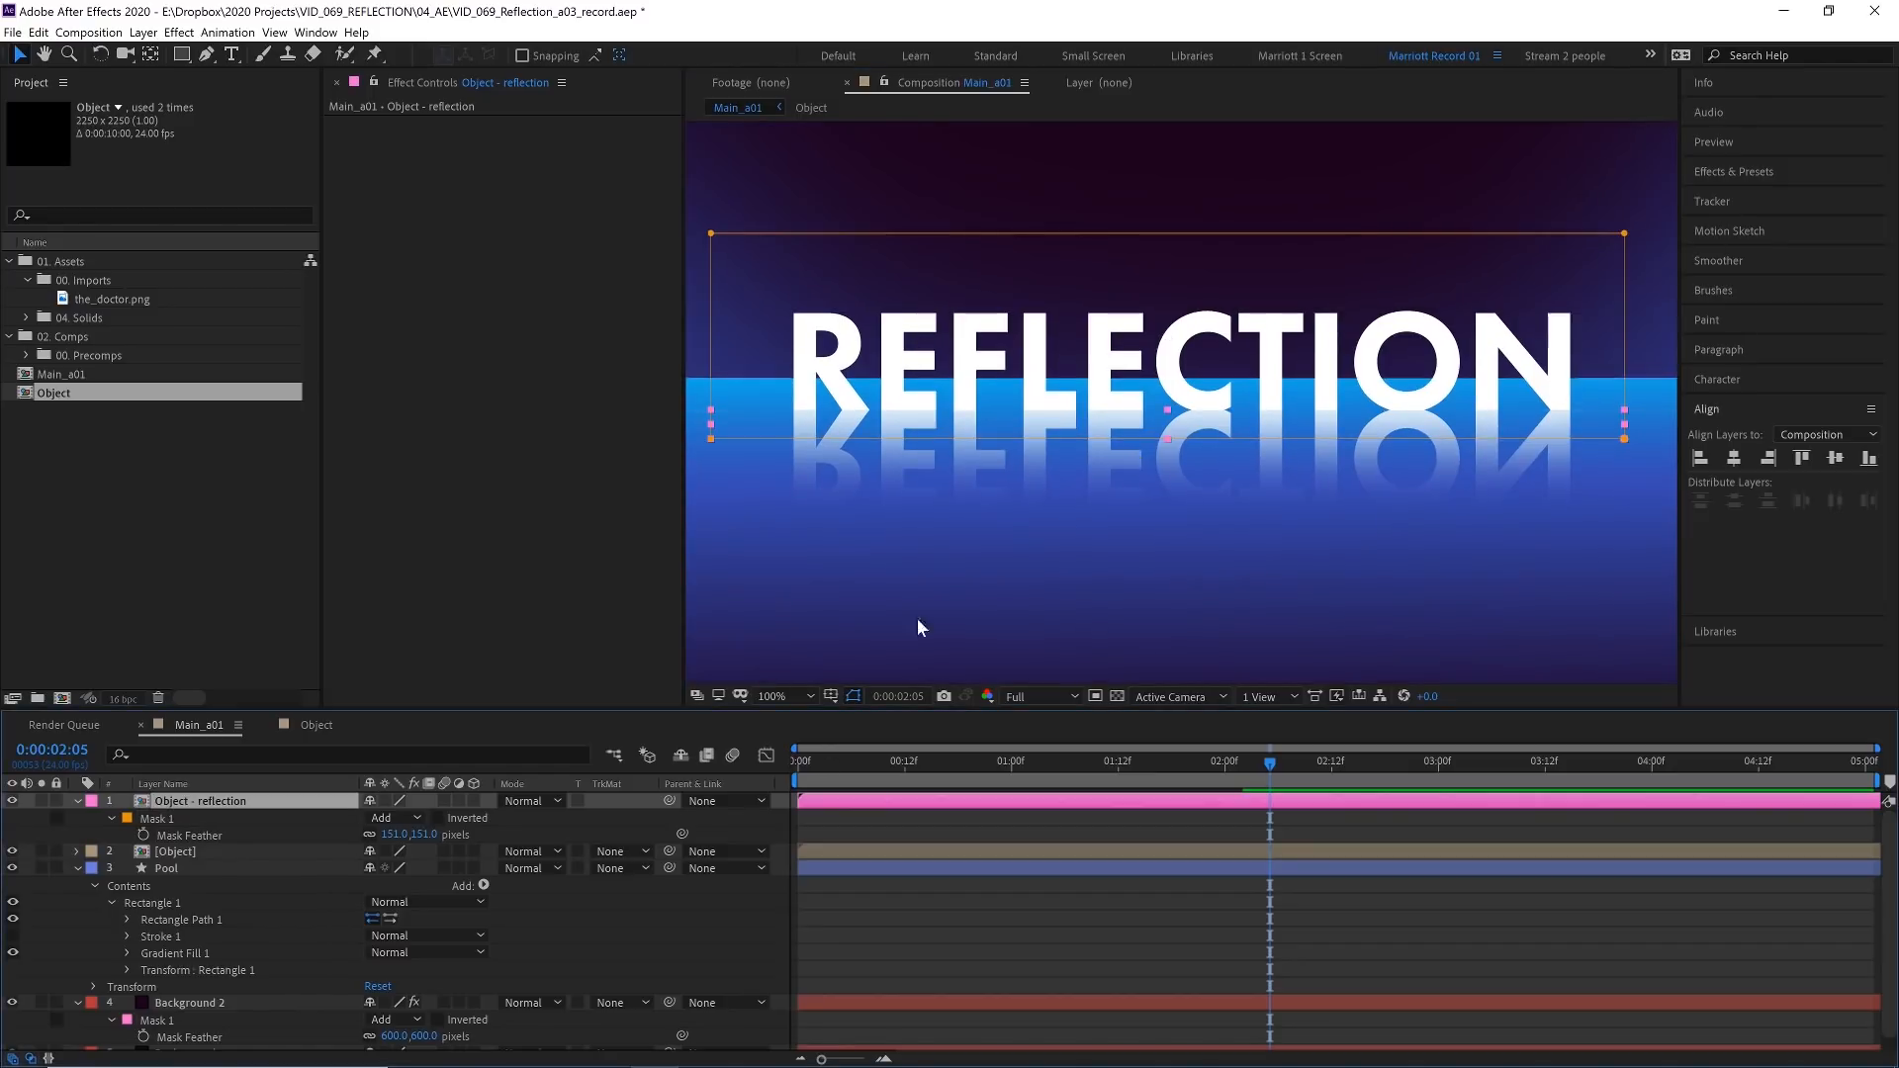
pyautogui.moveTo(1753, 172)
pyautogui.write('tur')
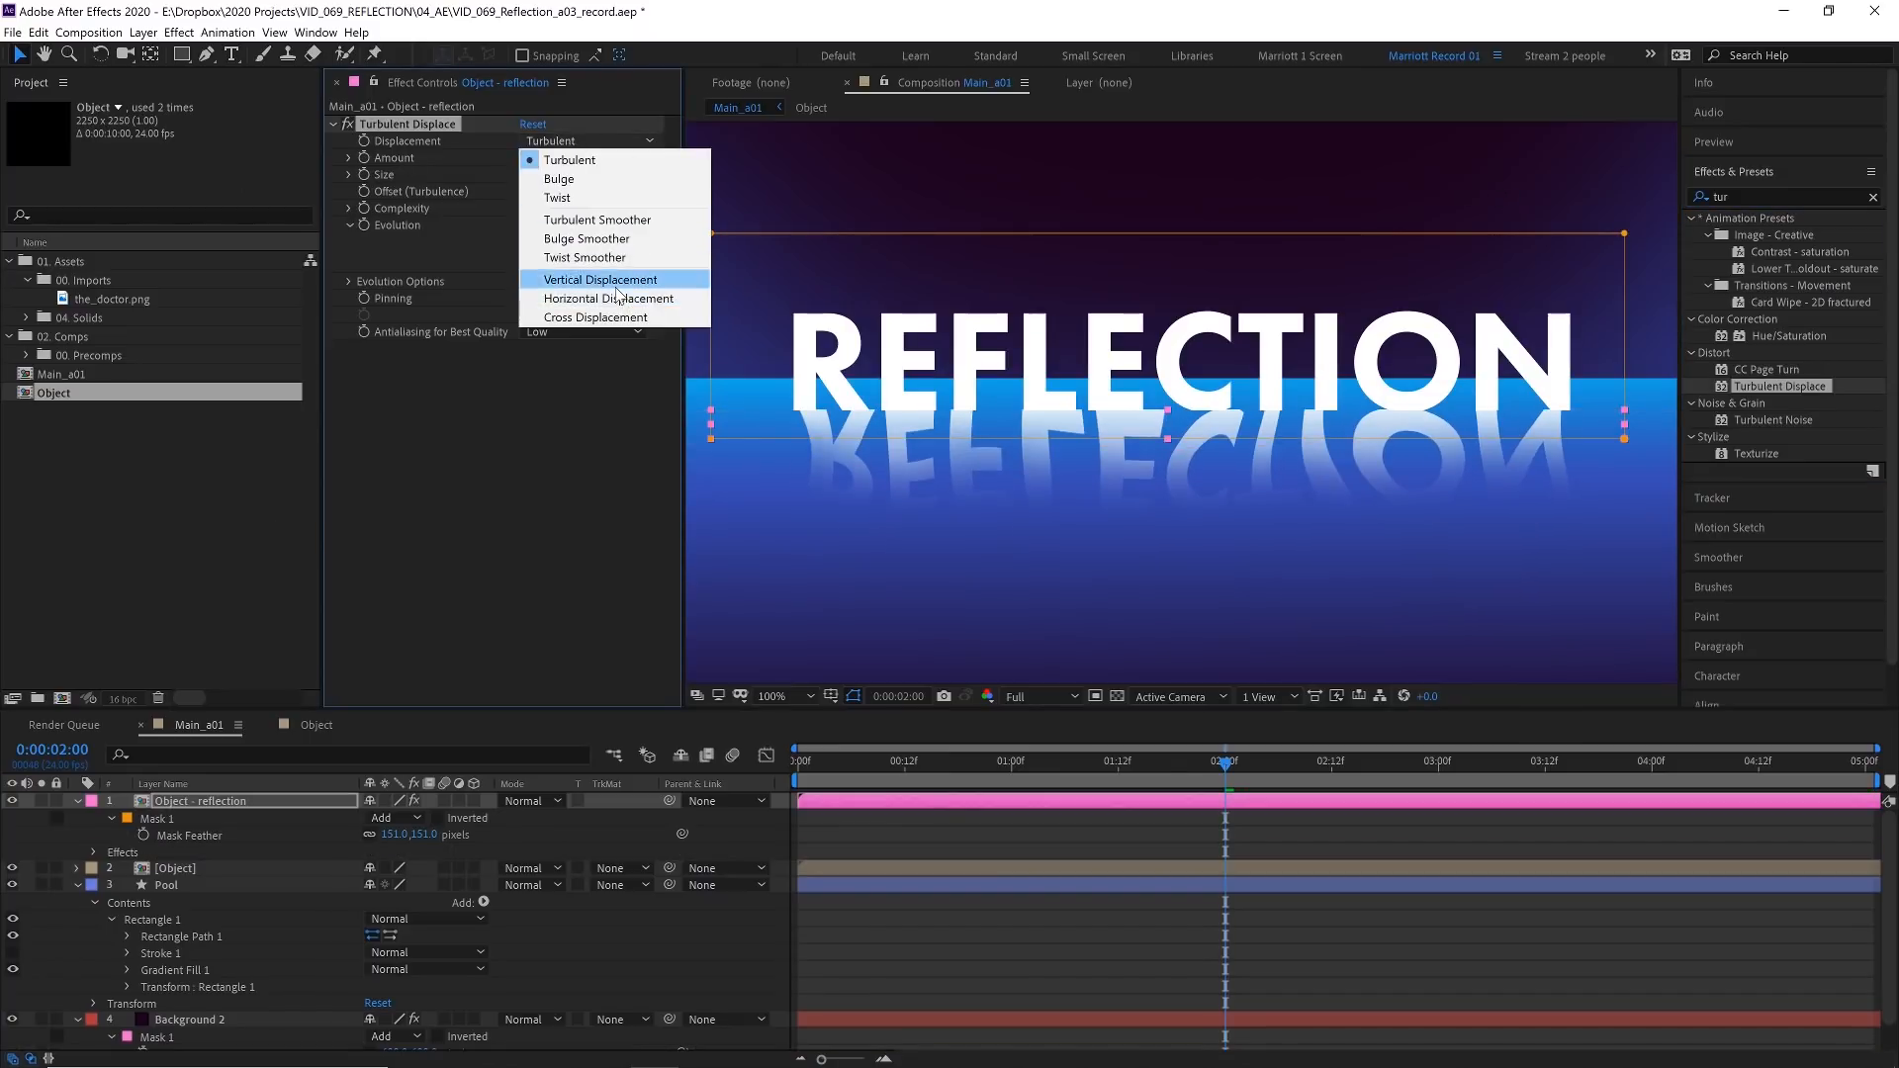
# Apply Turbulent Displace to the reflection: Horizontal displacement, Amount 500, Size 3, Pin All
pyautogui.click(607, 299)
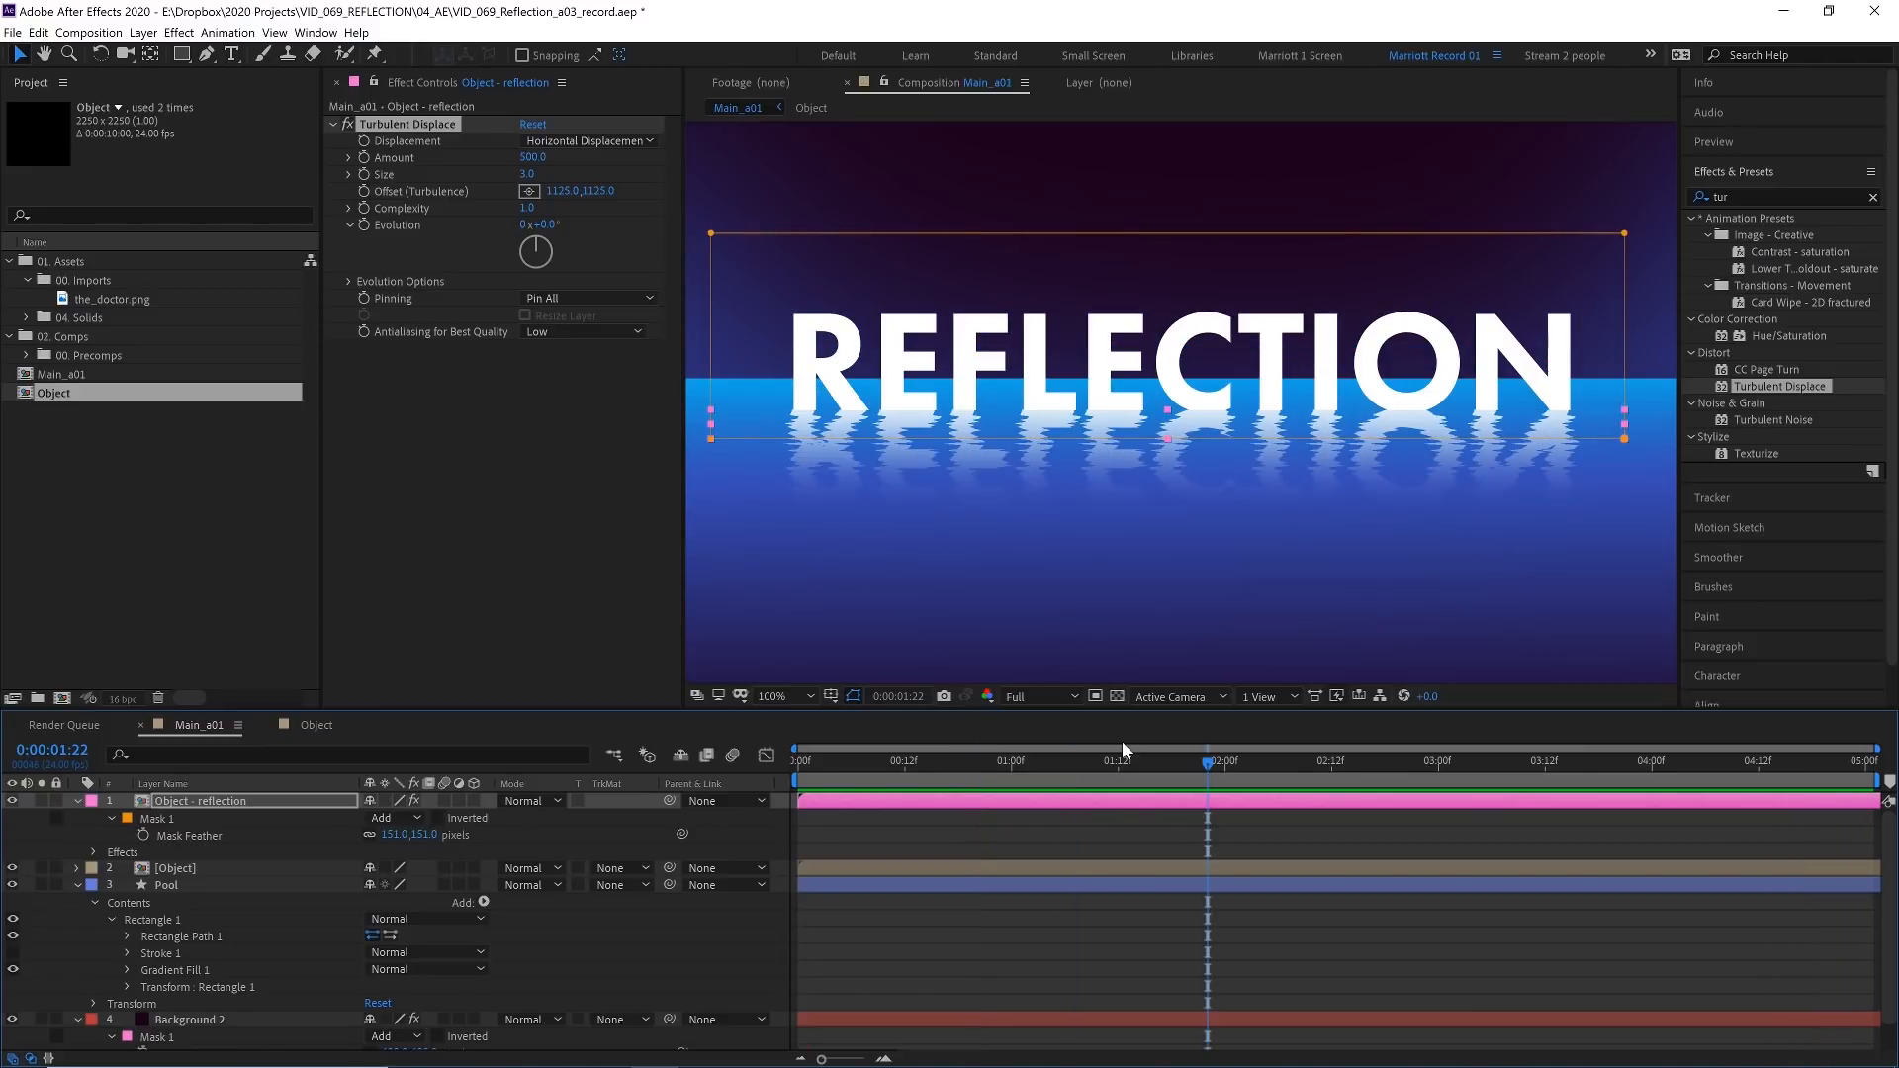
# Keyframe Evolution and Offset (Turbulence) from start to end and scrub to check the ripples
pyautogui.click(799, 760)
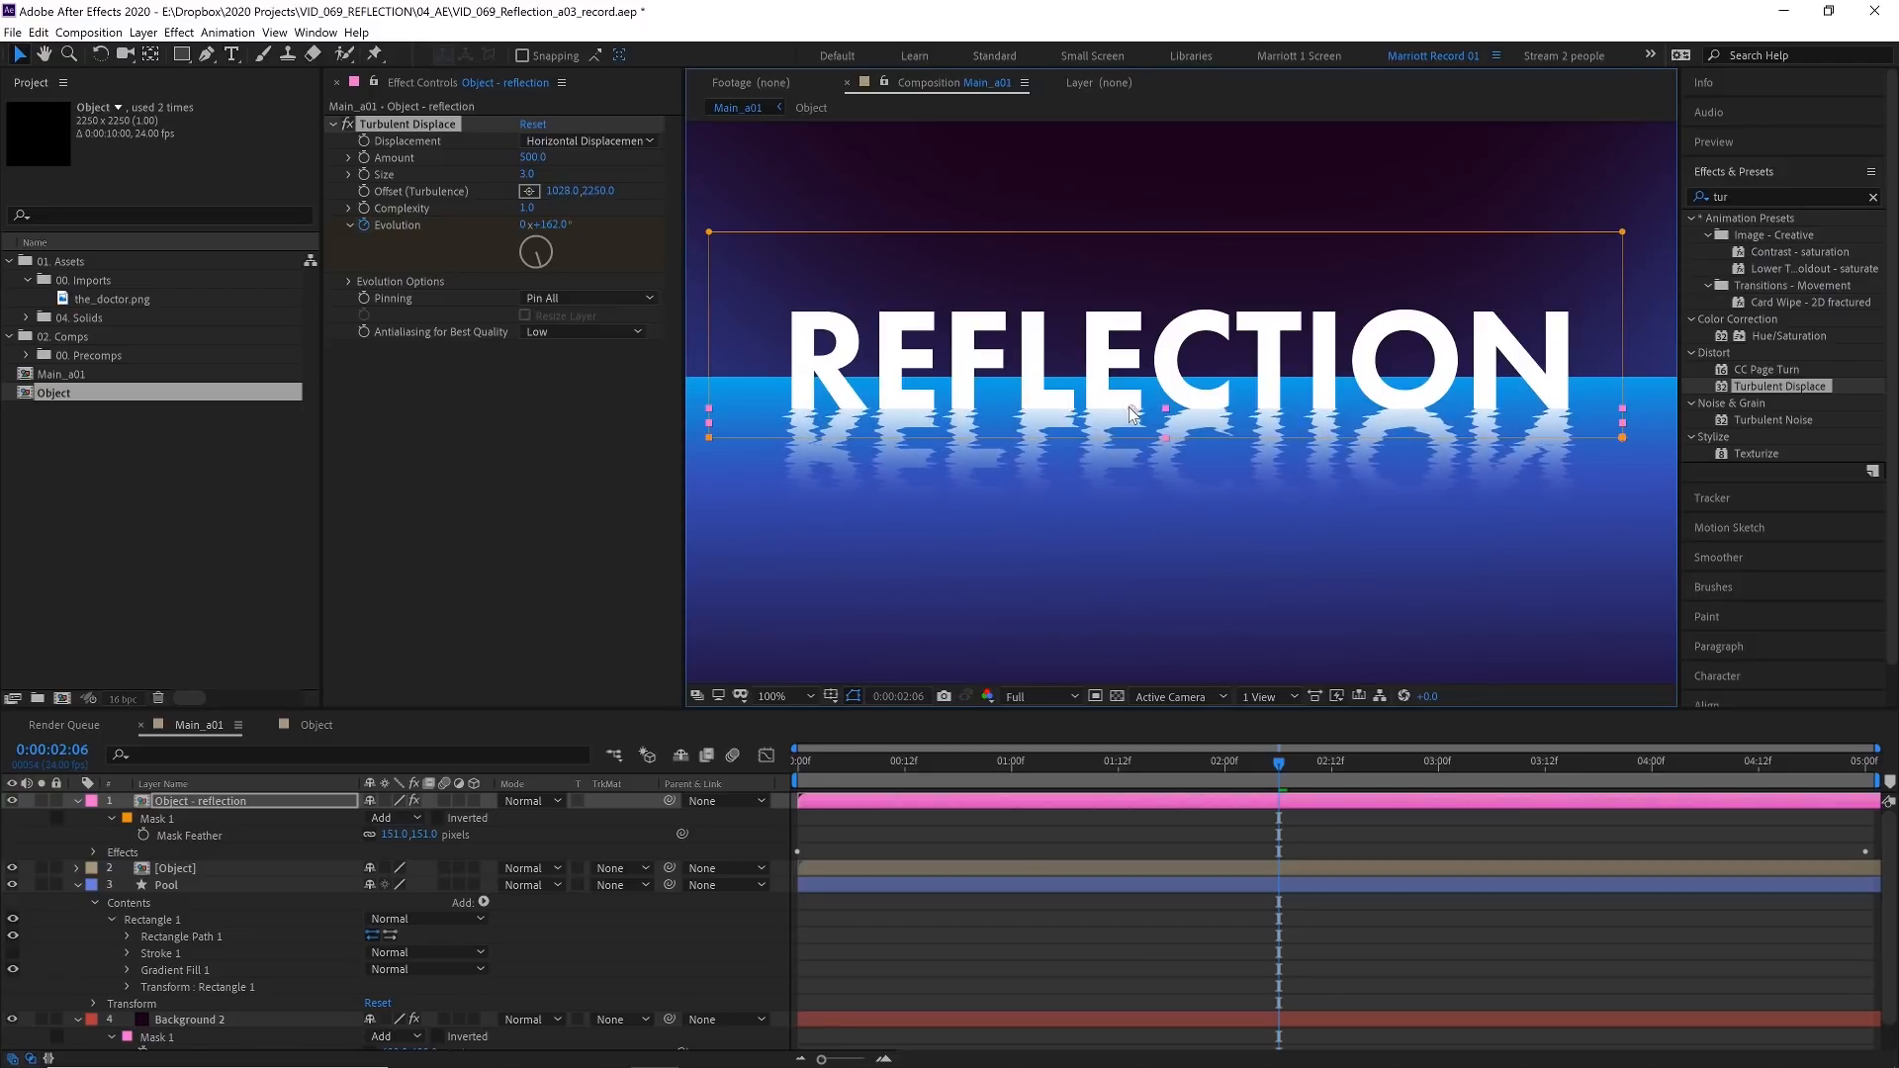
pyautogui.click(1272, 759)
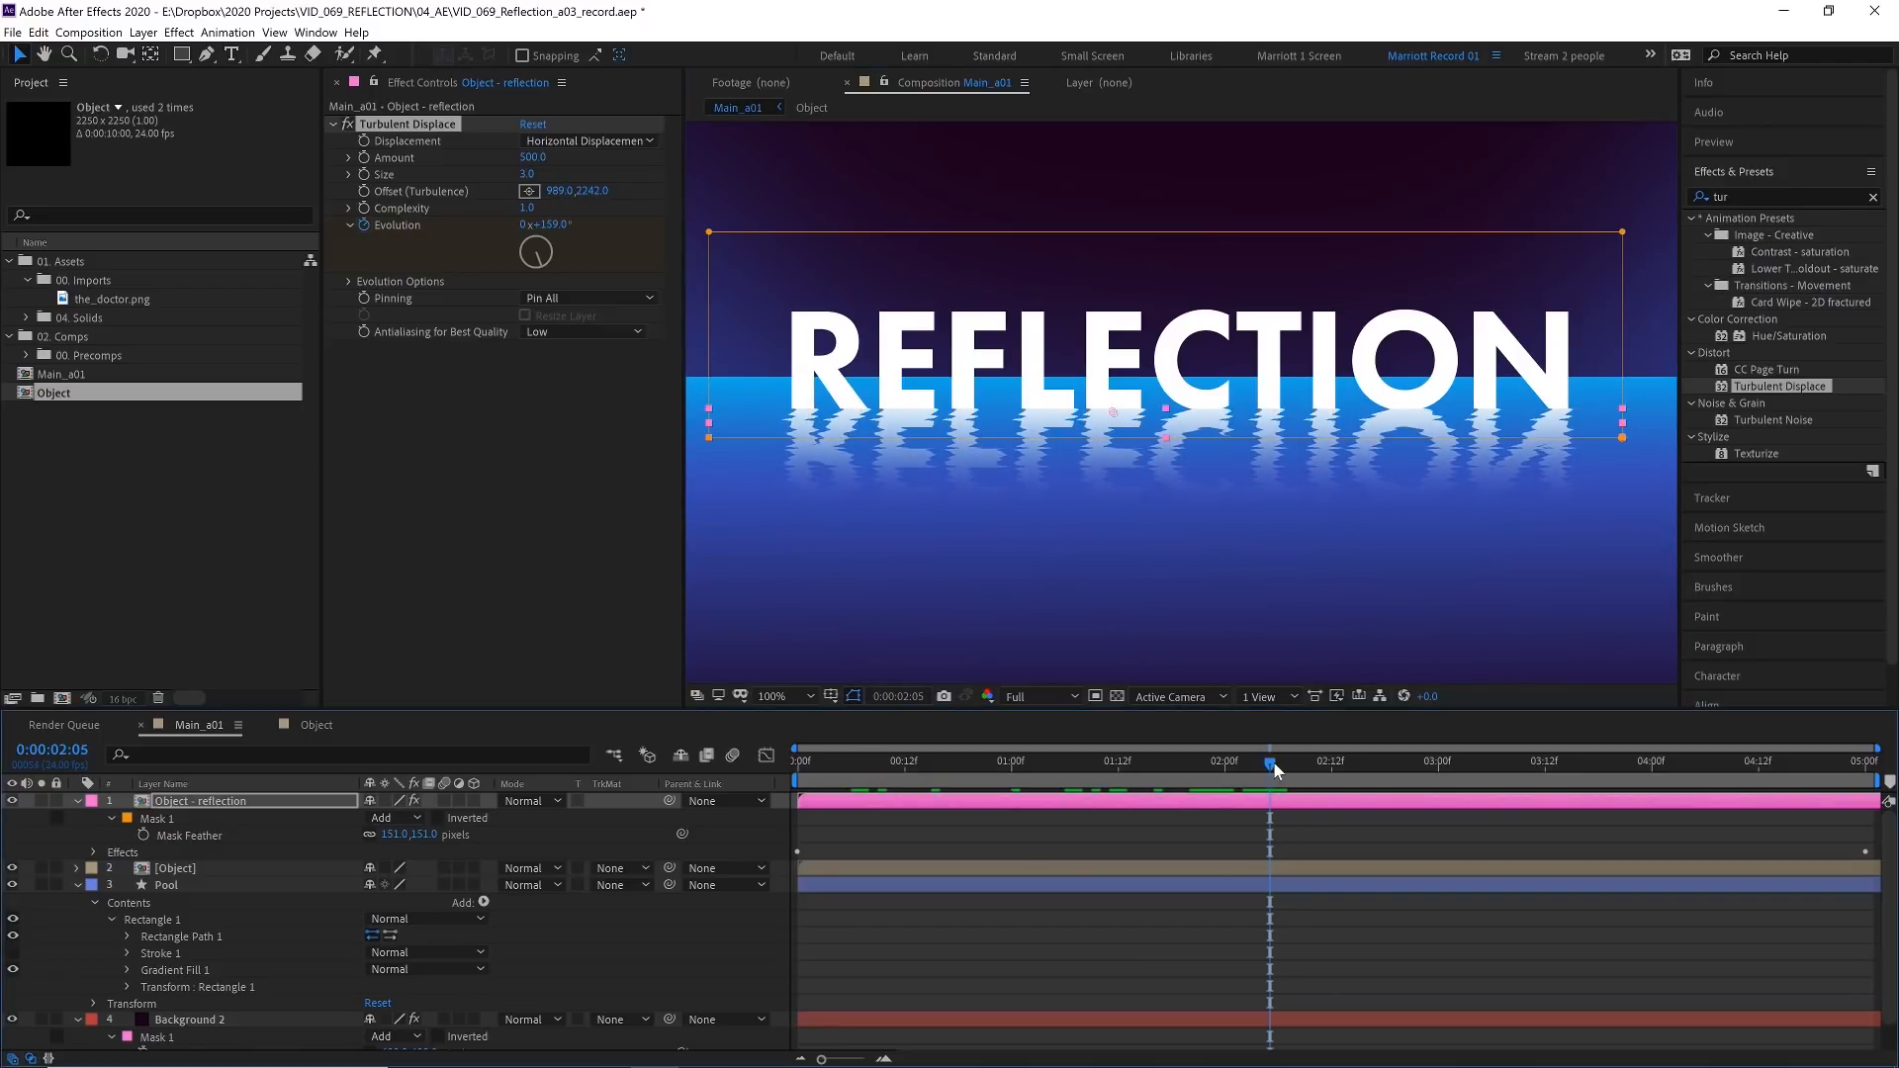
pyautogui.click(797, 759)
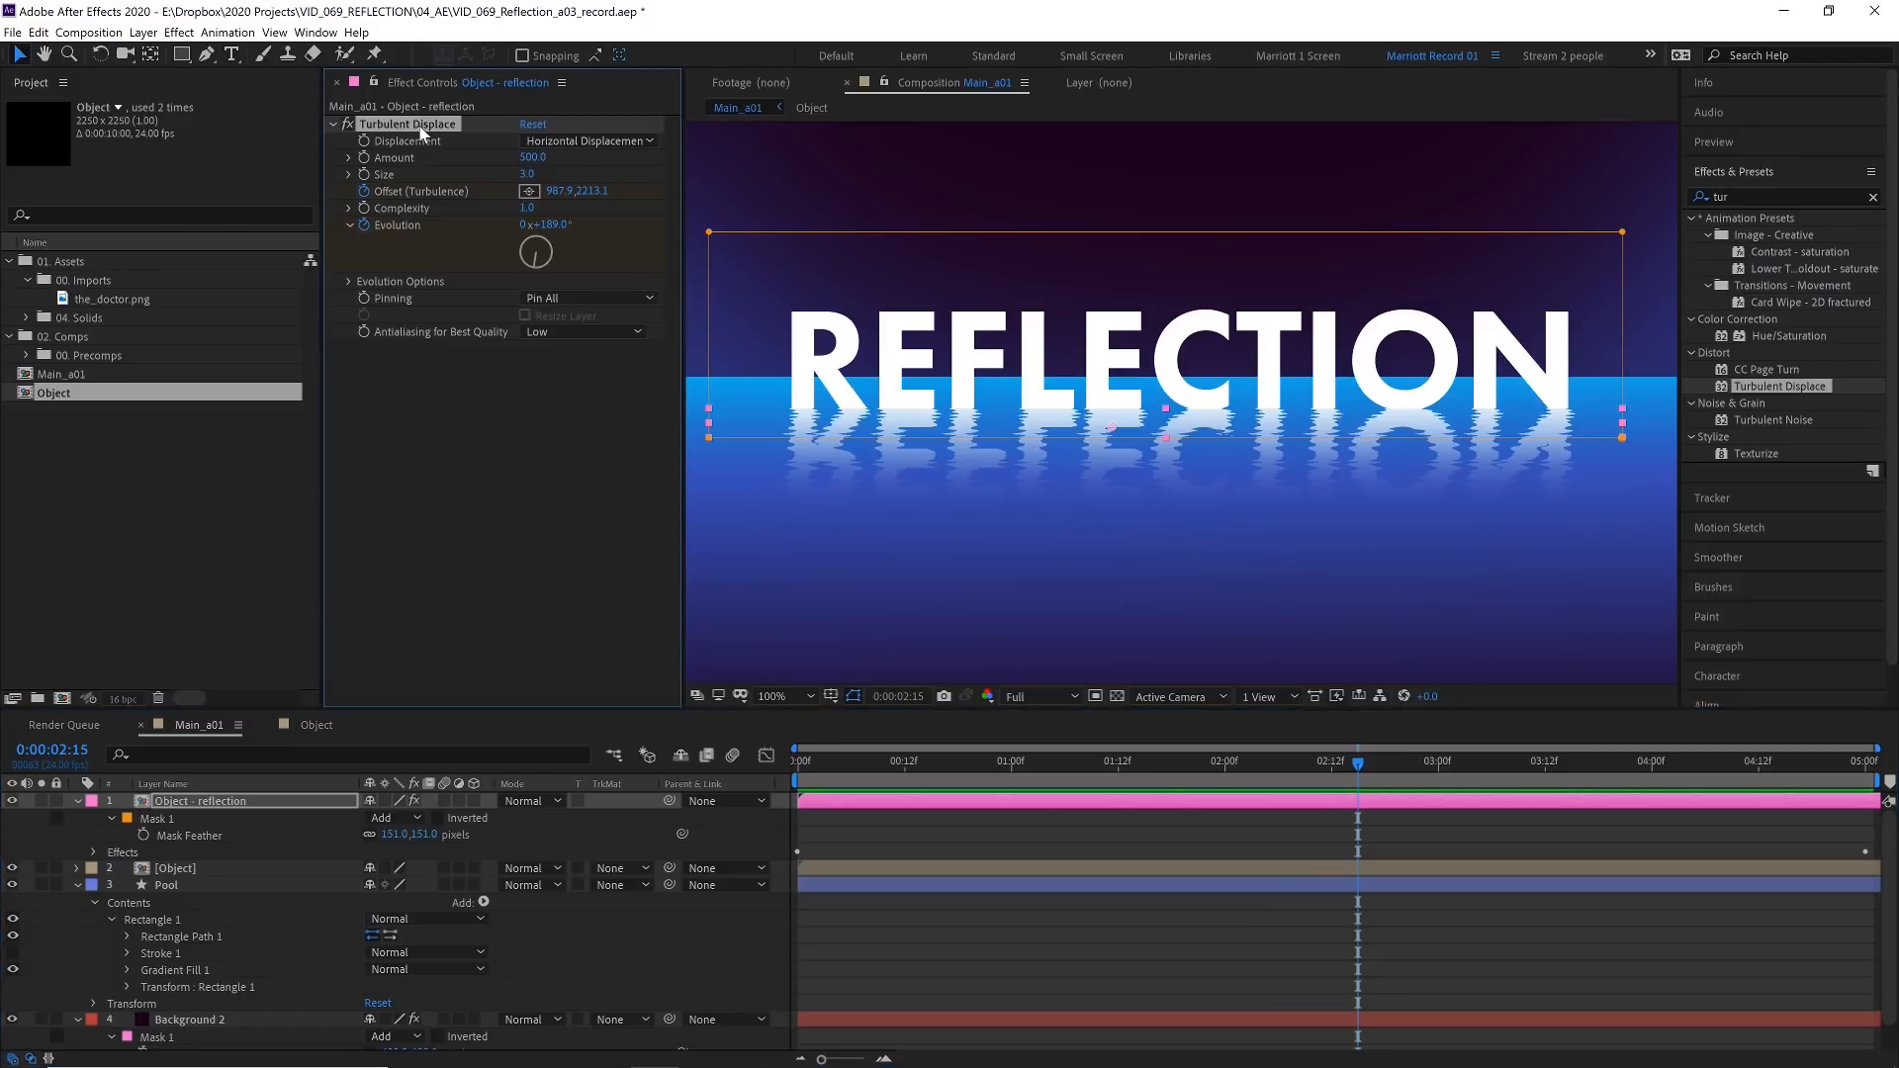
# Duplicate Turbulent Displace and set the first copy to Vertical displacement, Amount 25, Size 20
pyautogui.press('ctrl+d')
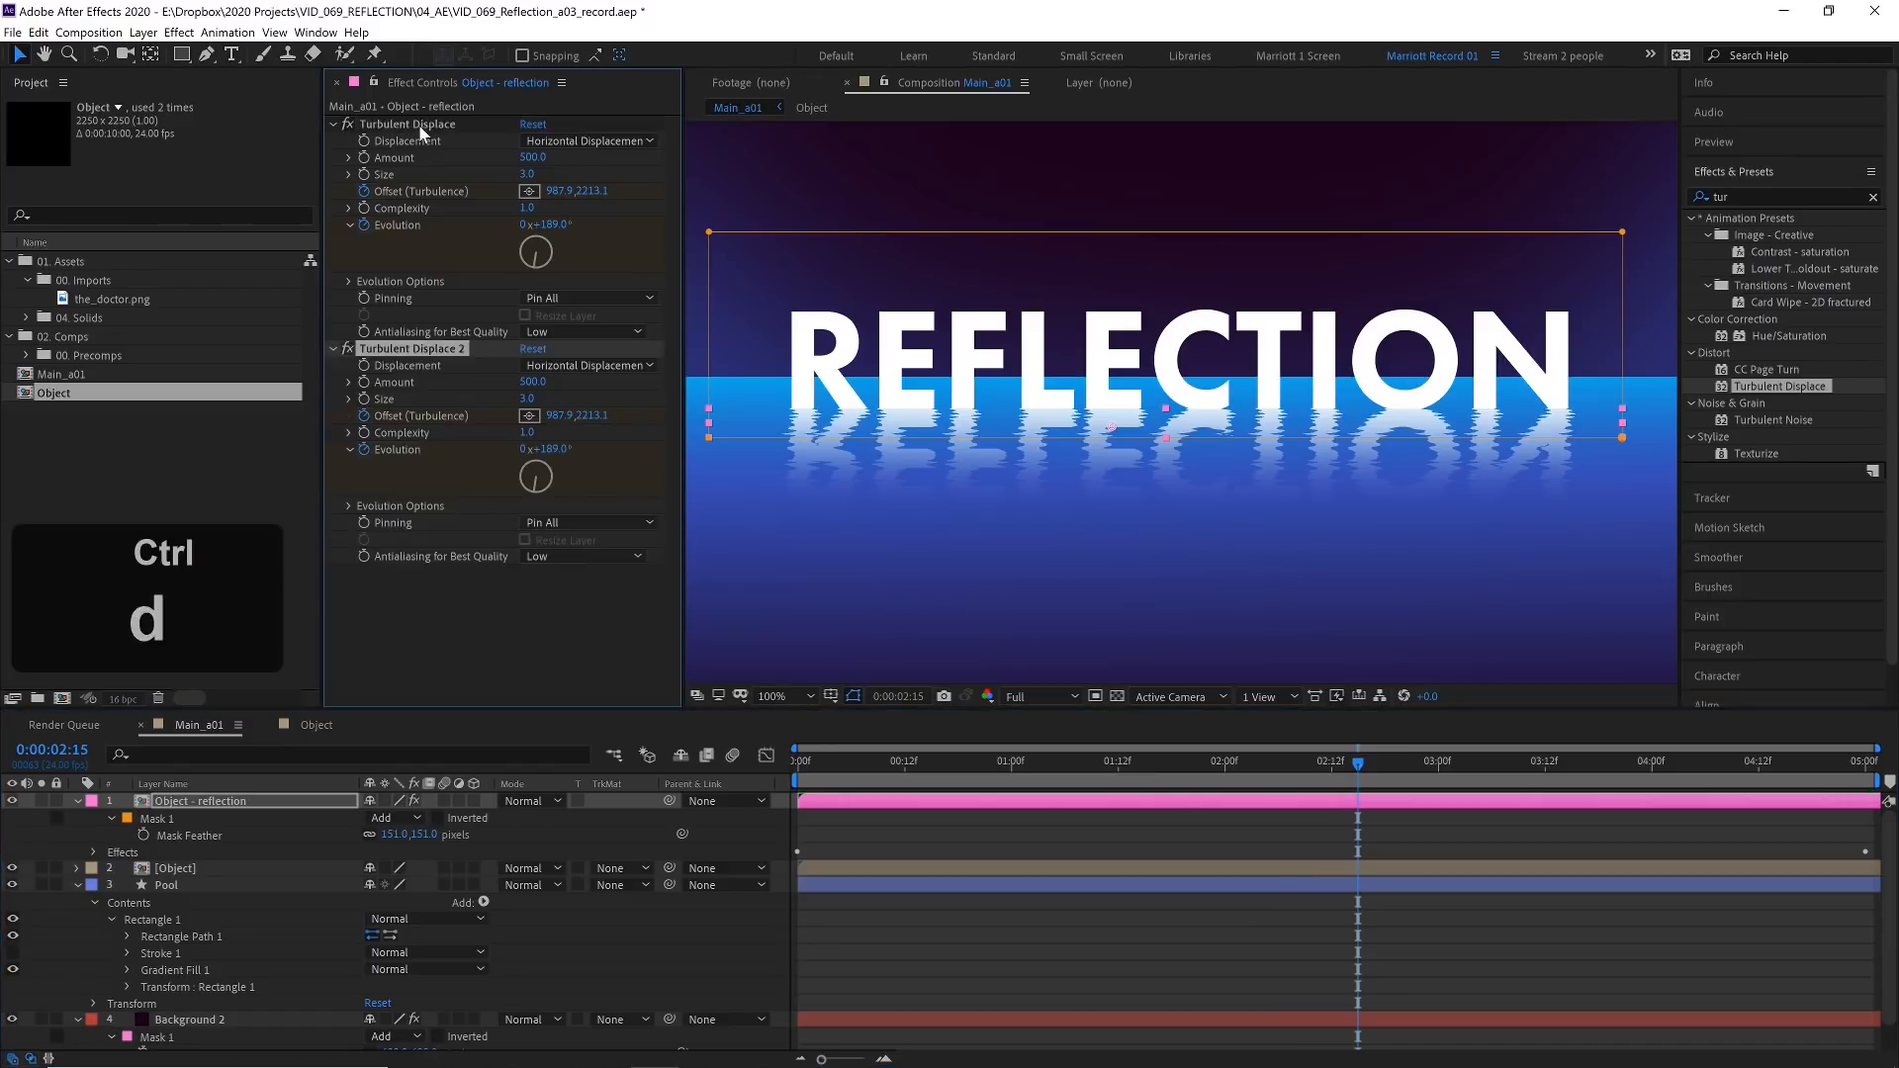
pyautogui.press('ctrl+d')
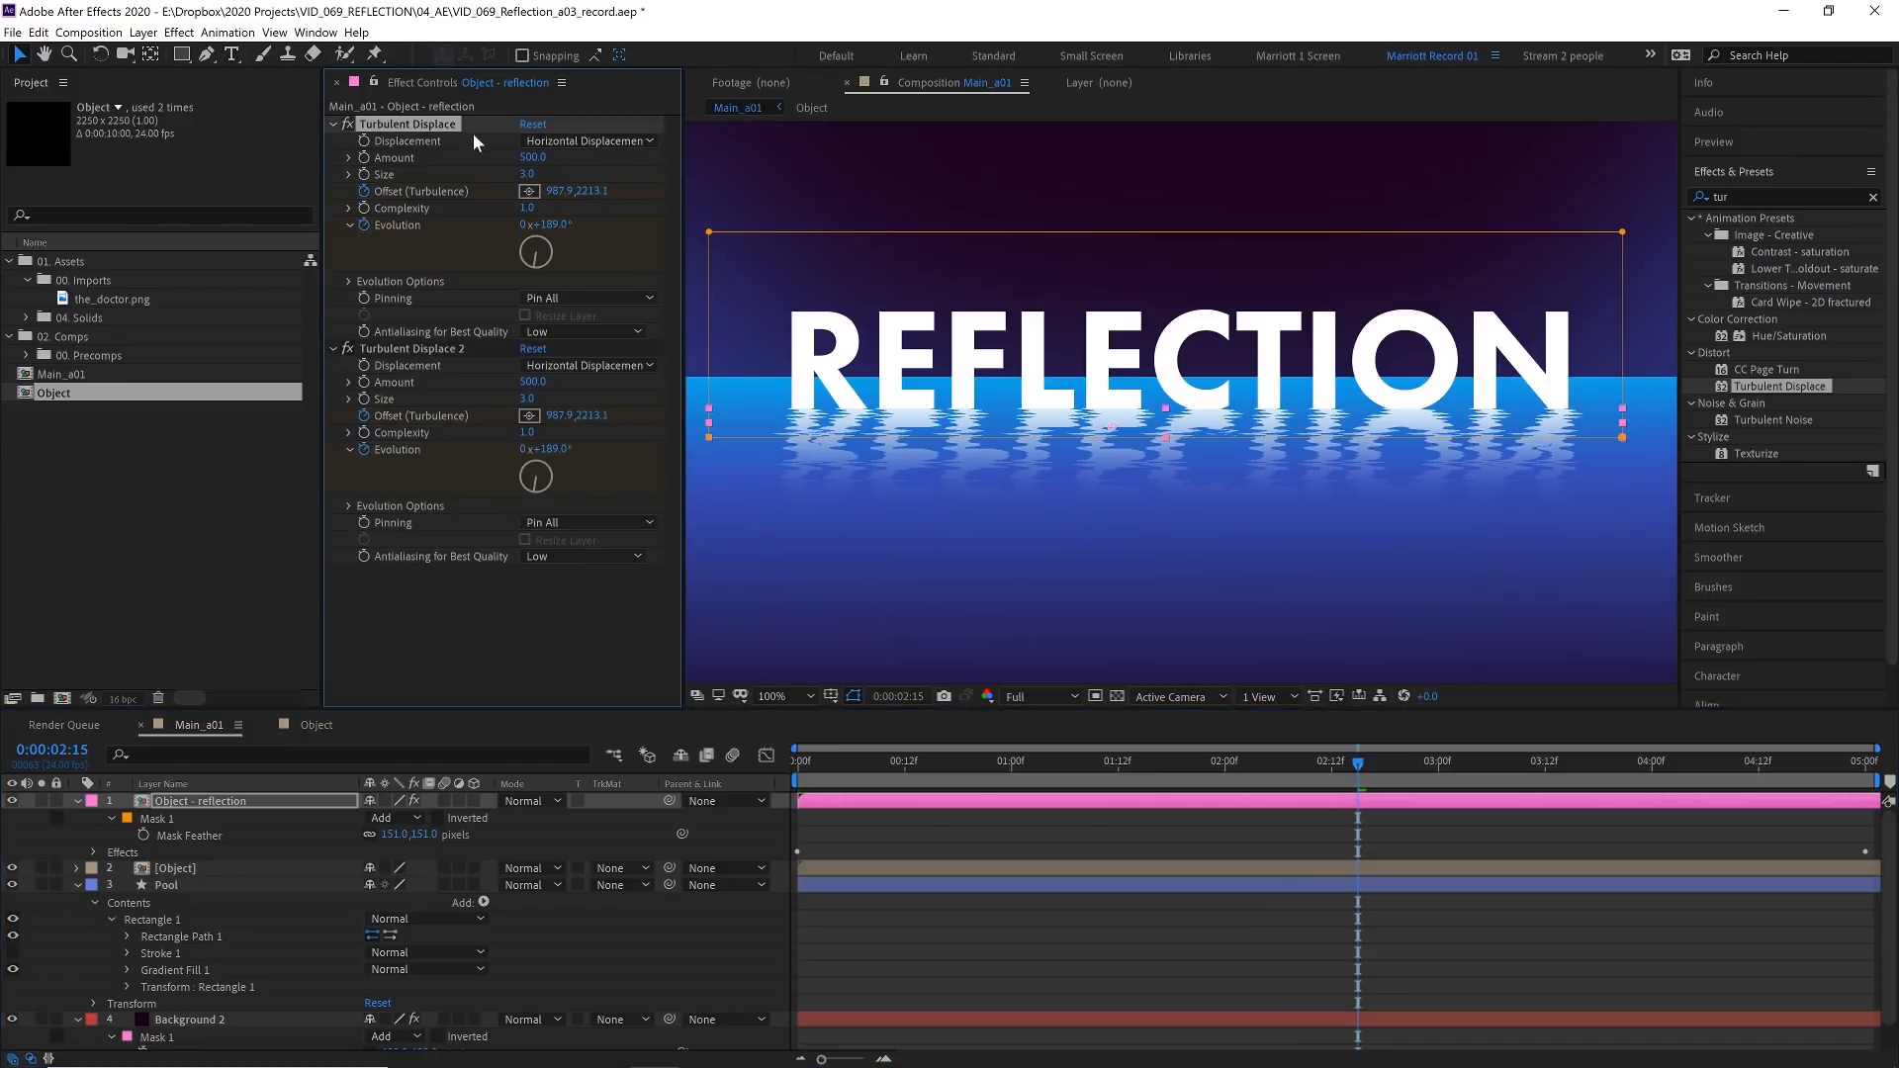
pyautogui.click(589, 140)
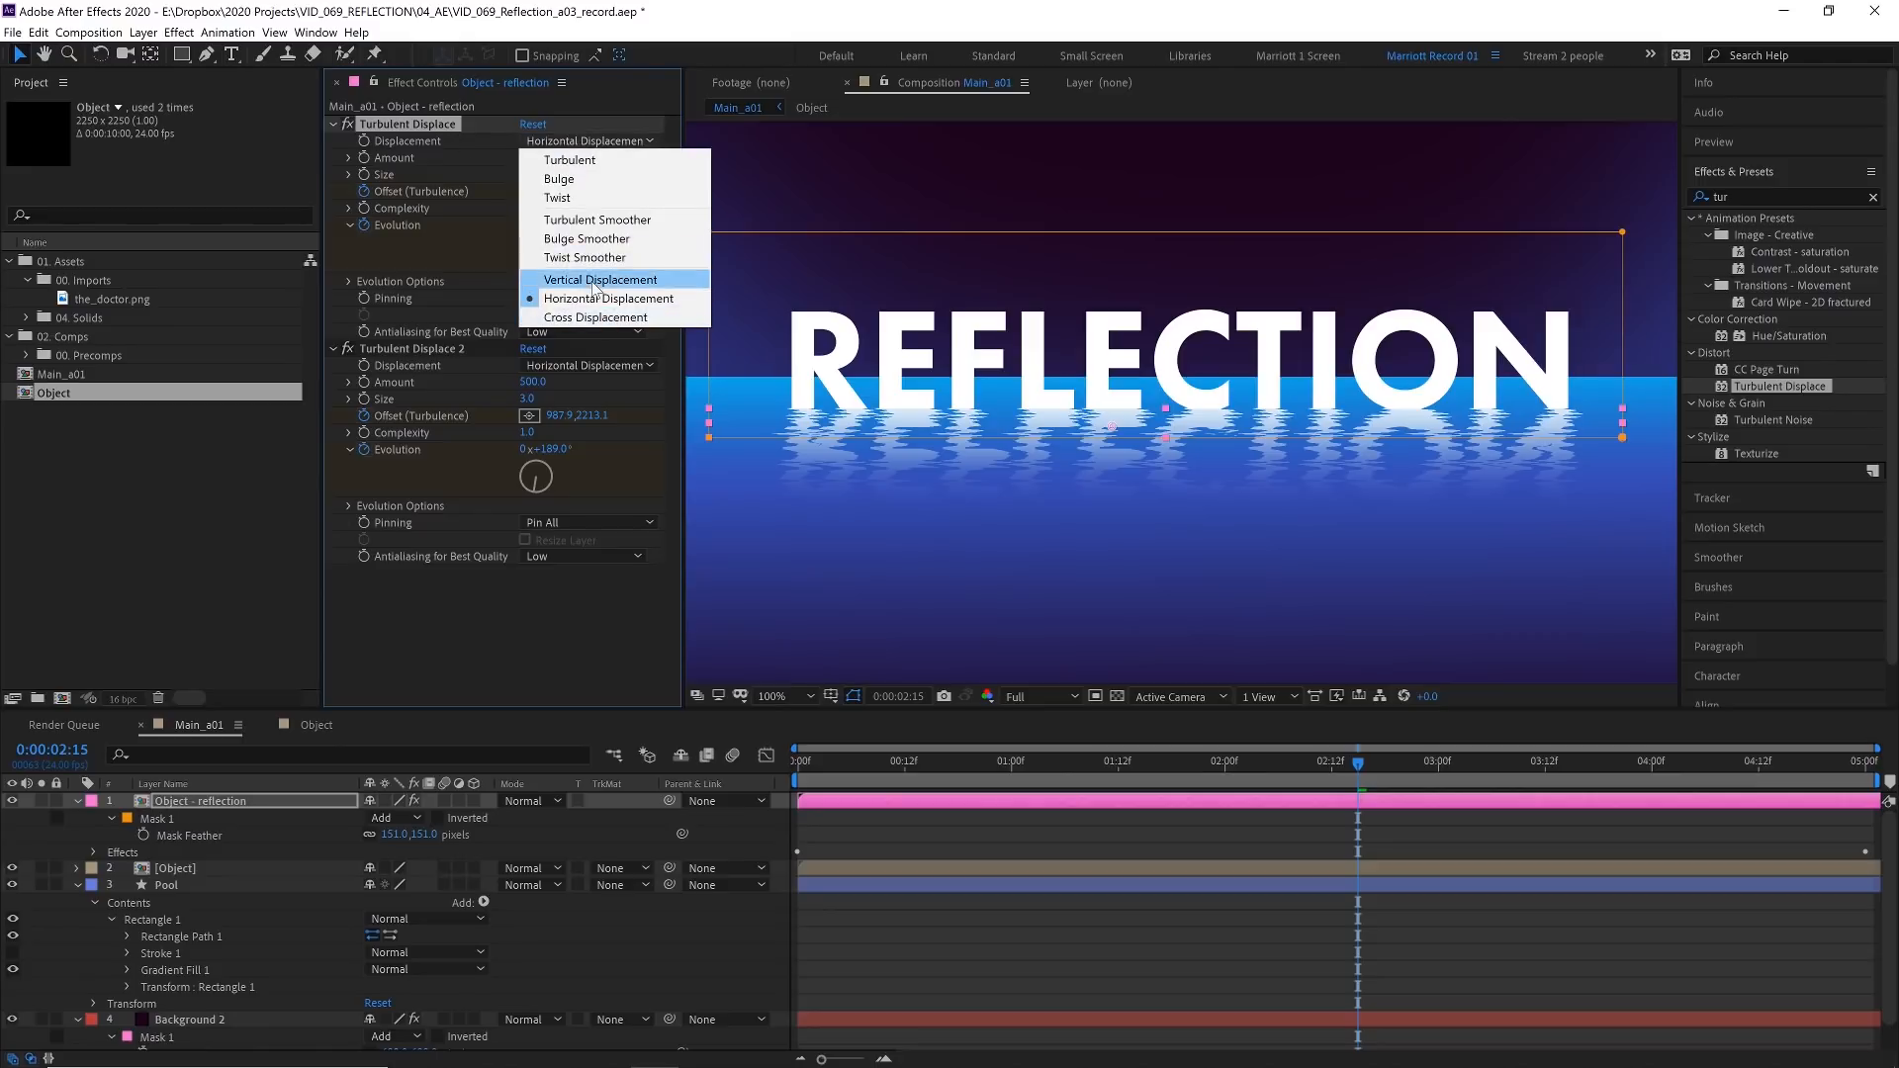
pyautogui.click(601, 279)
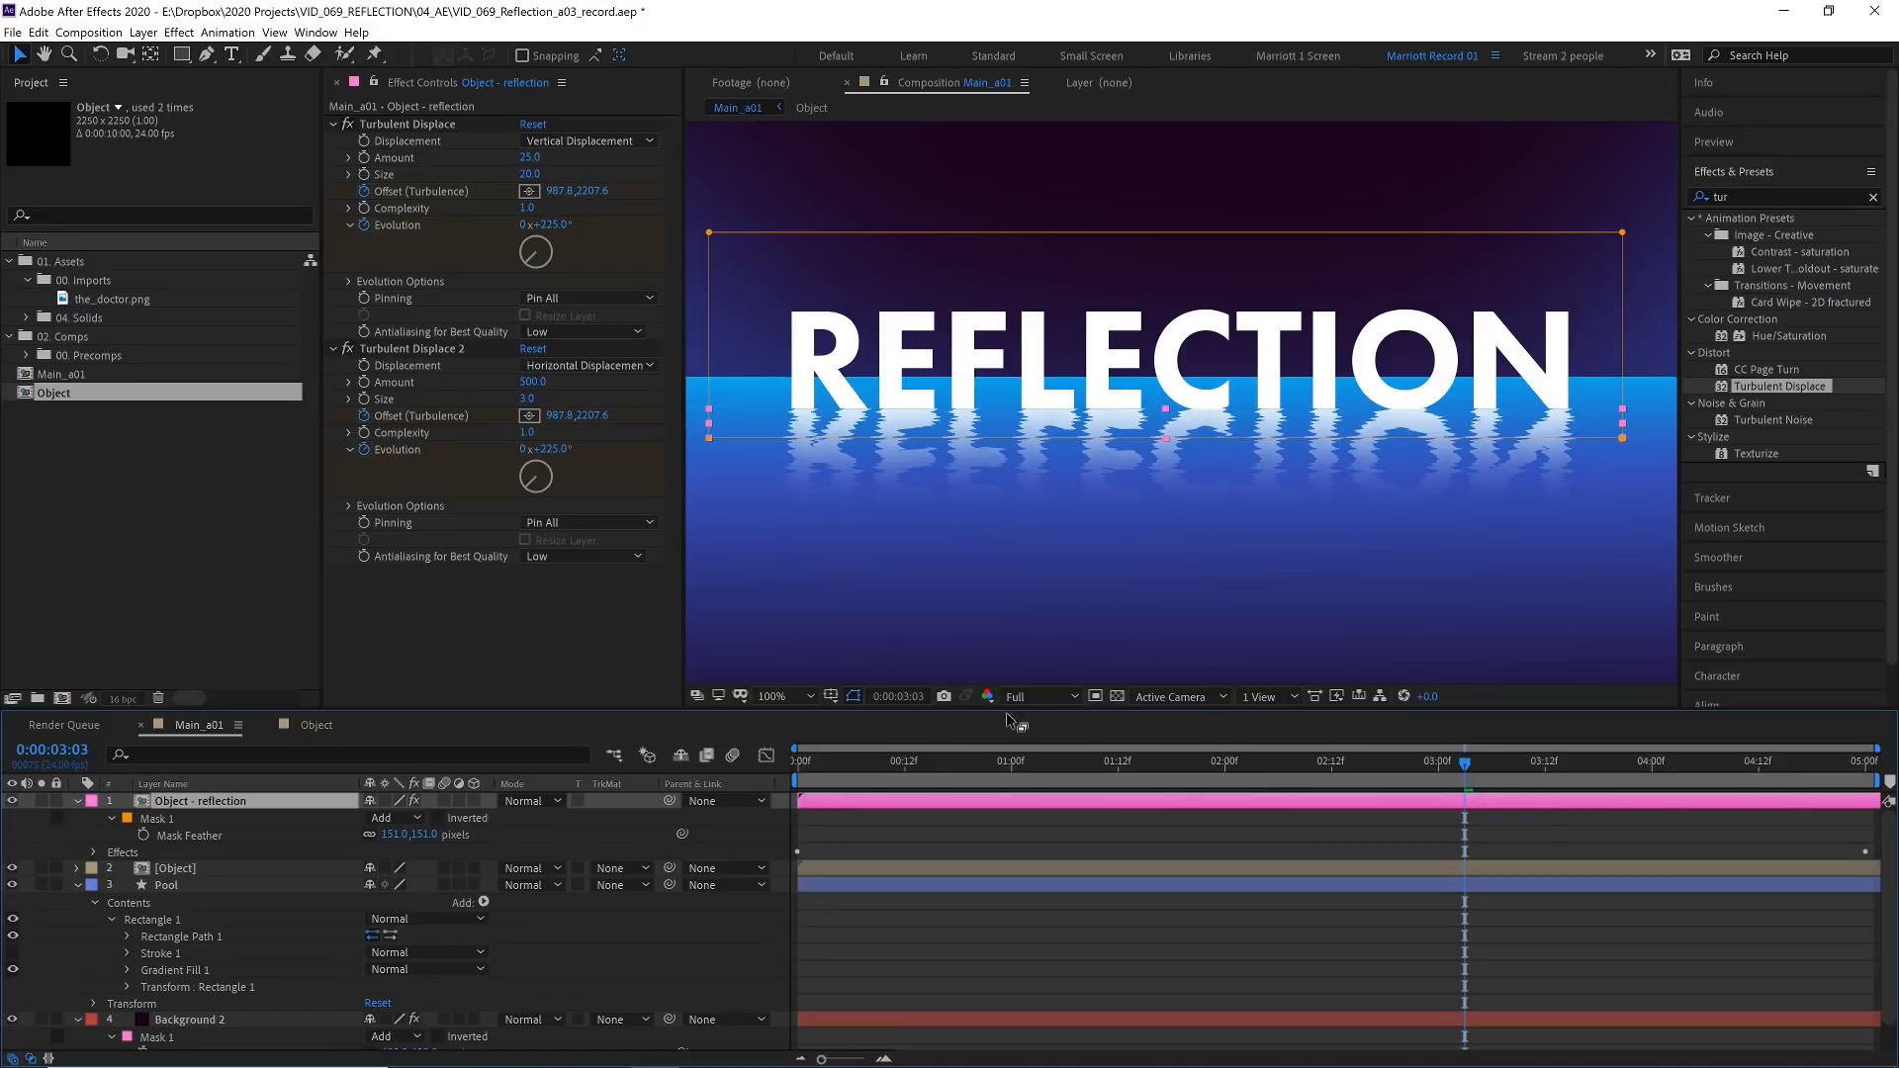
pyautogui.moveTo(1096, 462)
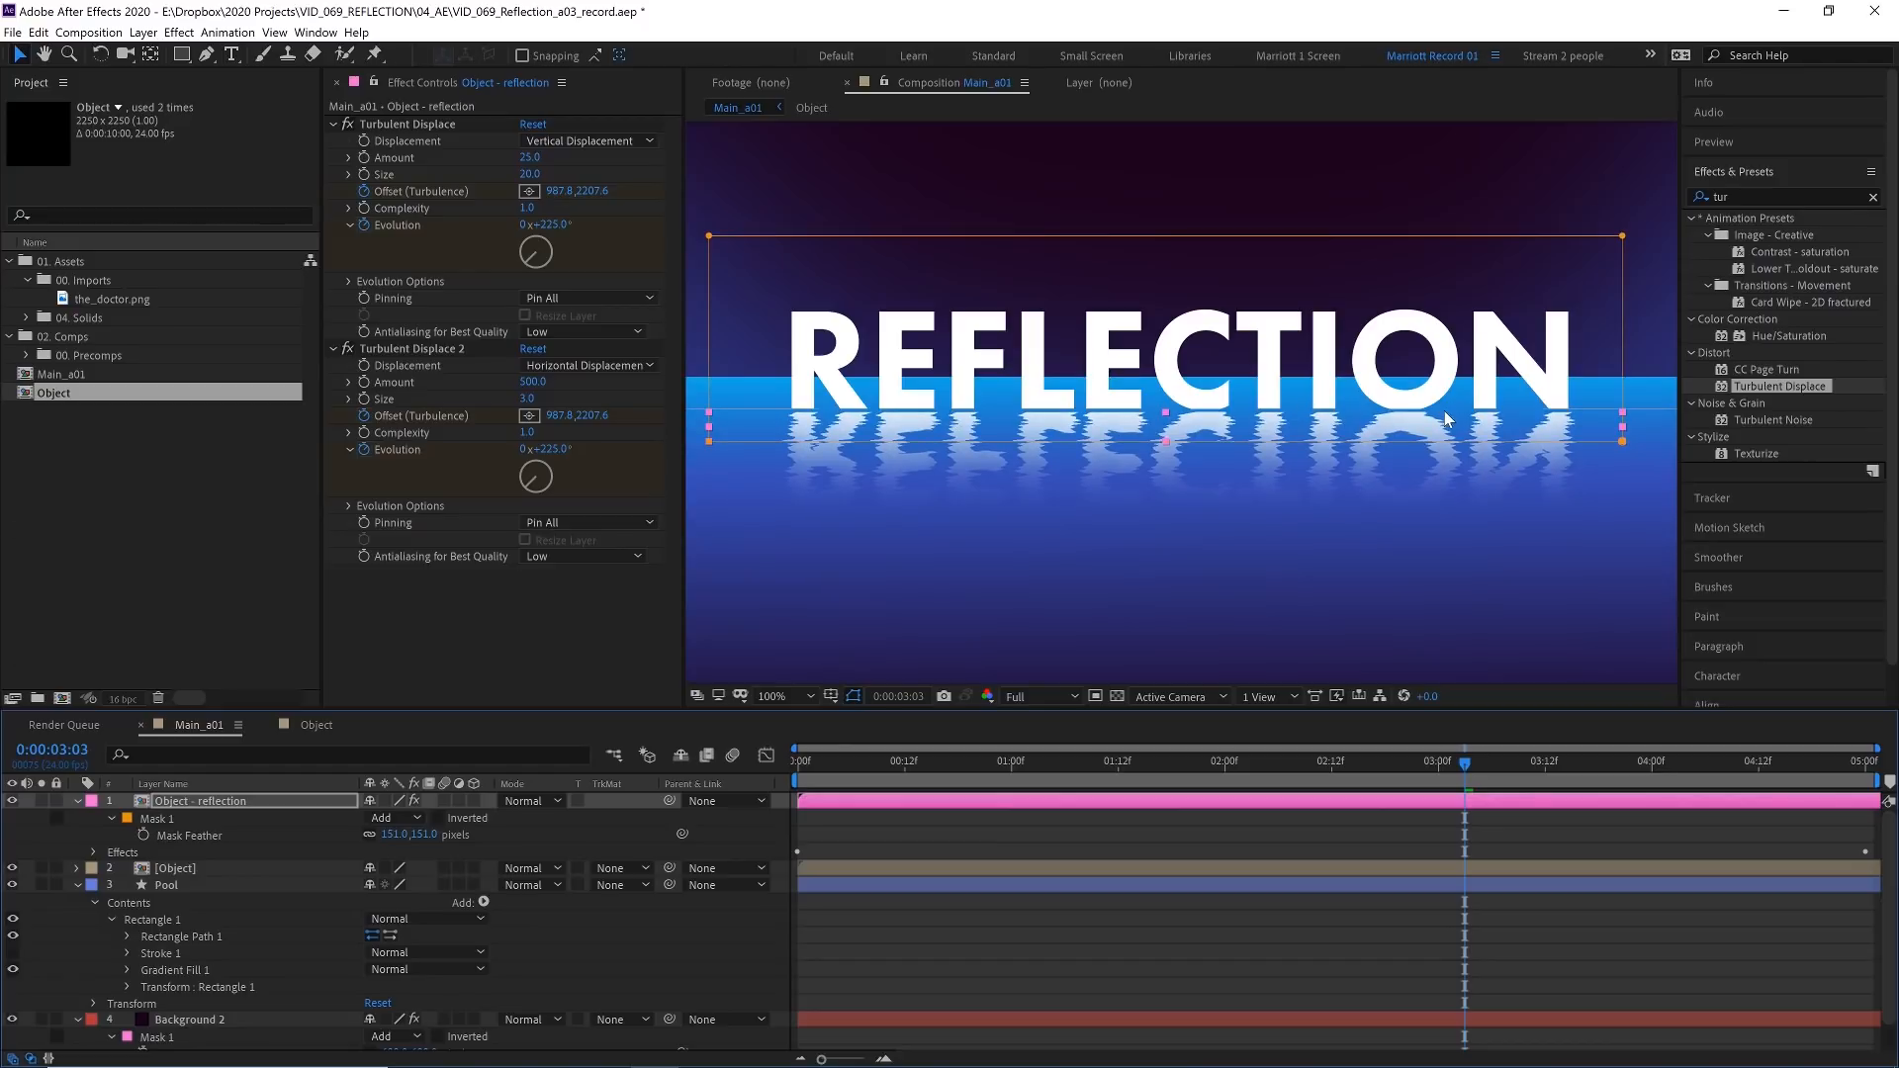
pyautogui.moveTo(862, 418)
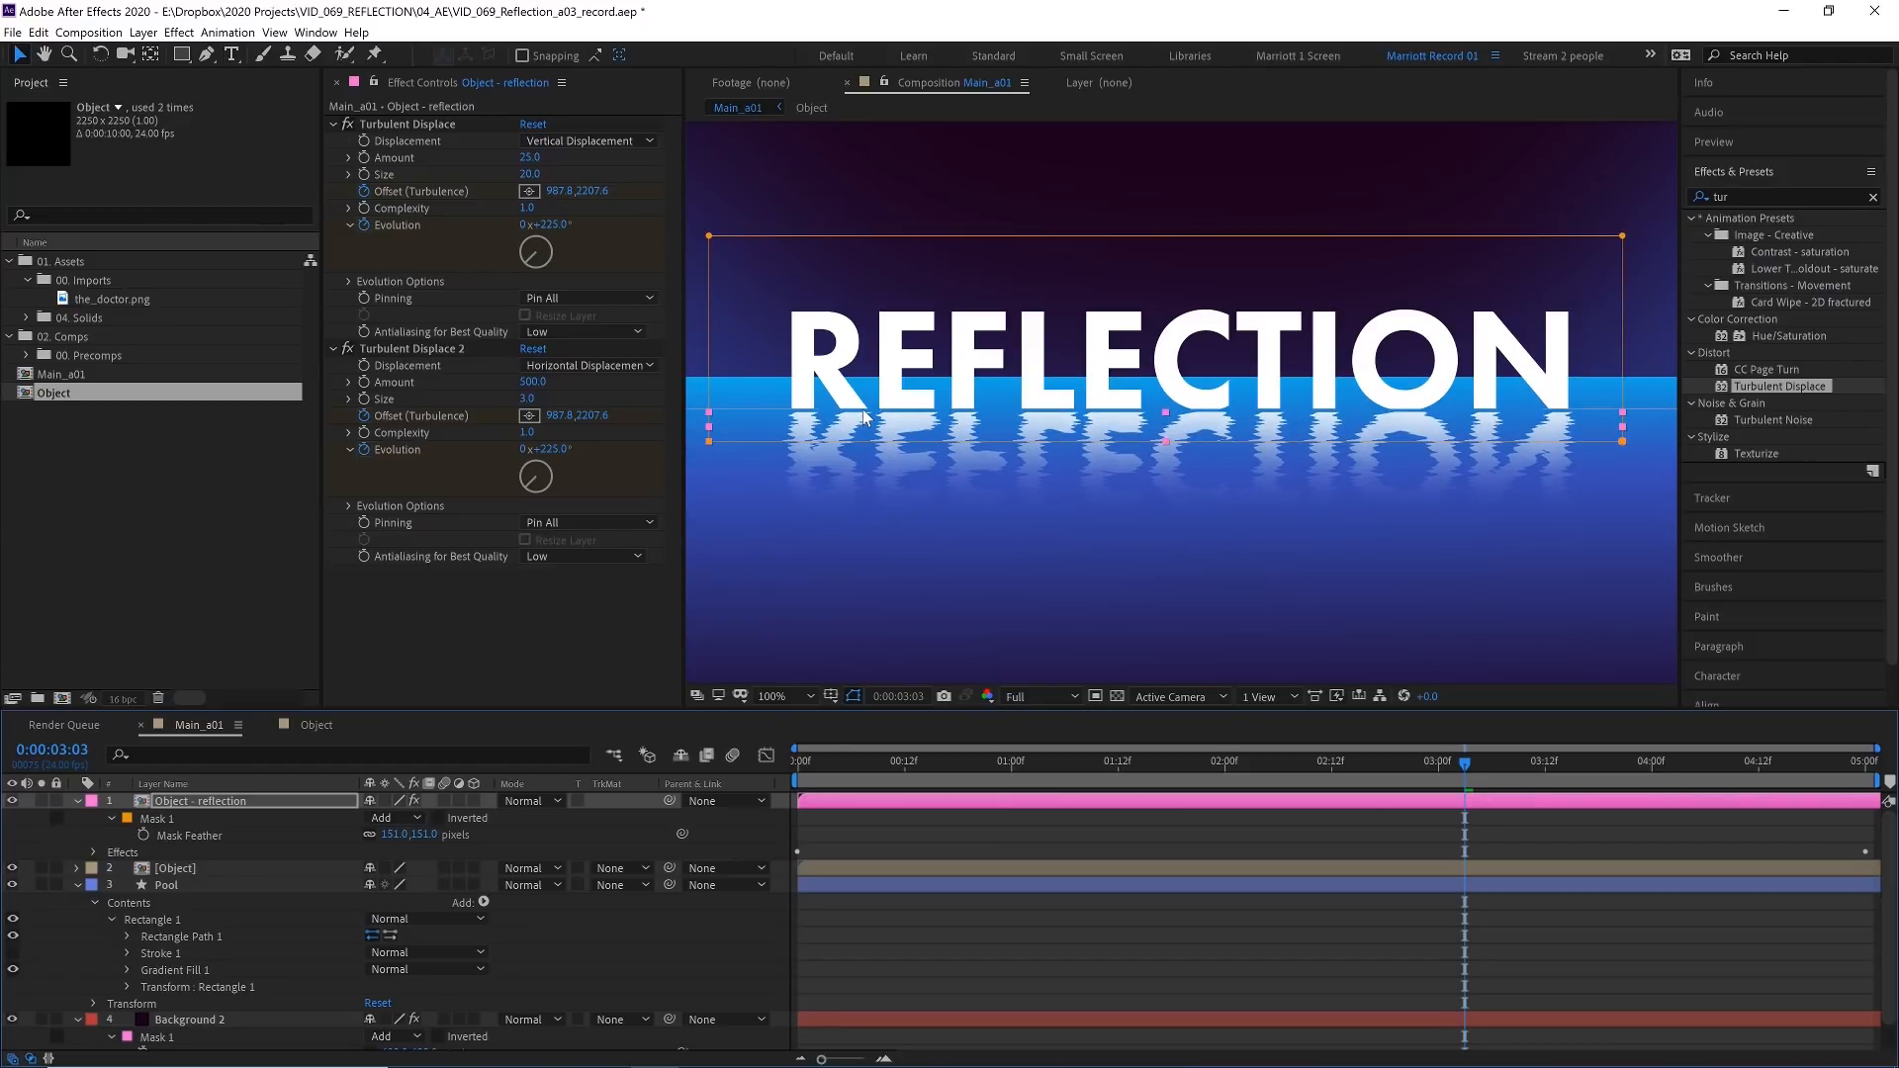
pyautogui.click(1005, 760)
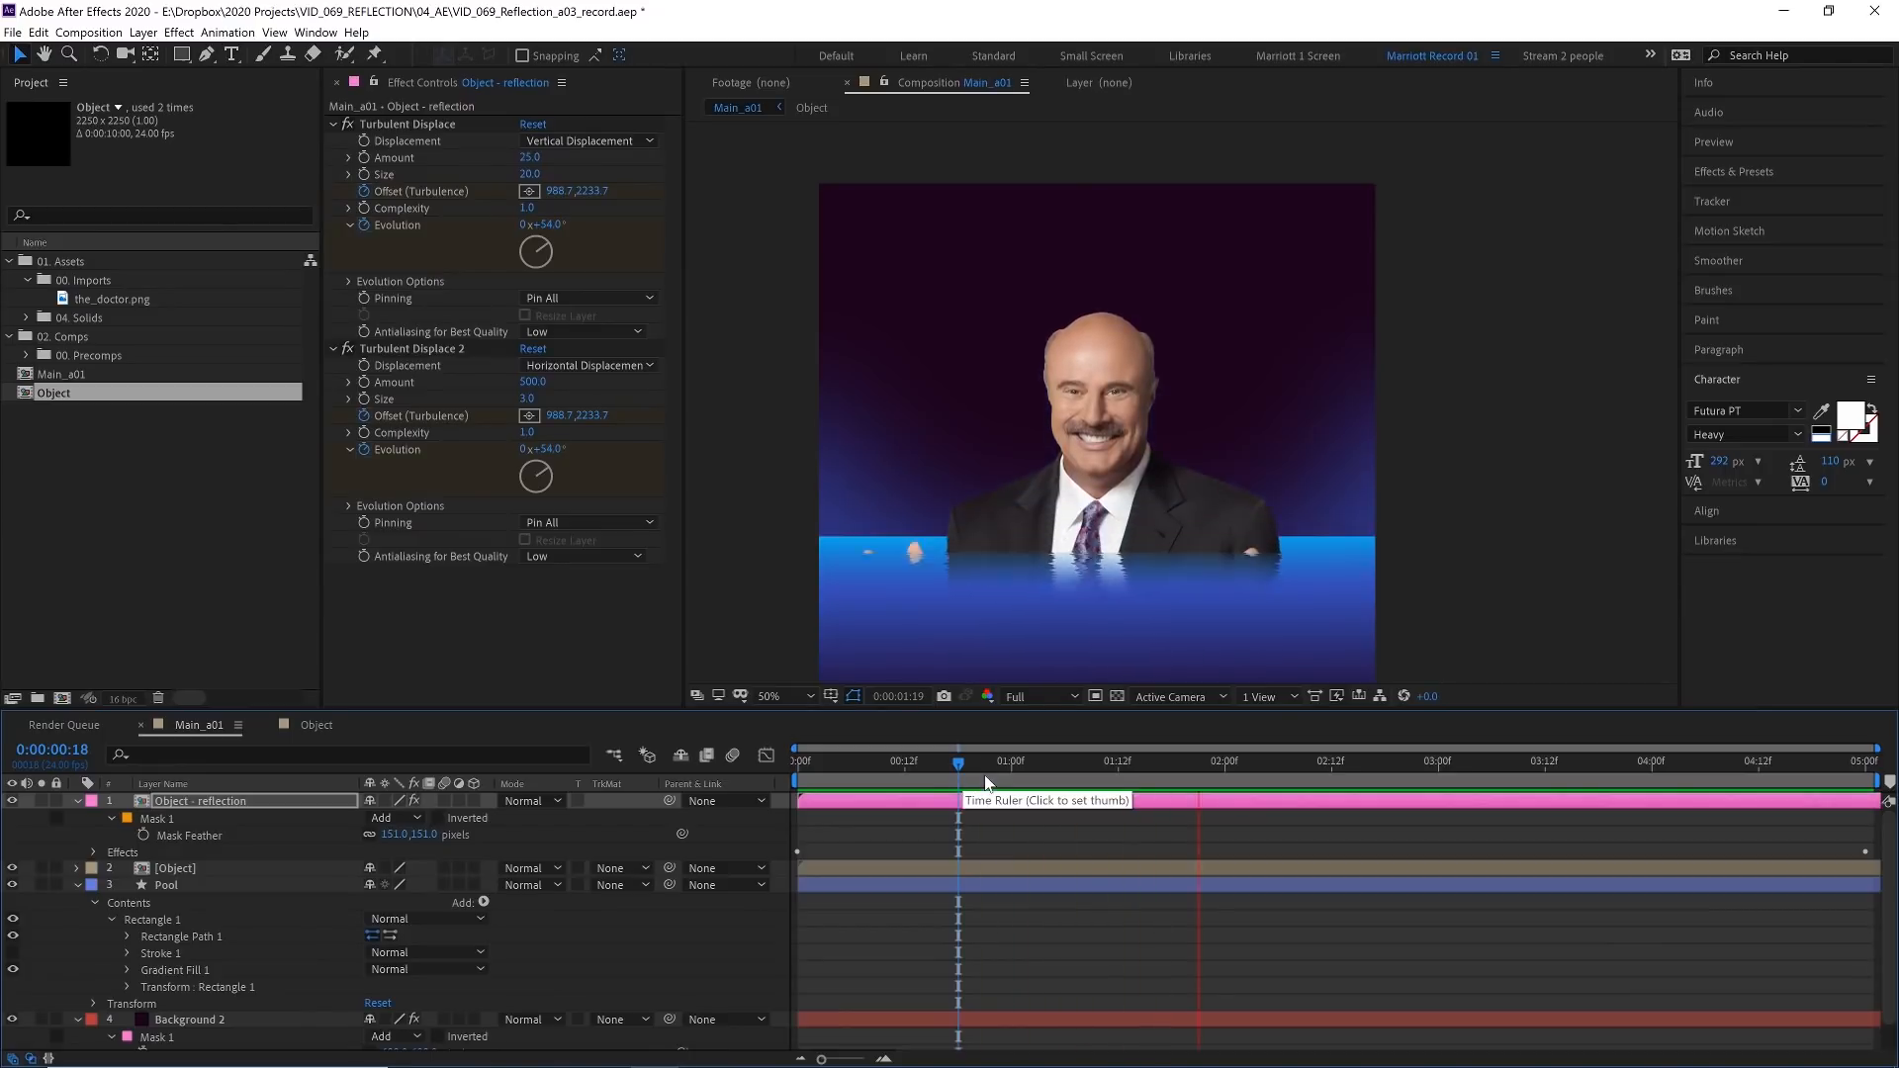
# Inspect the photo's reflection, then switch to the Main_a02_pond composition
pyautogui.click(1250, 760)
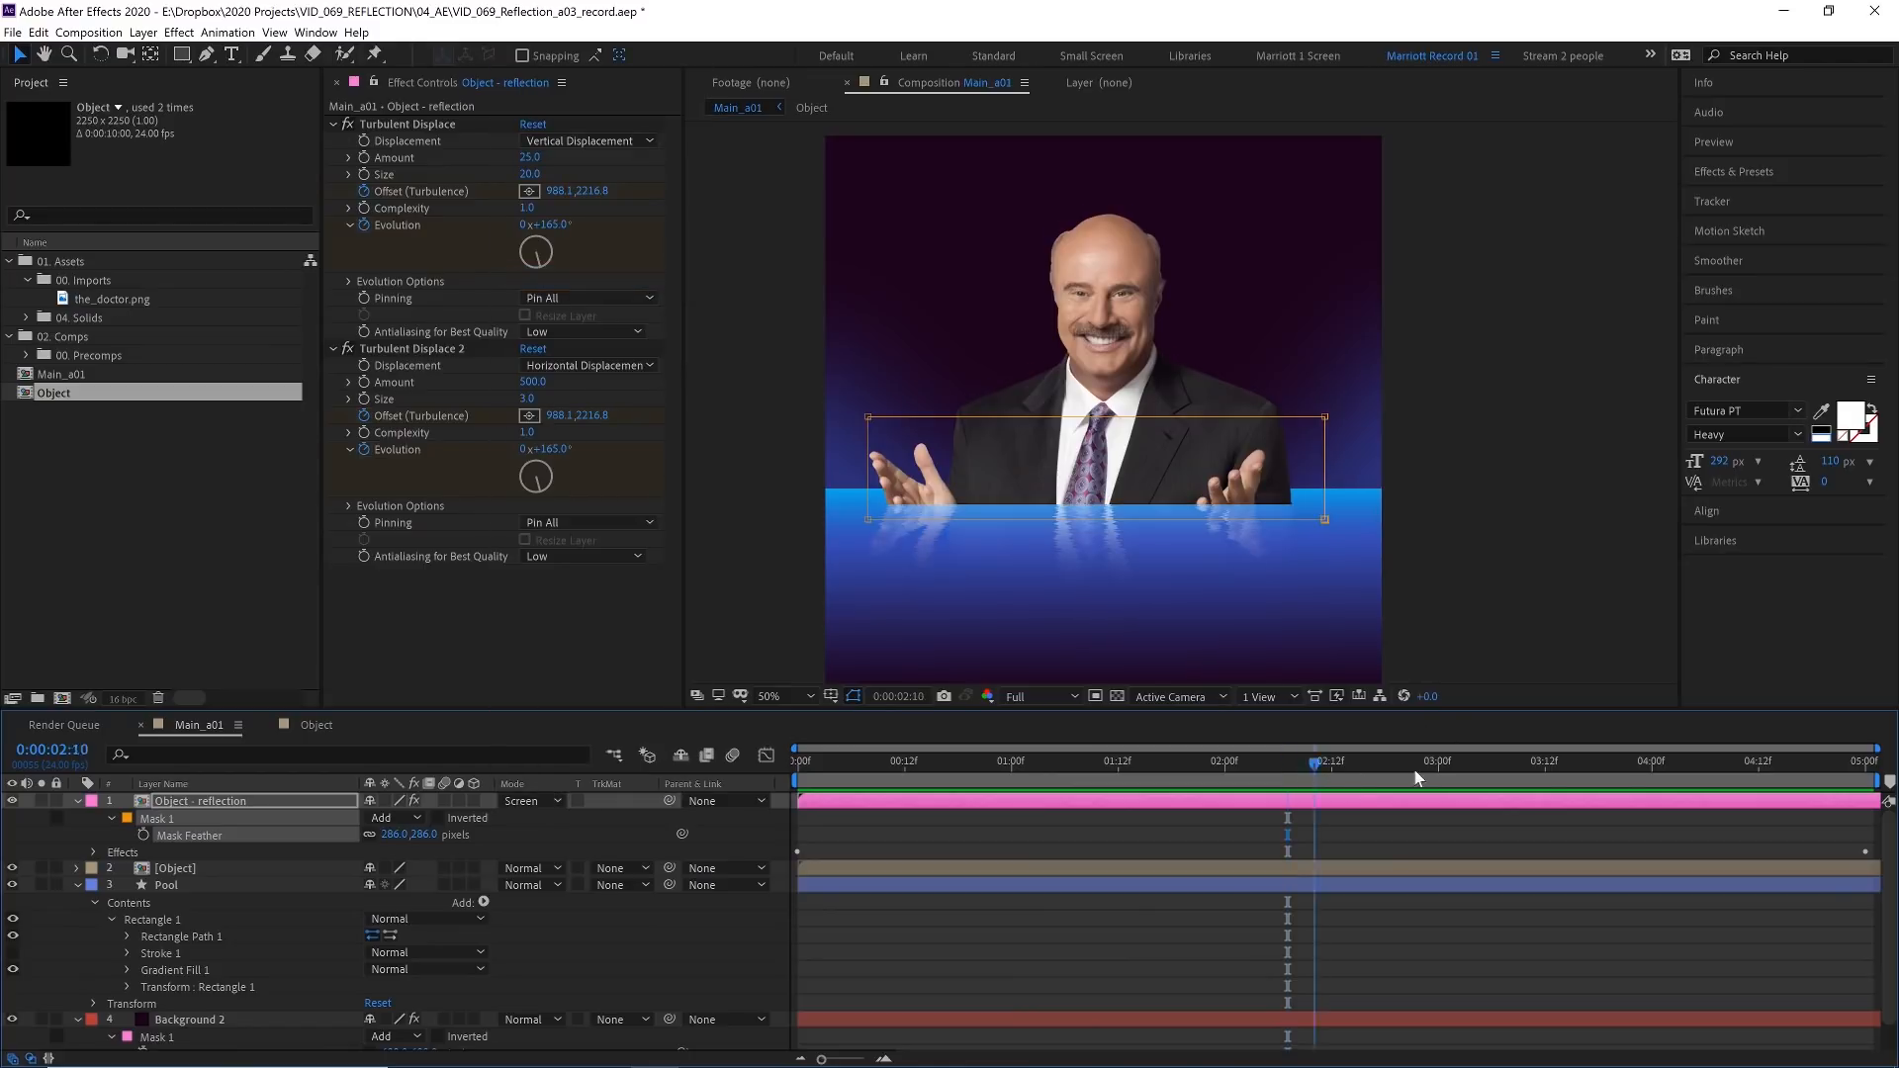
pyautogui.click(531, 801)
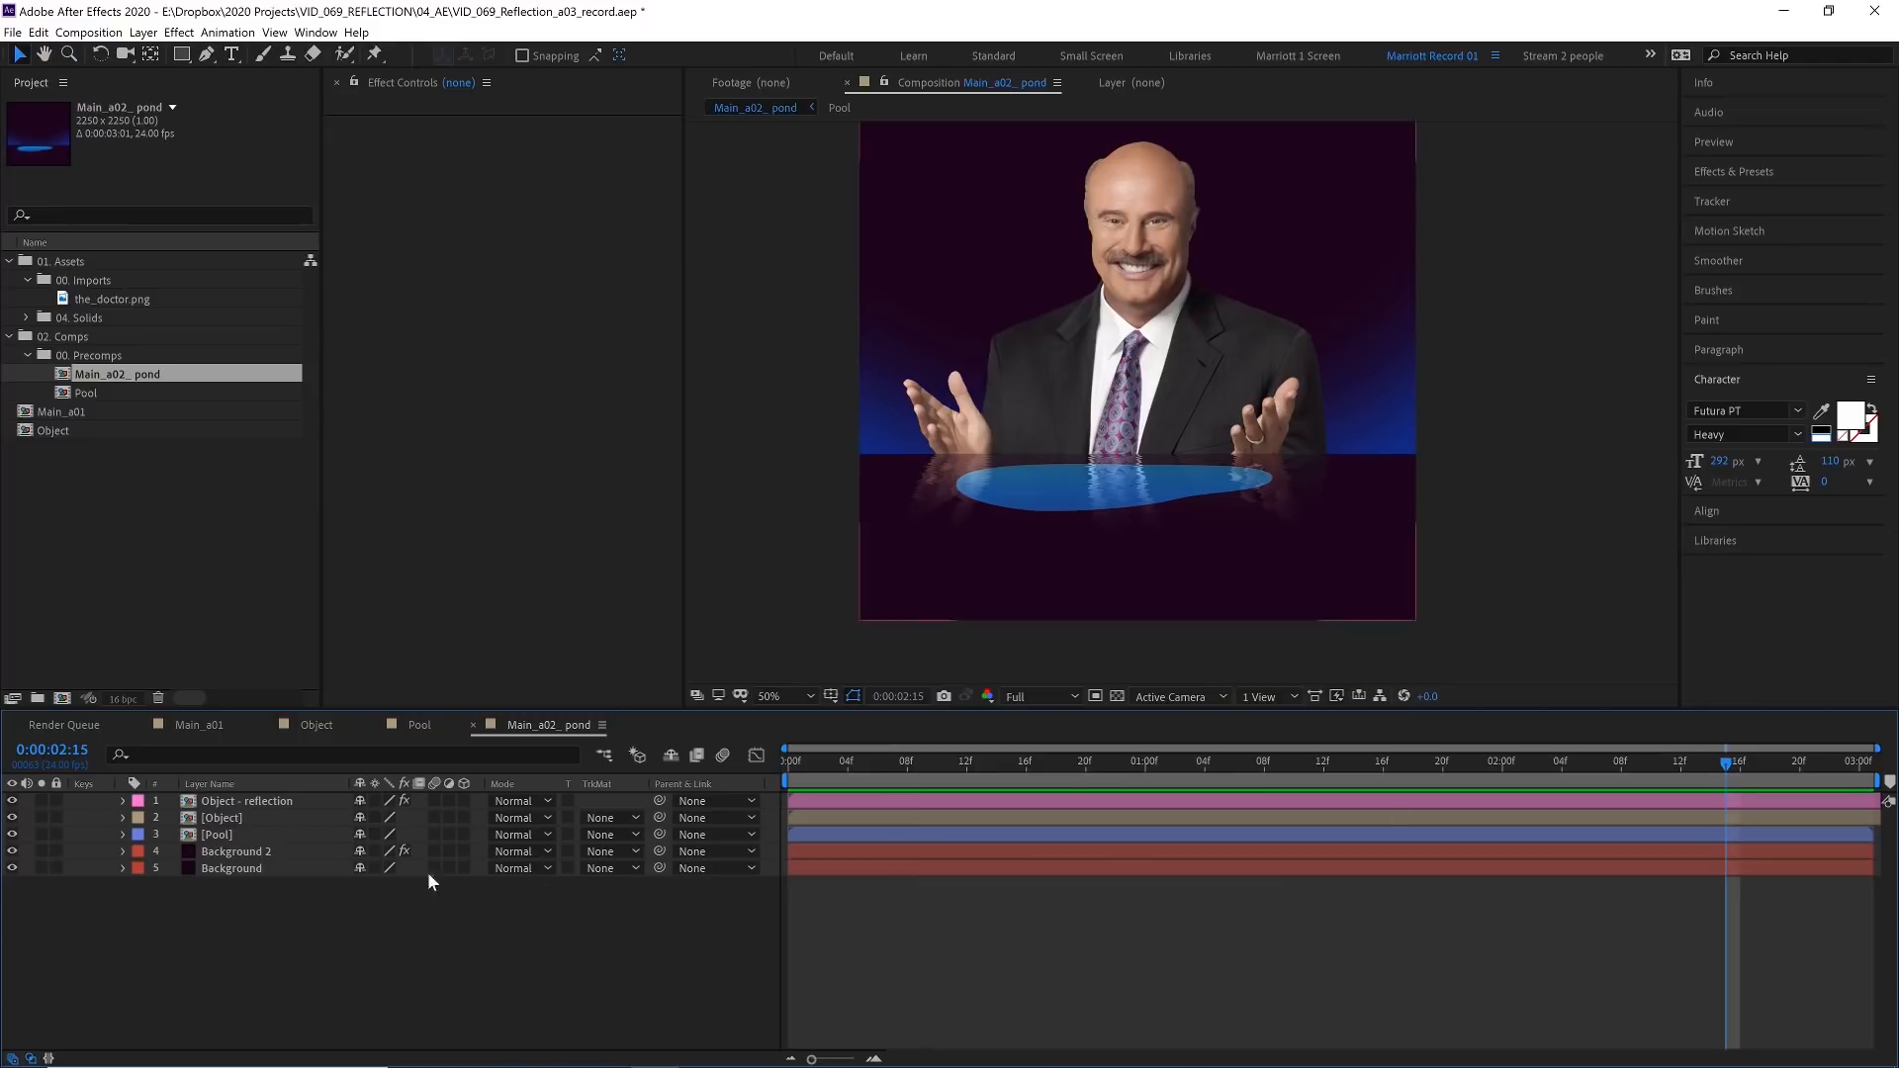
# Duplicate Pool above the reflection as its Alpha Matte so ripples show only inside the pond
pyautogui.click(217, 834)
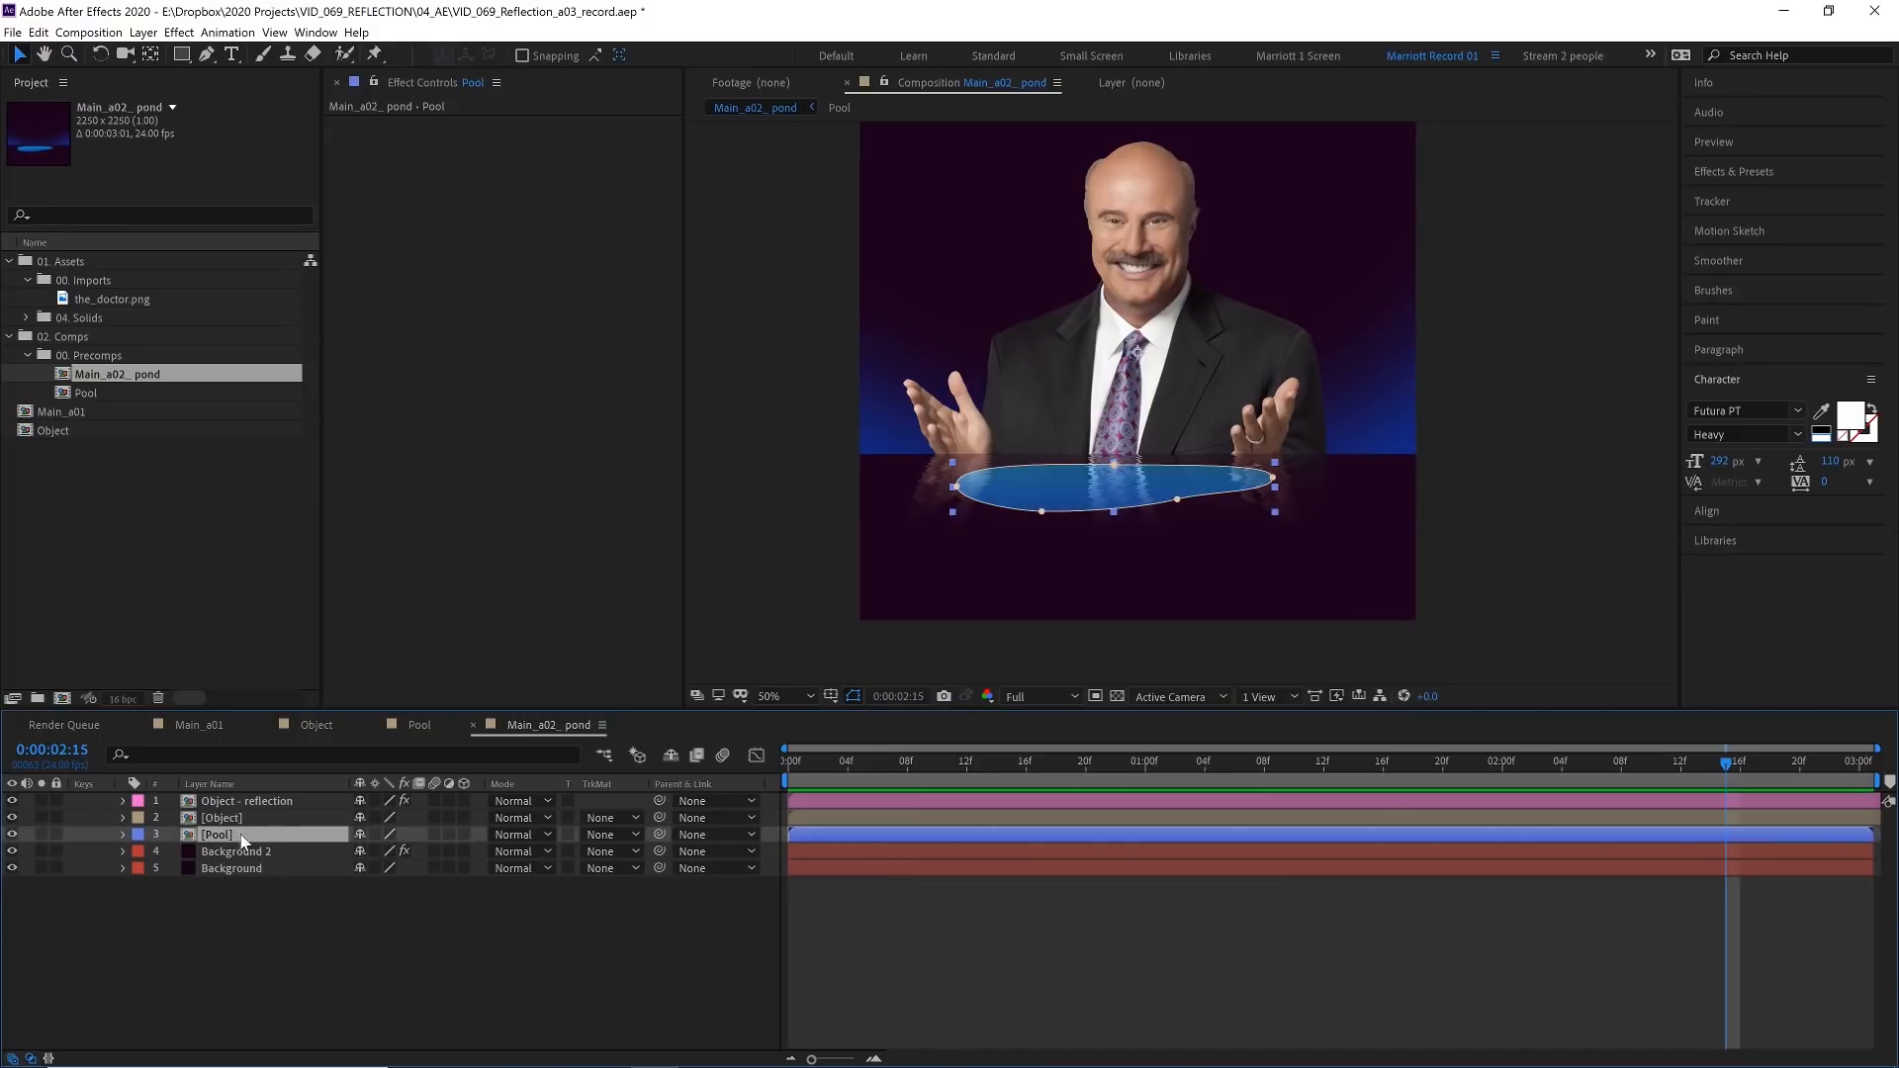
pyautogui.press('ctrl+d')
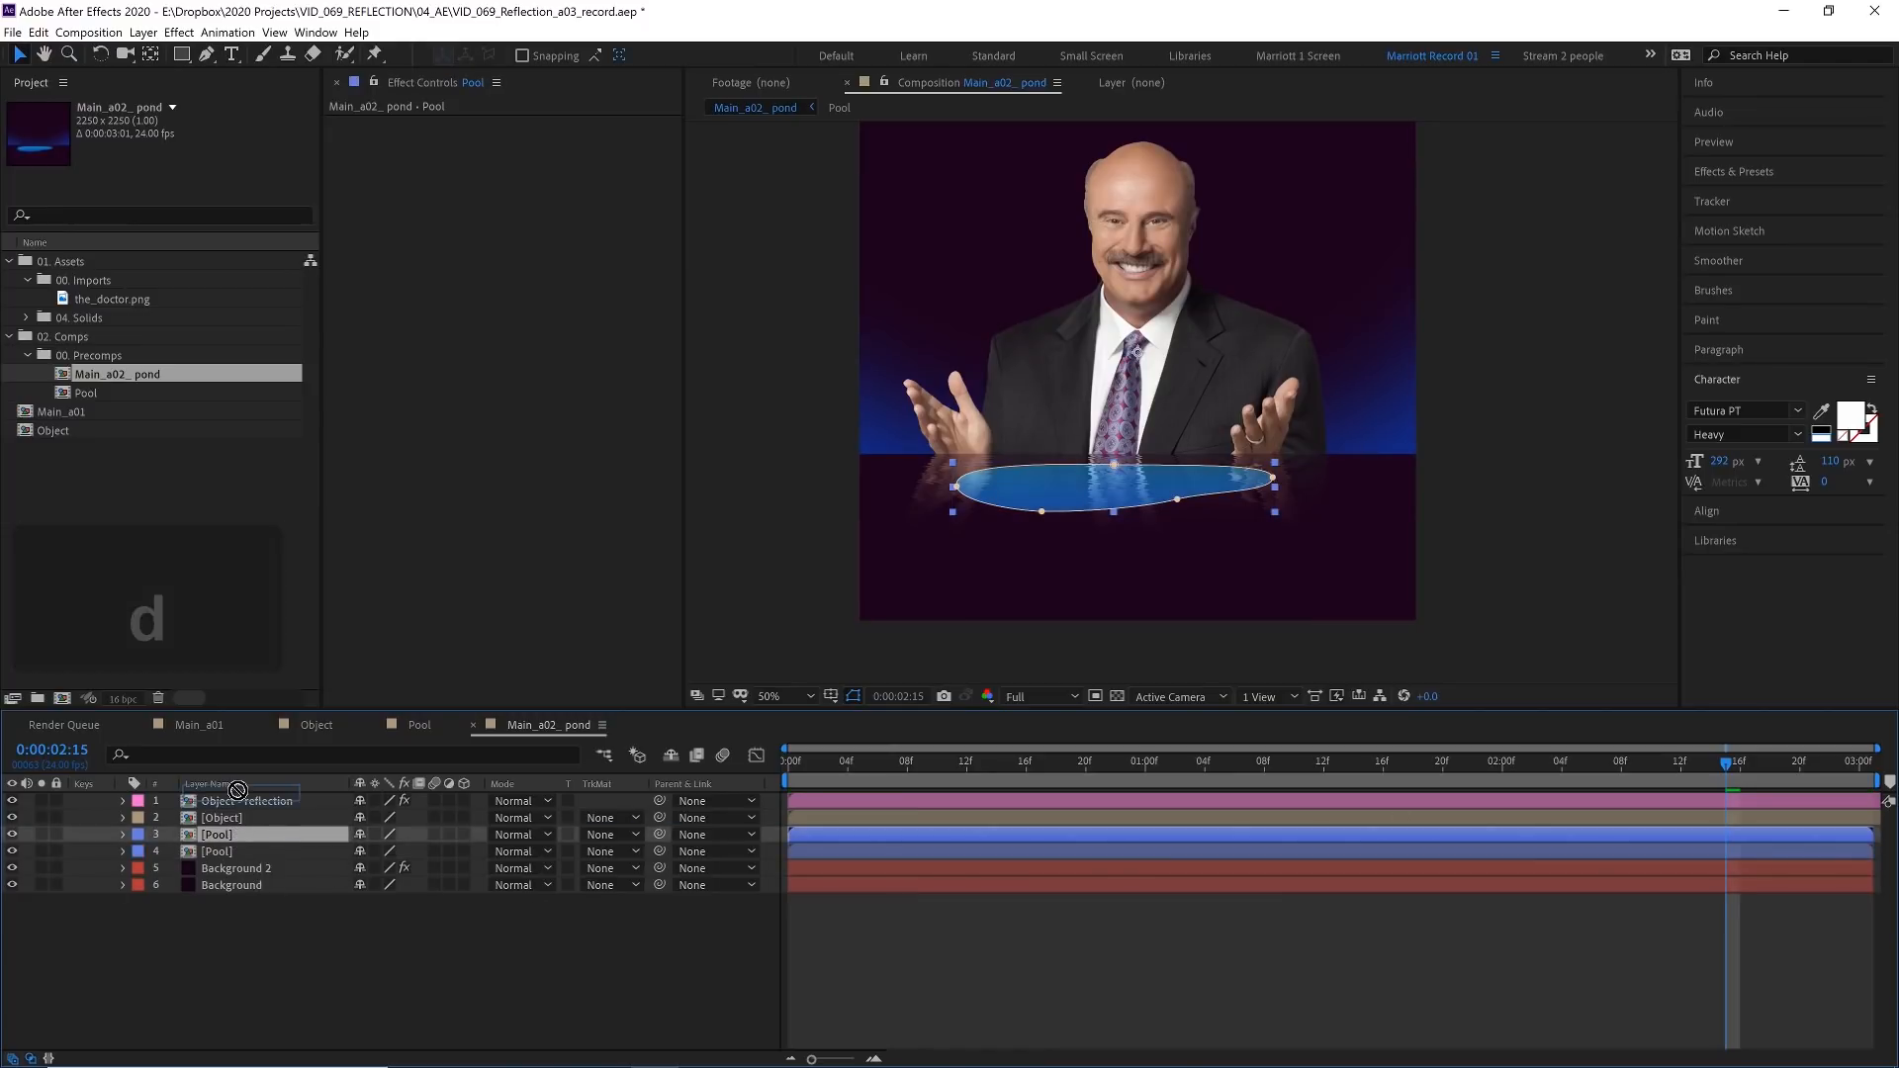
pyautogui.click(245, 817)
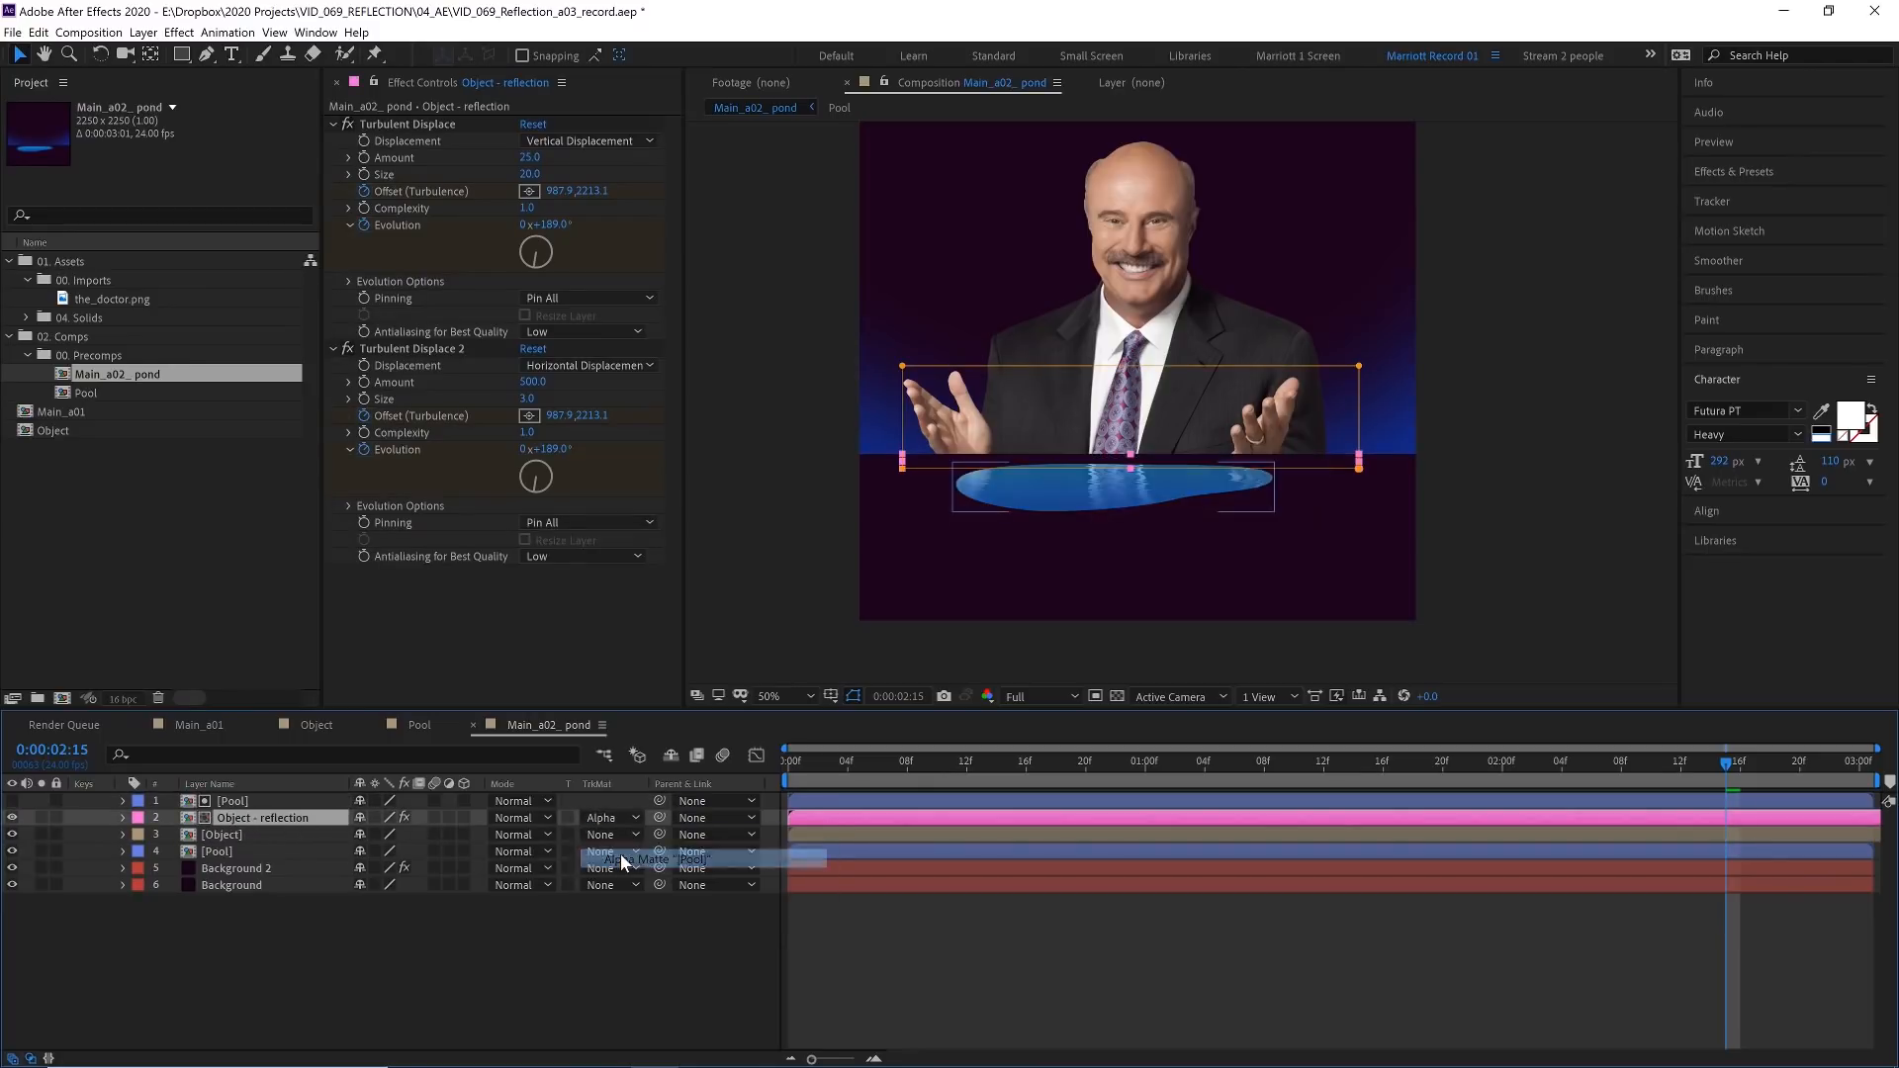
pyautogui.click(1029, 759)
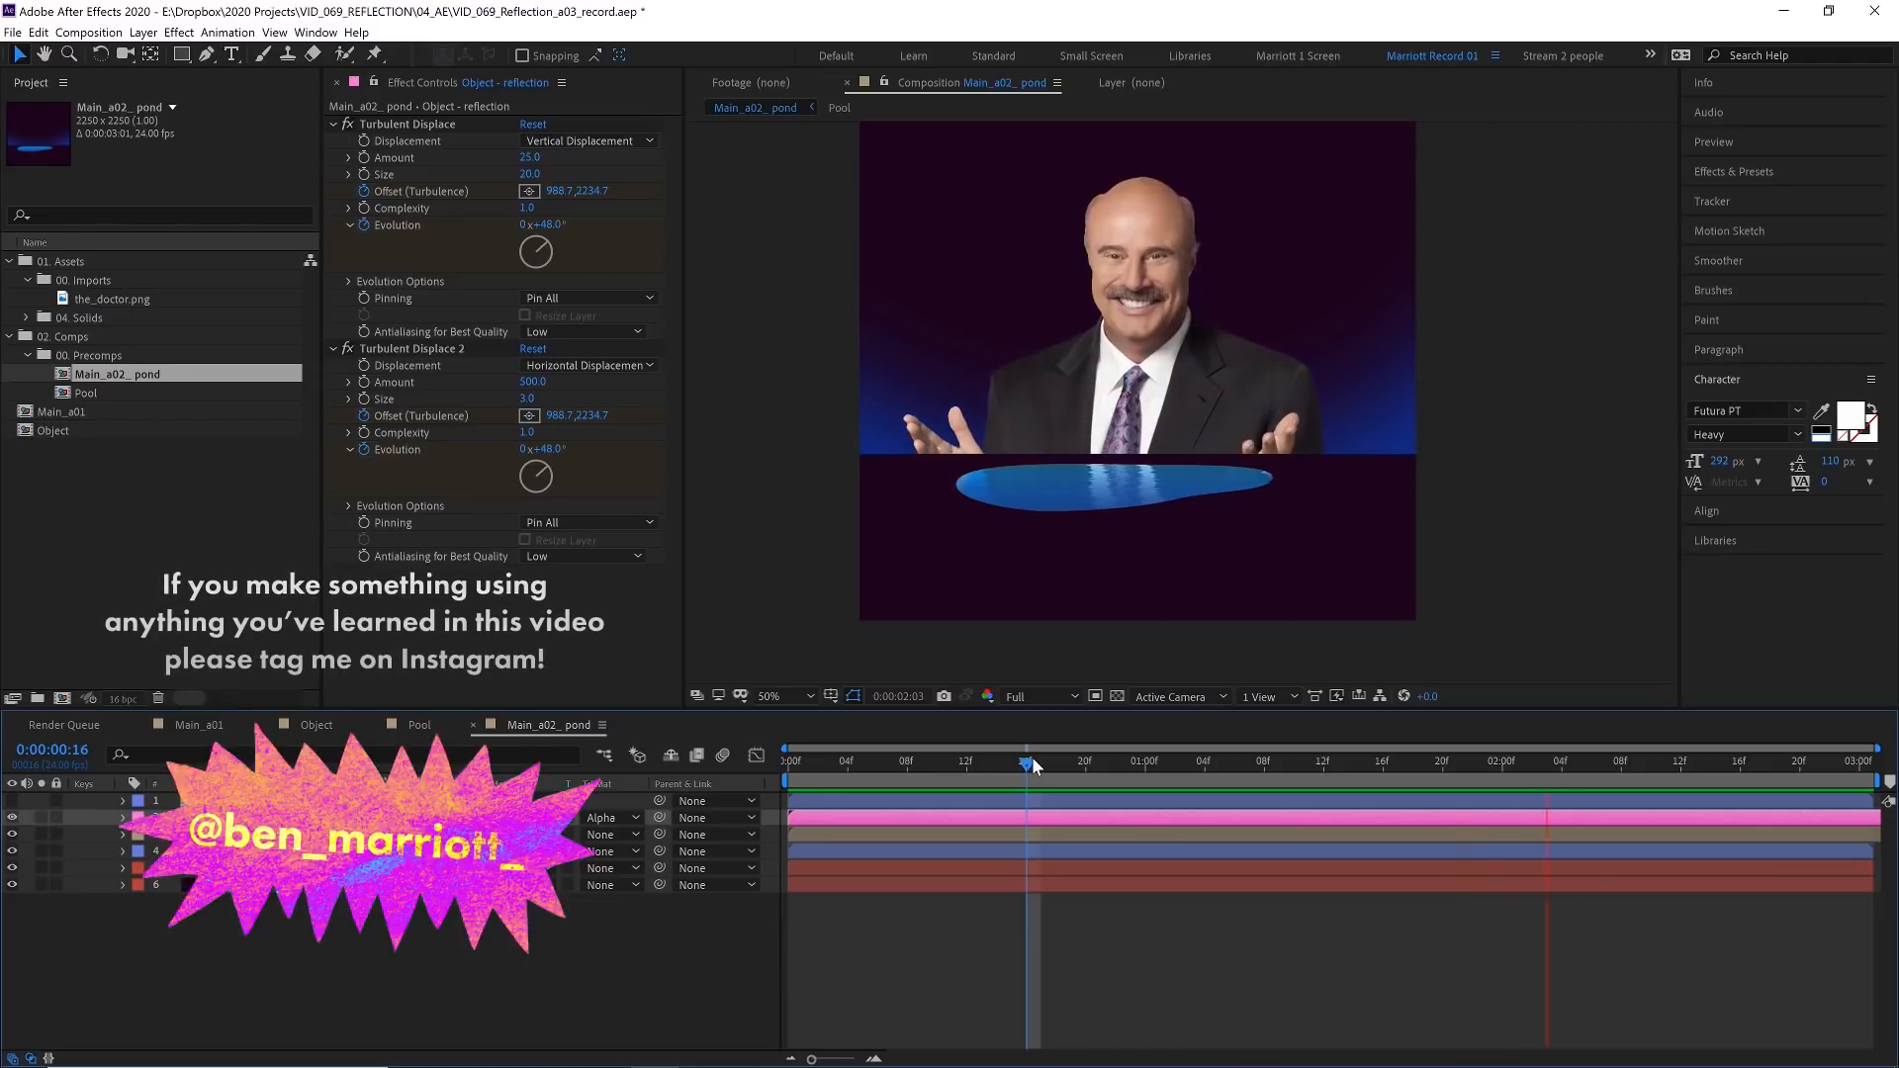